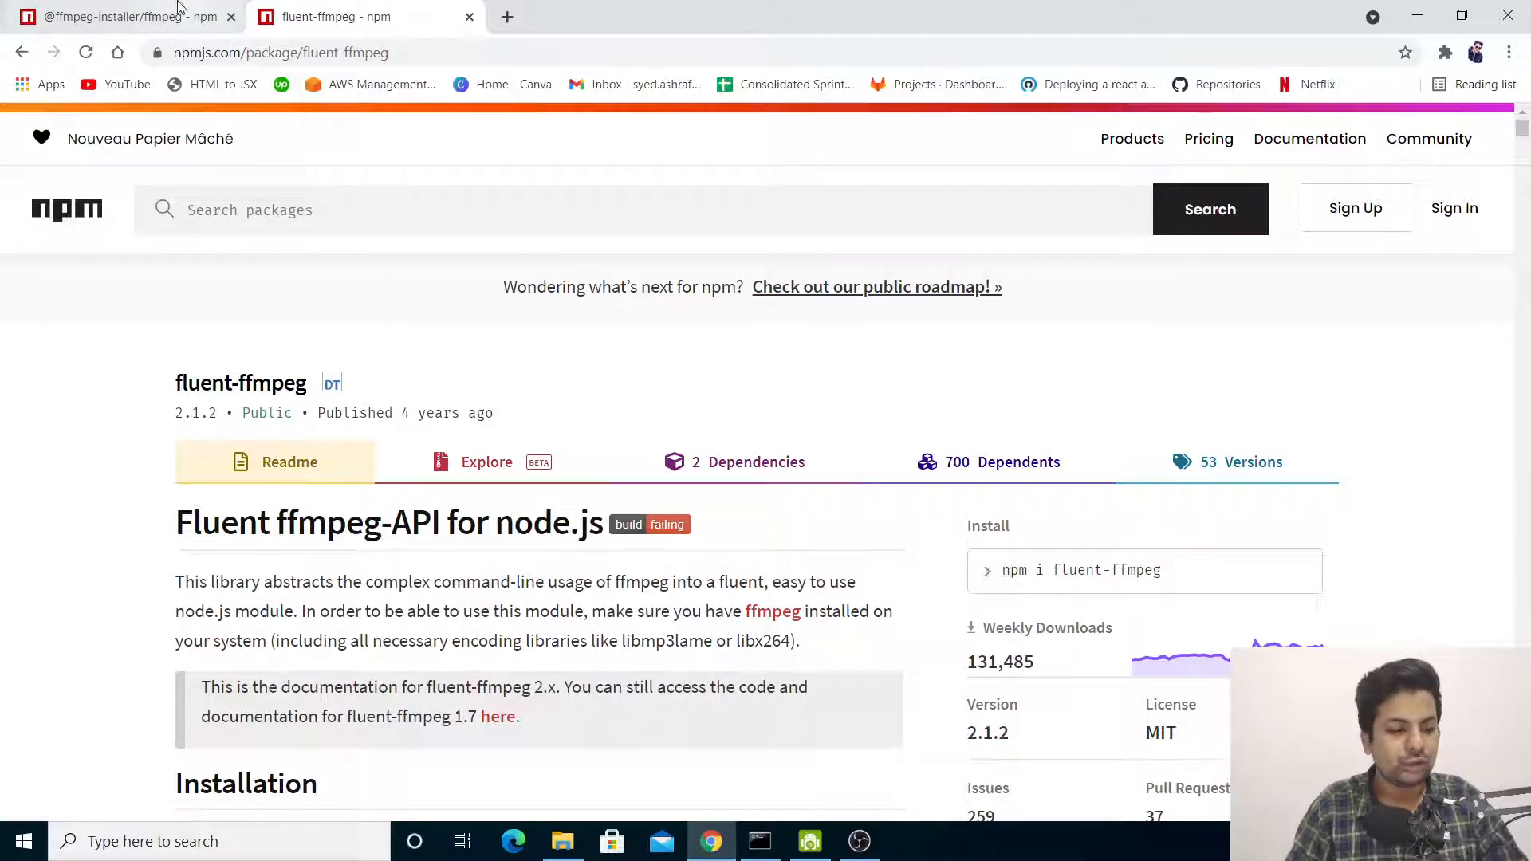
{"action": "left_click", "coordinate": [116, 16]}
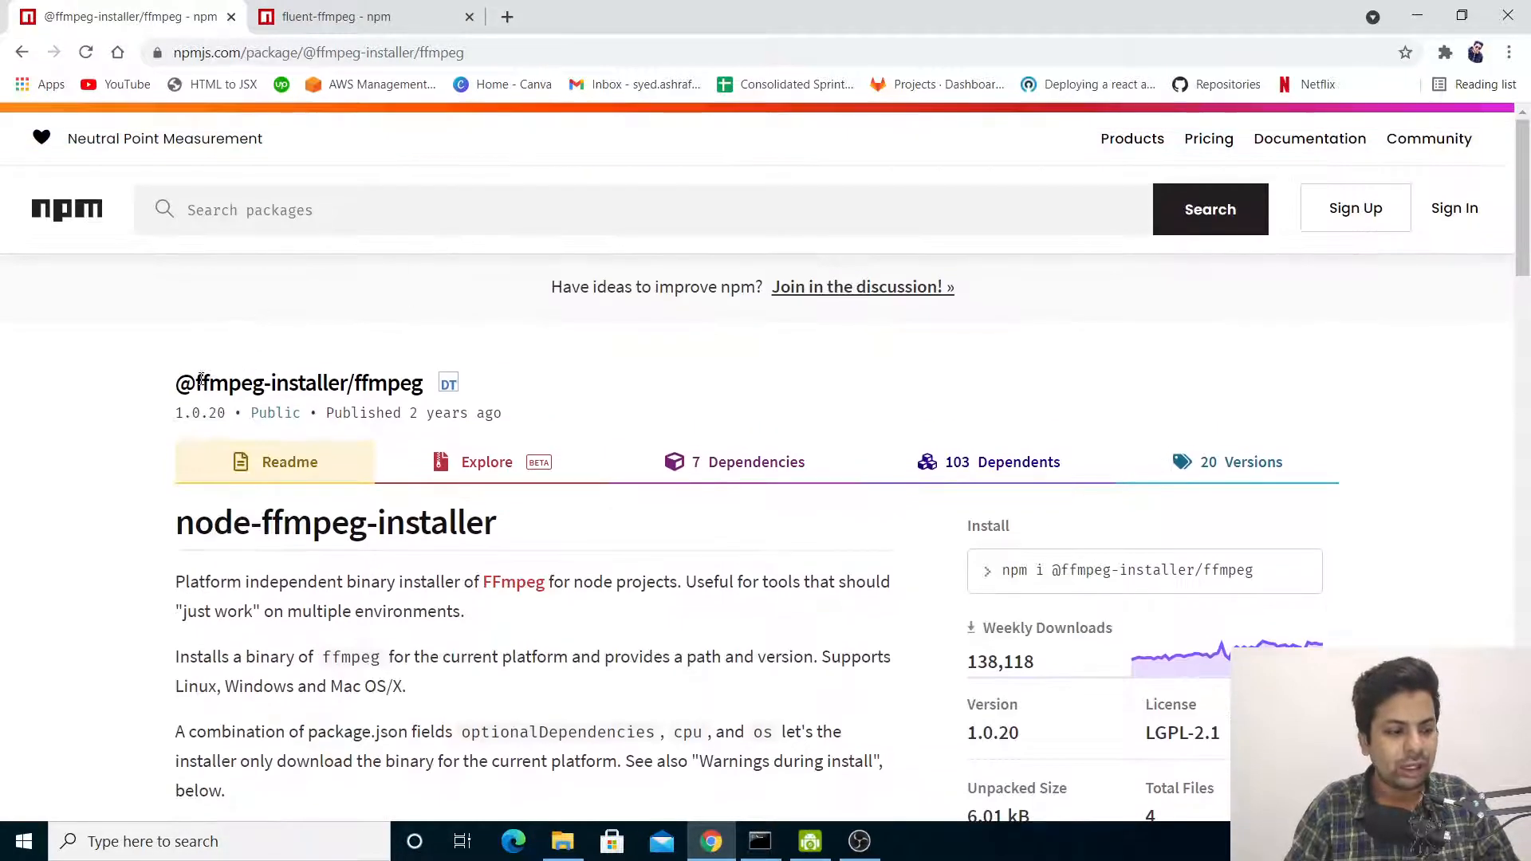
{"action": "left_click", "coordinate": [336, 16]}
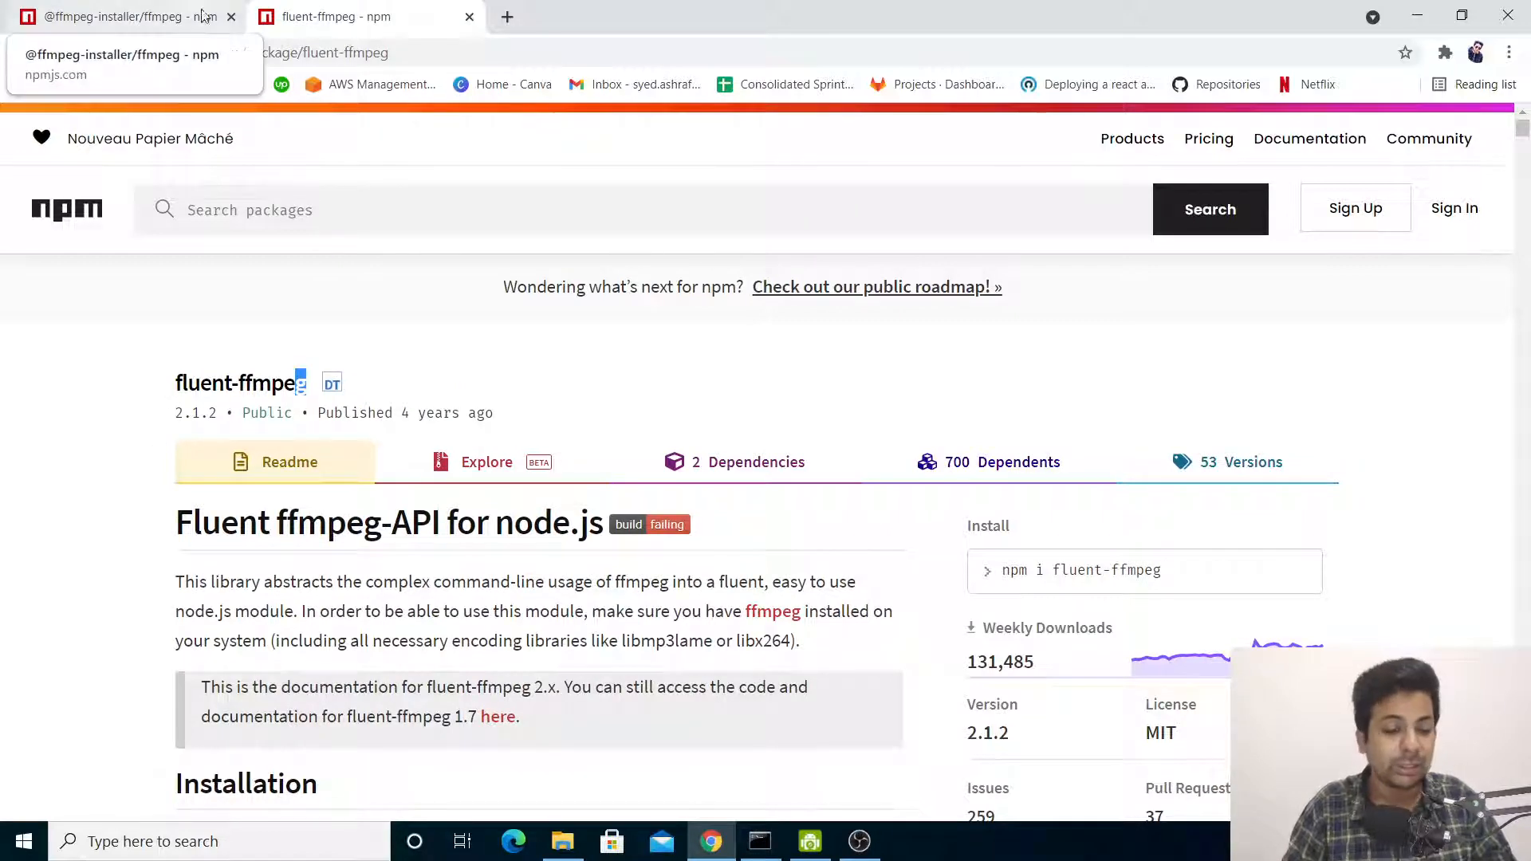
{"action": "left_click", "coordinate": [117, 16]}
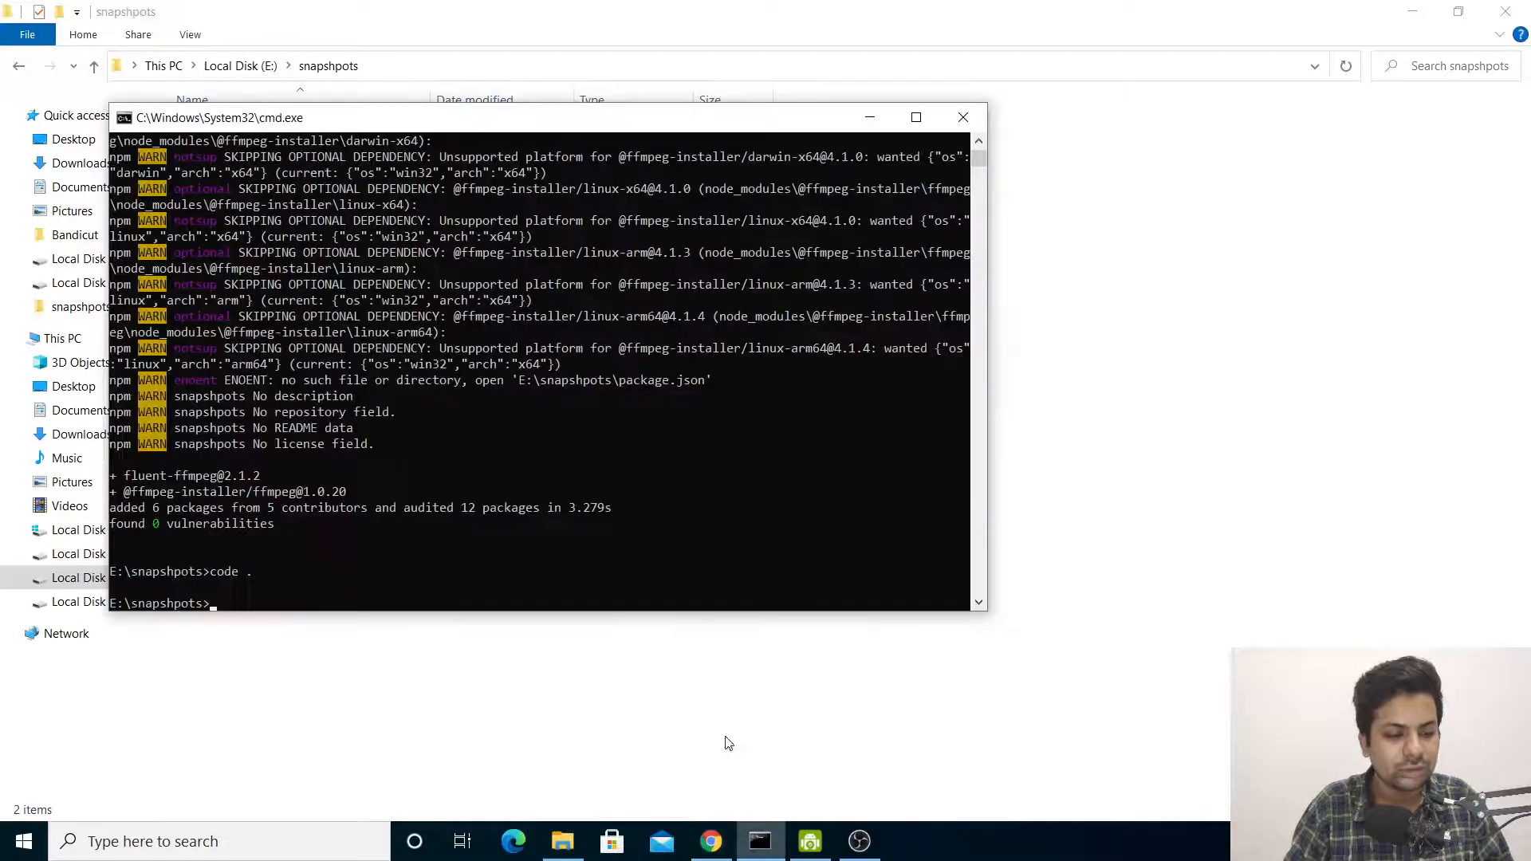
{"action": "type", "text": "npm i @ffmpeg-installer/ffmpeg"}
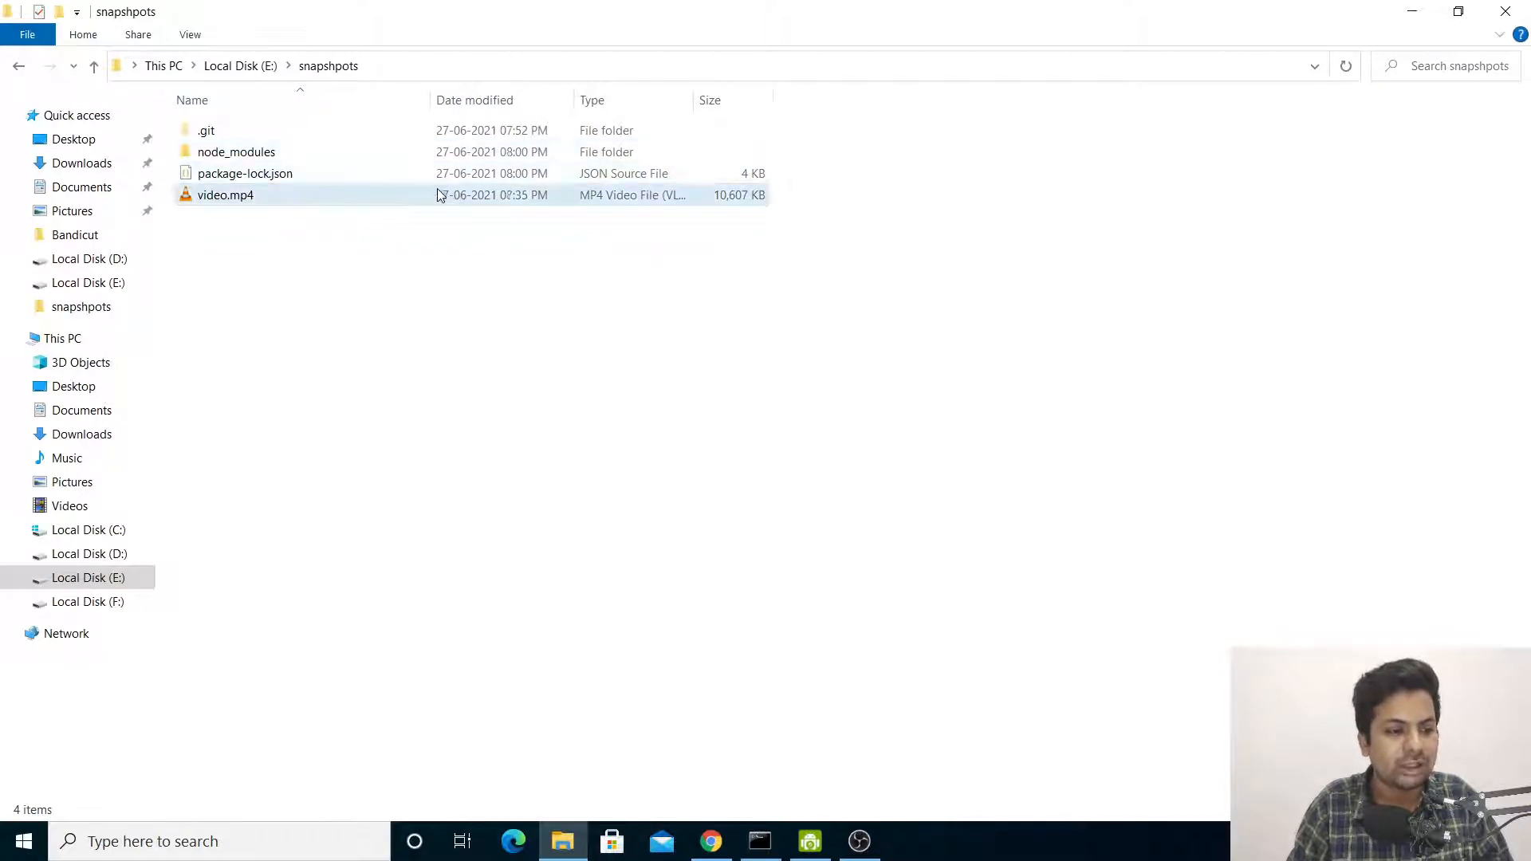
Preview video.mp4 in VLC, then launch the project in VS Code via code
{"action": "double_click", "coordinate": [225, 194]}
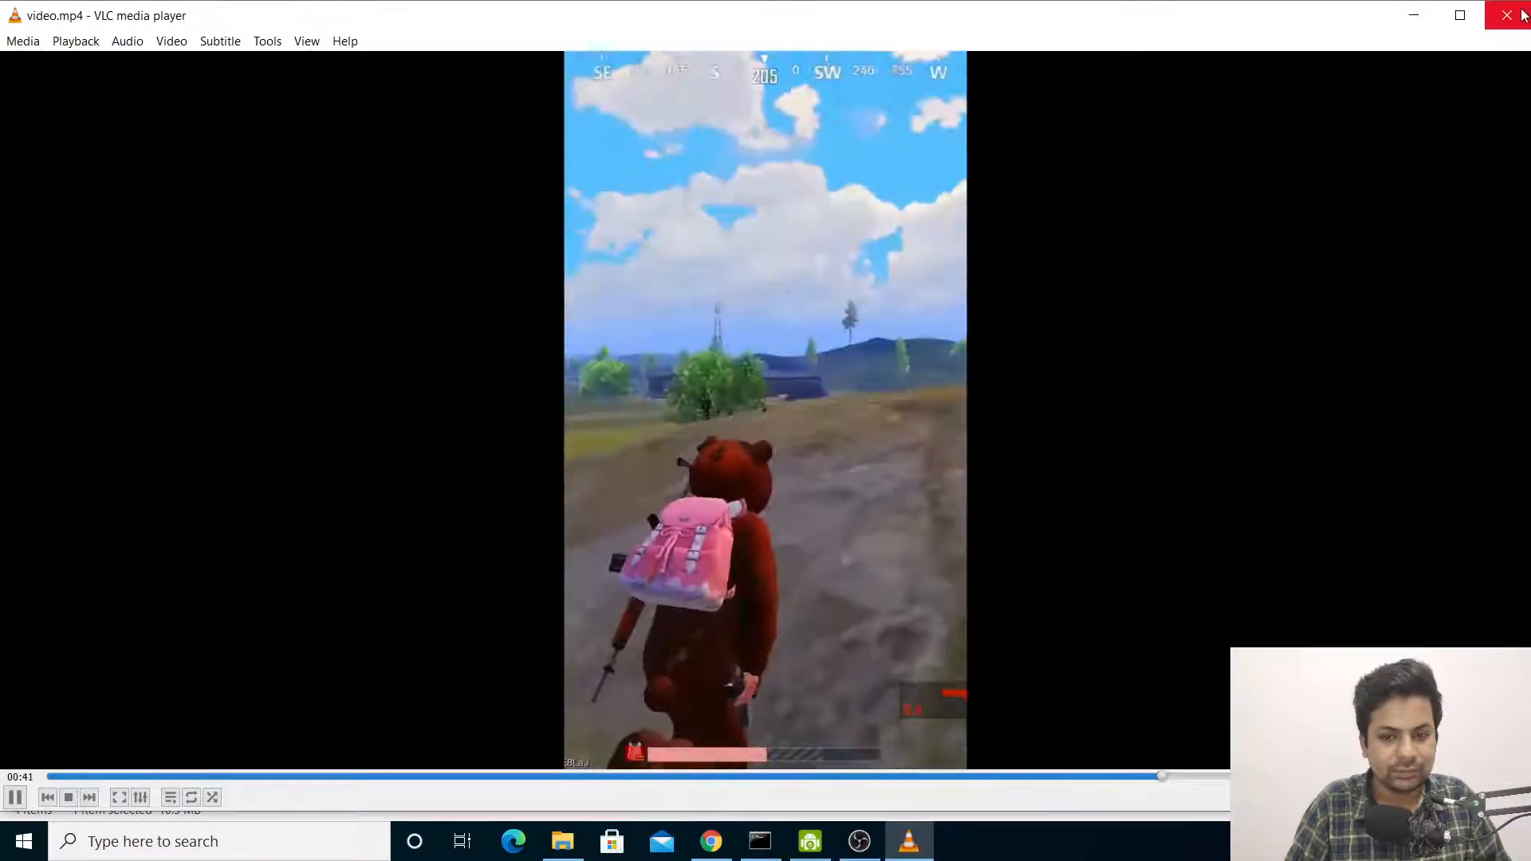
{"action": "left_click", "coordinate": [1507, 16]}
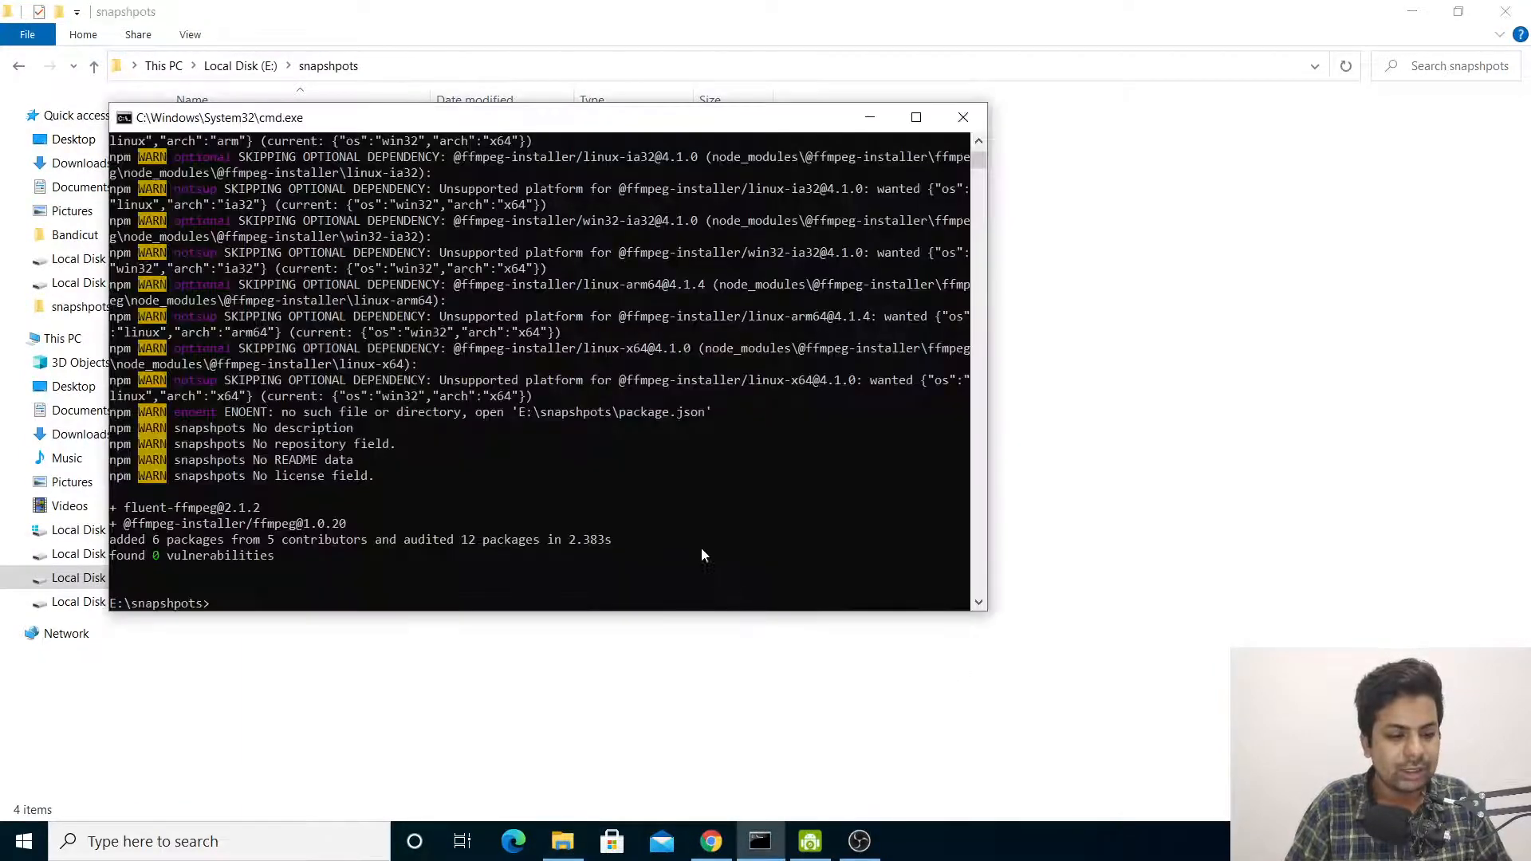
{"action": "type", "text": "code ."}
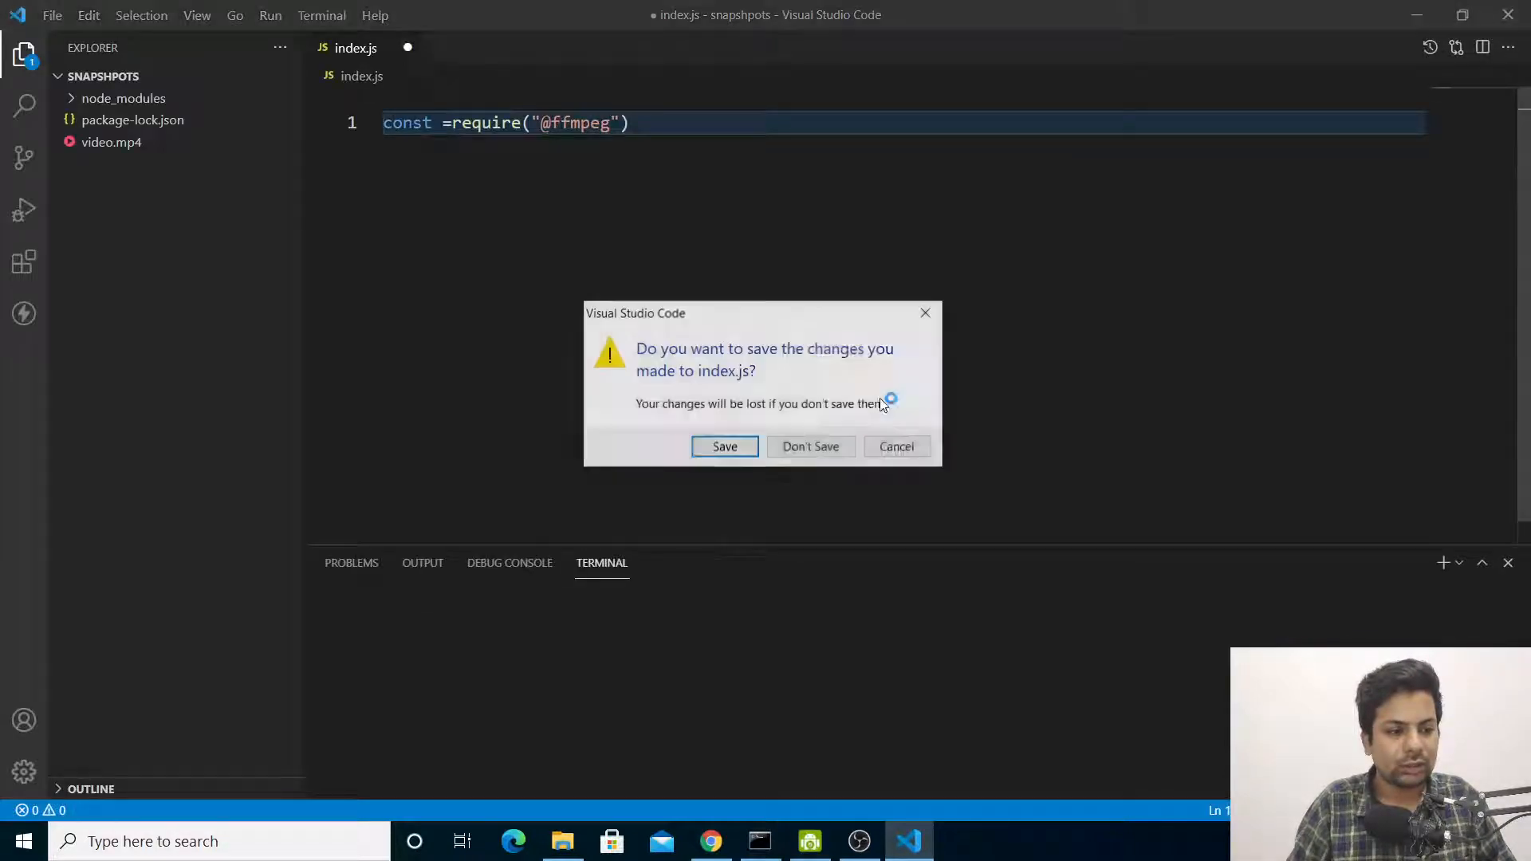
Discard the old unsaved edits and create an empty index.js in the project
{"action": "left_click", "coordinate": [810, 446]}
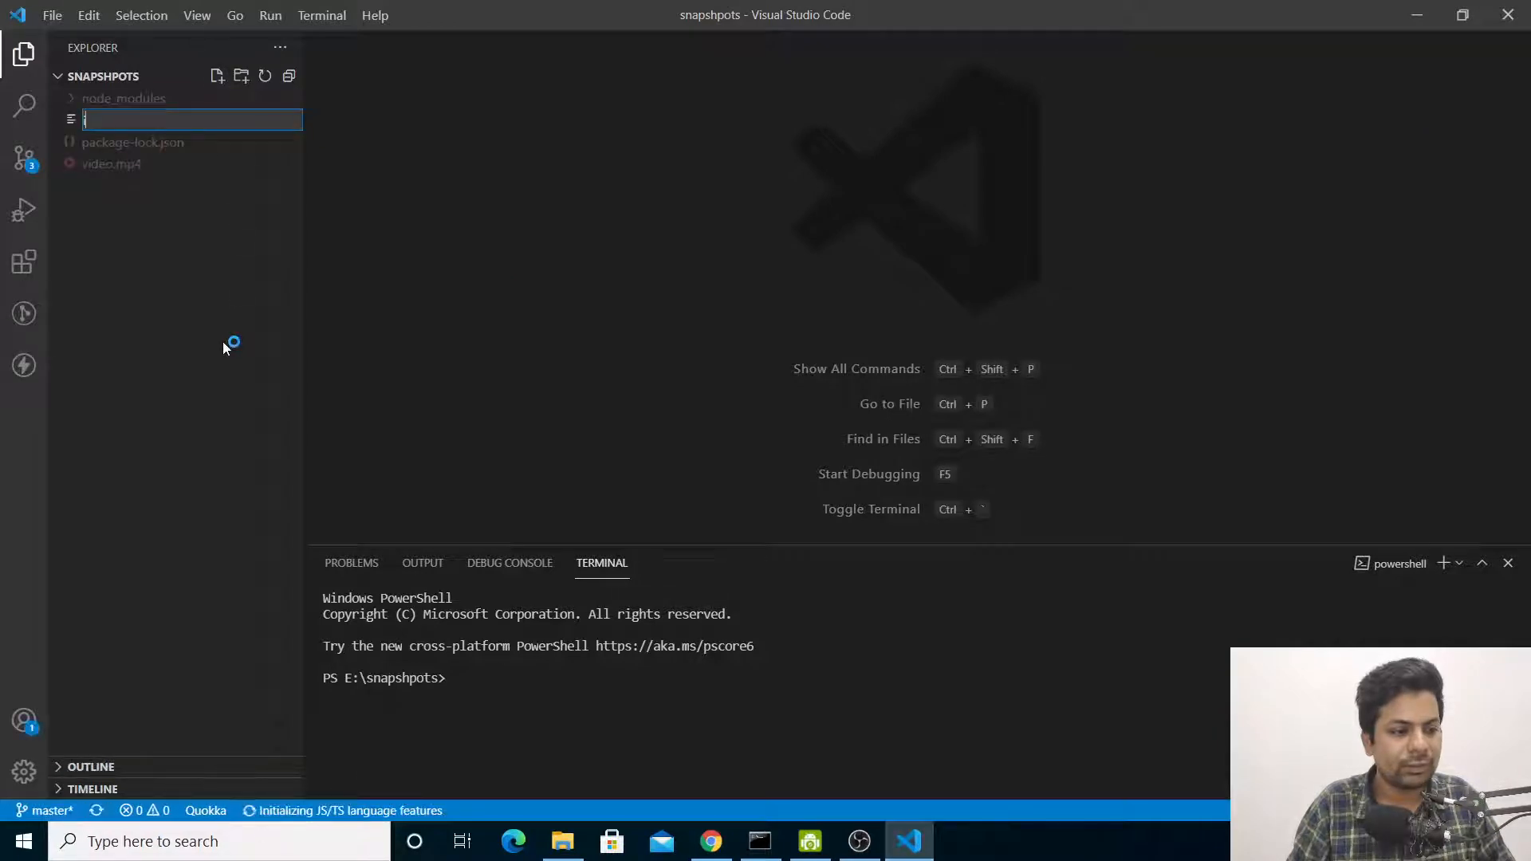
{"action": "type", "text": "index.js"}
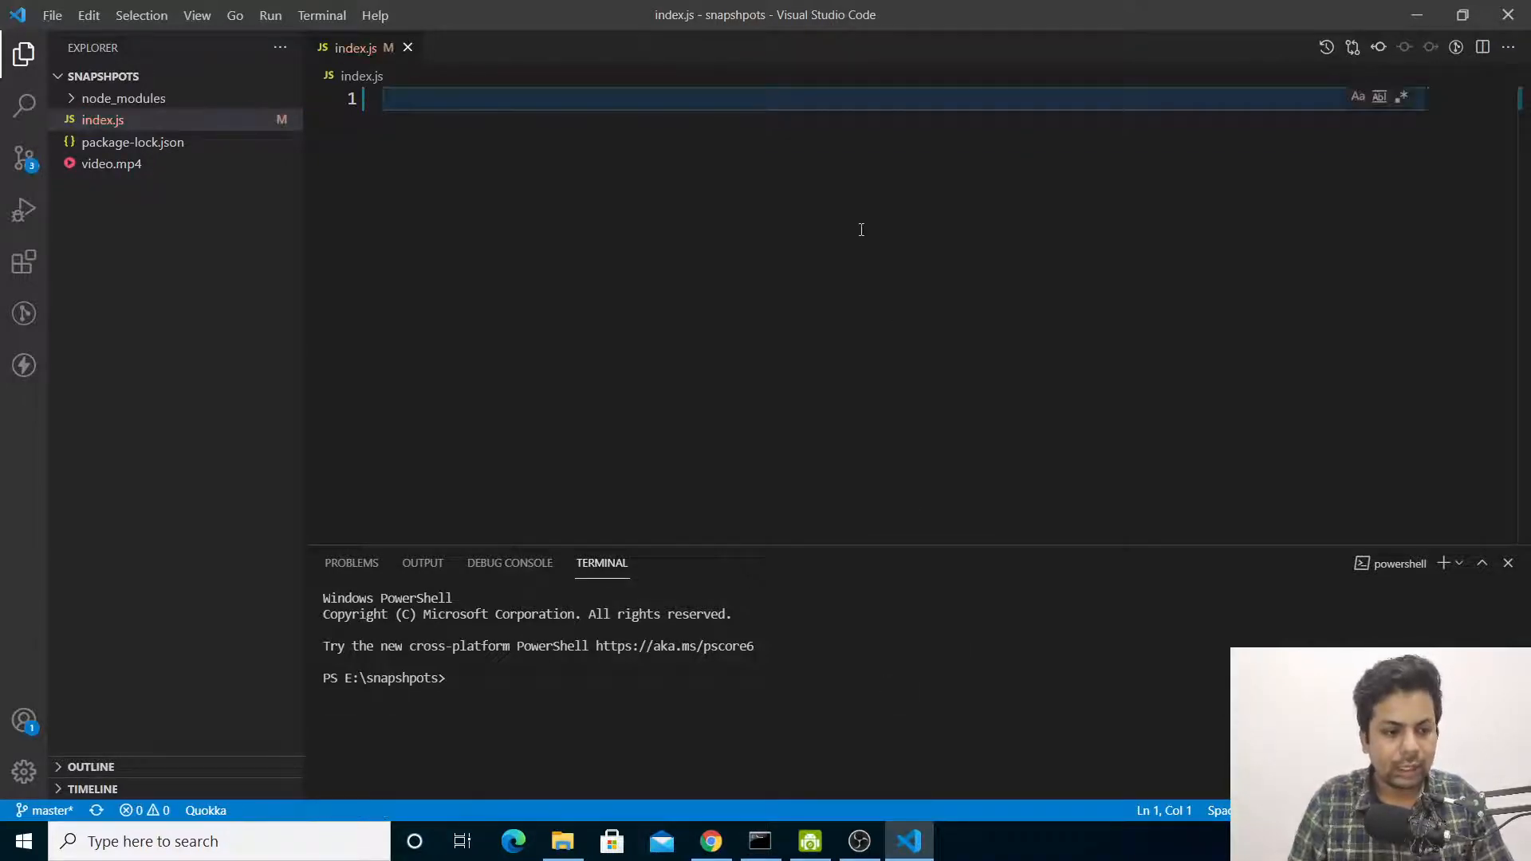
{"action": "type", "text": "const"}
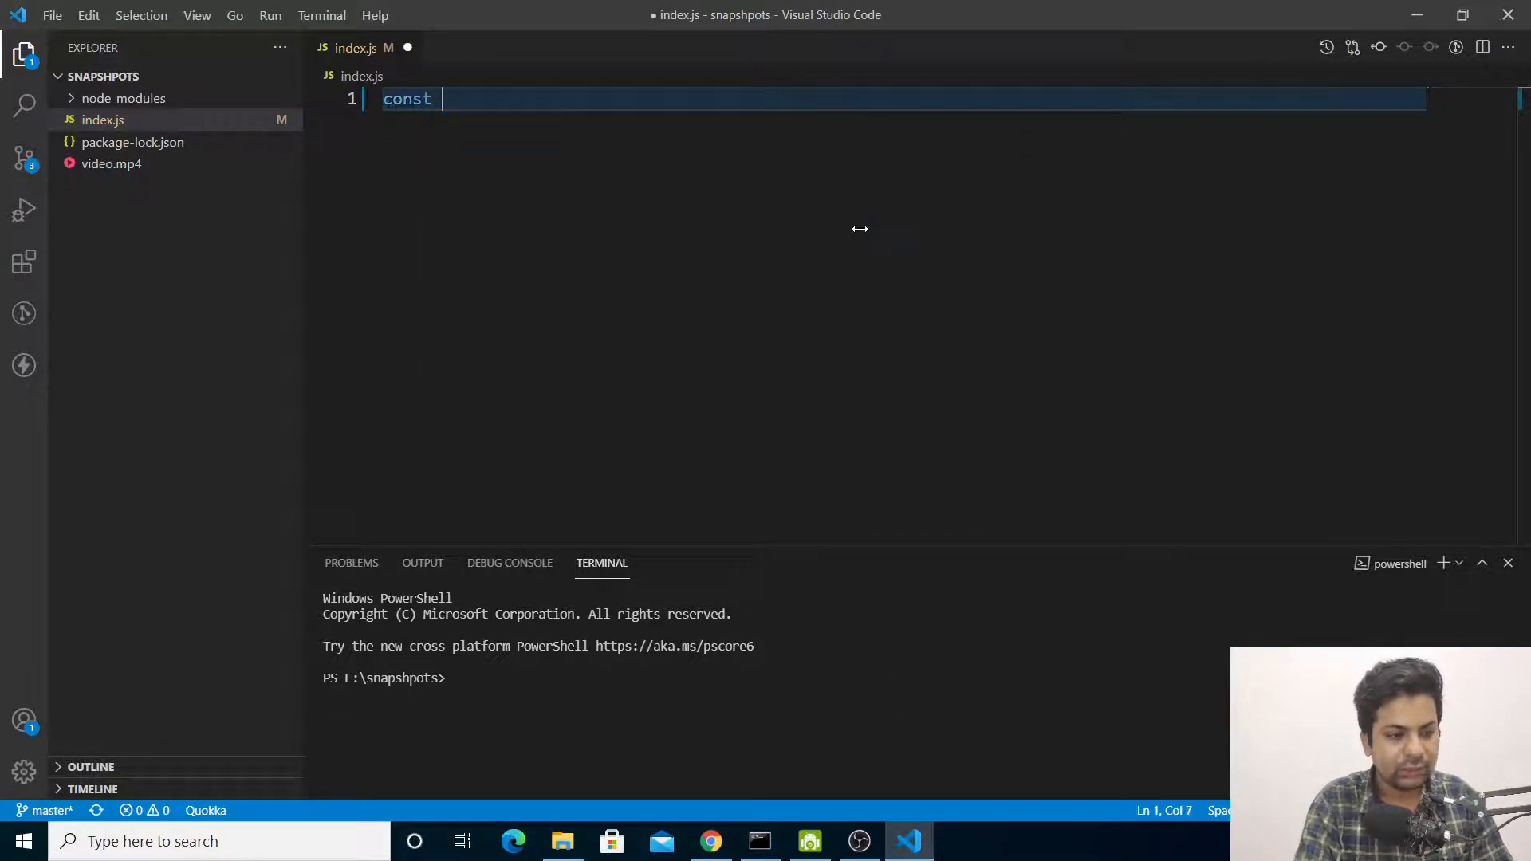
{"action": "type", "text": "ffmpe"}
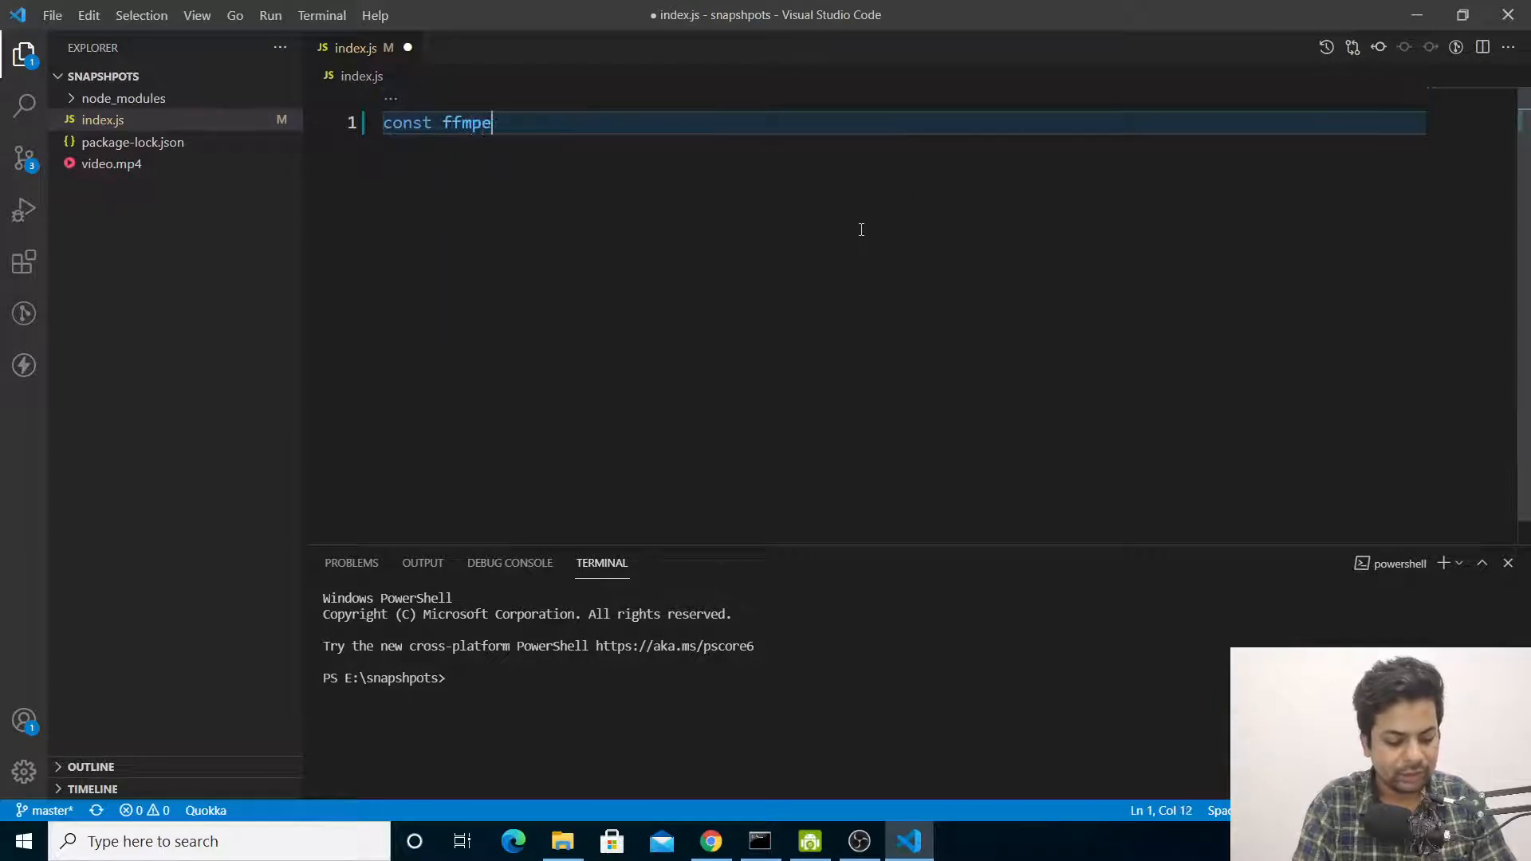
{"action": "type", "text": "g="}
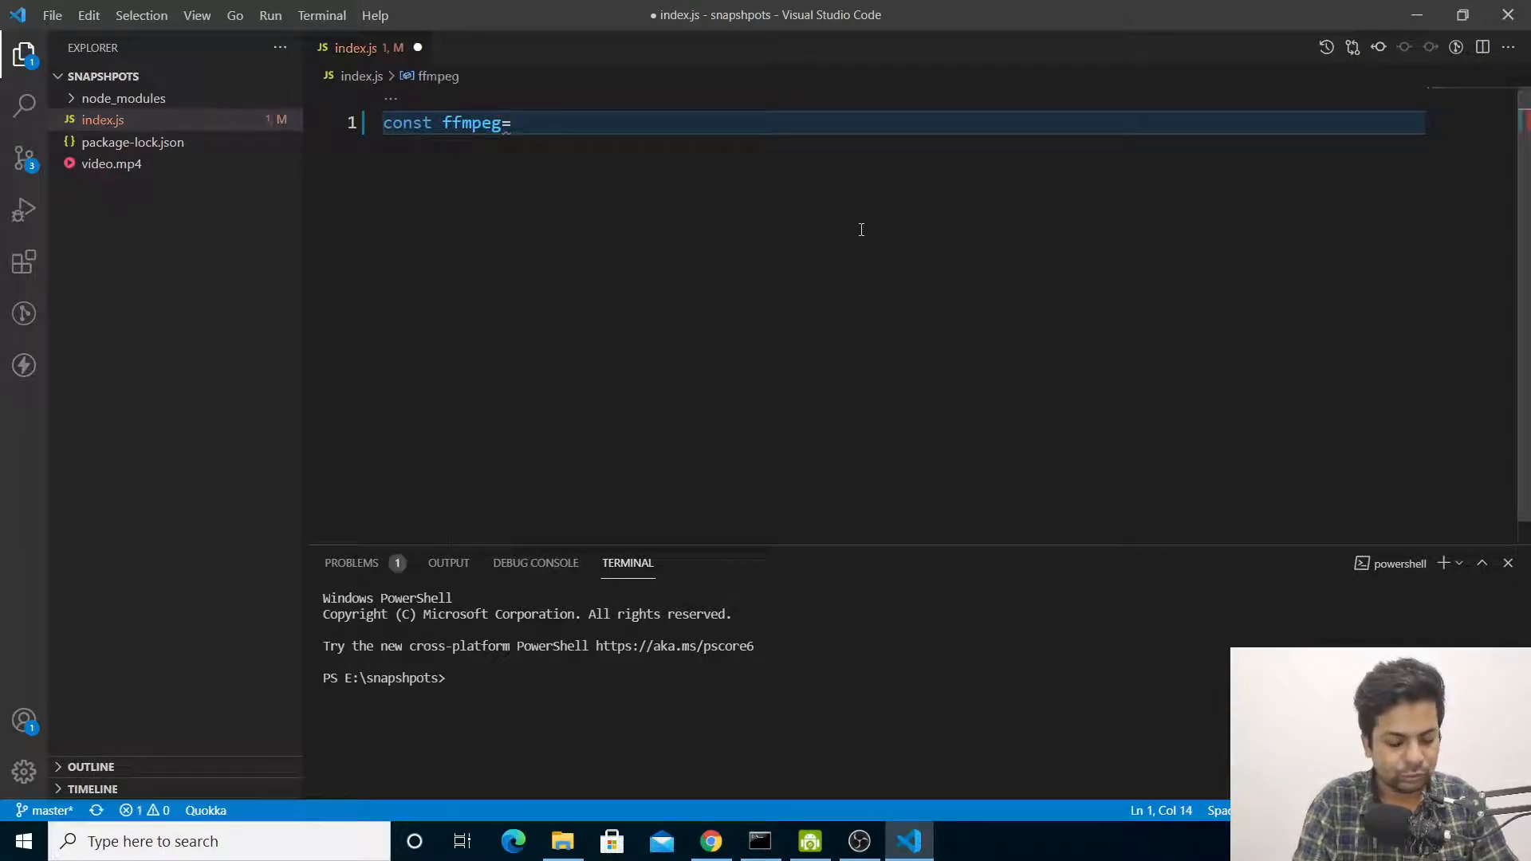
{"action": "type", "text": "require('"}
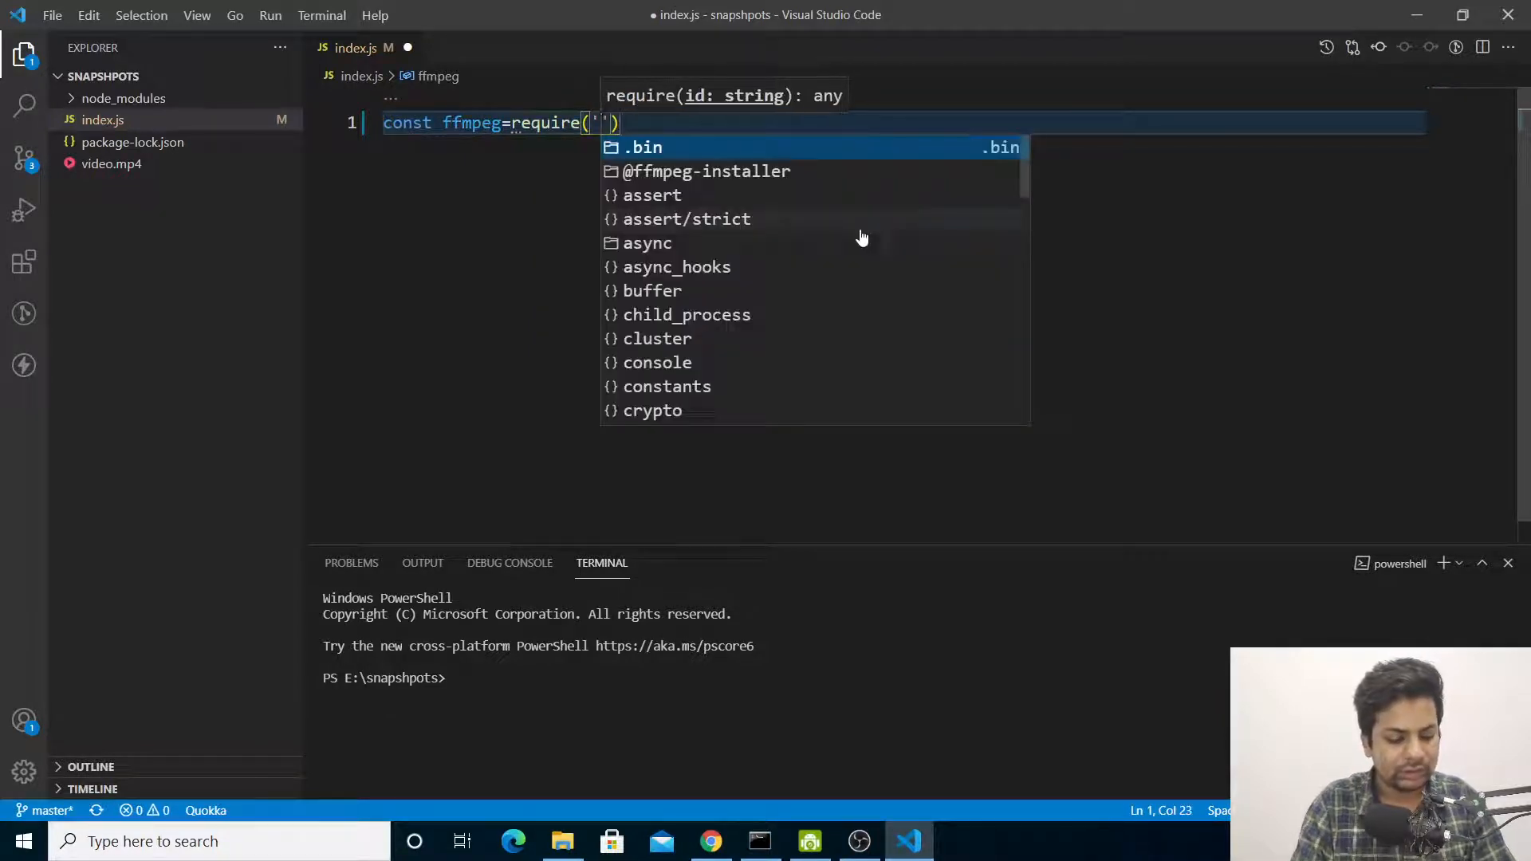
{"action": "type", "text": "@"}
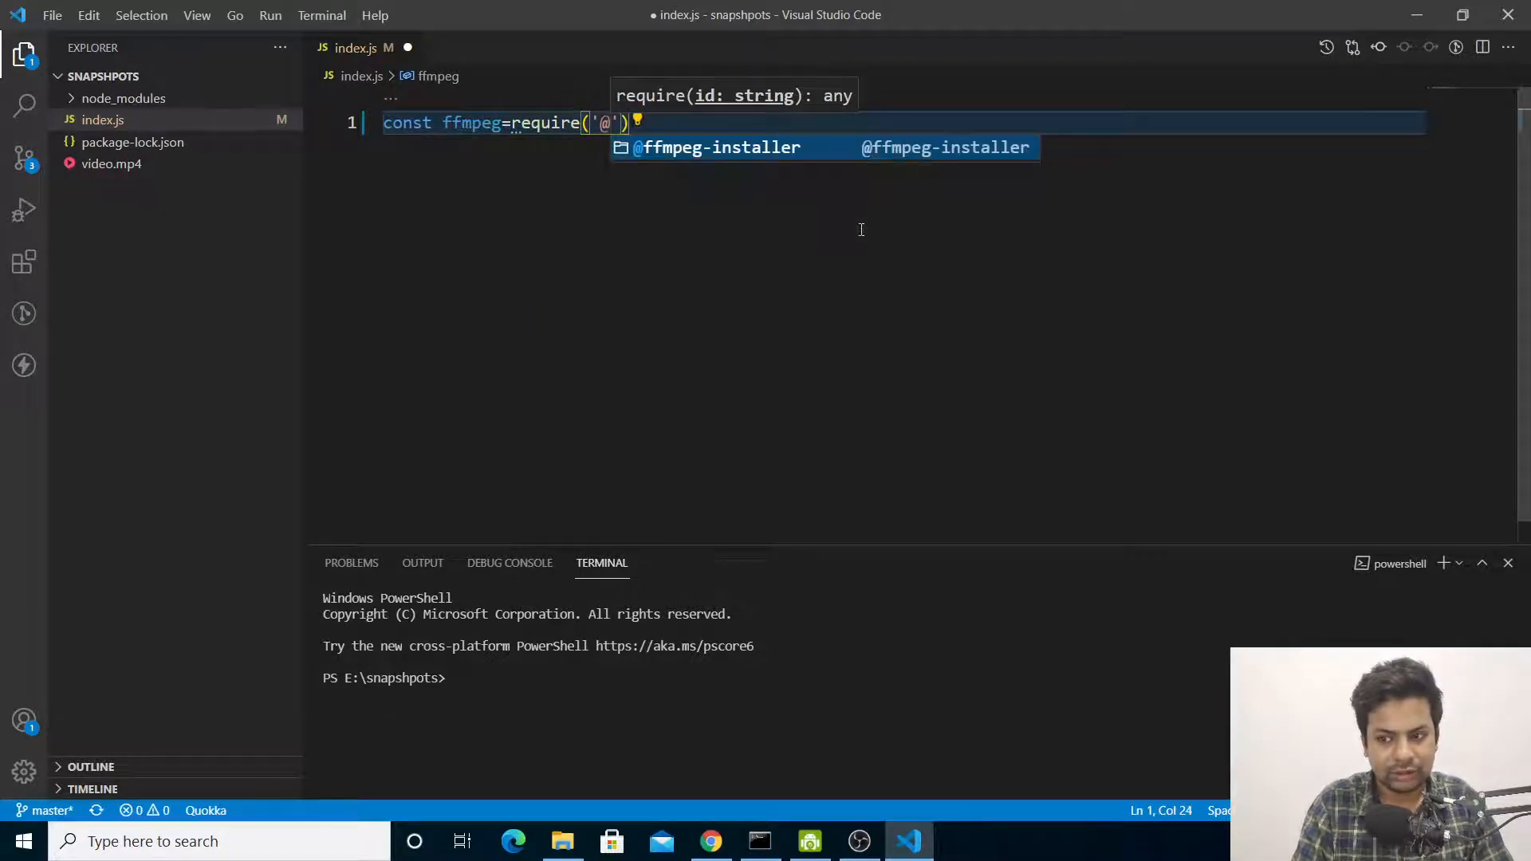
{"action": "type", "text": "ffmpeg-installer/ffmpeg"}
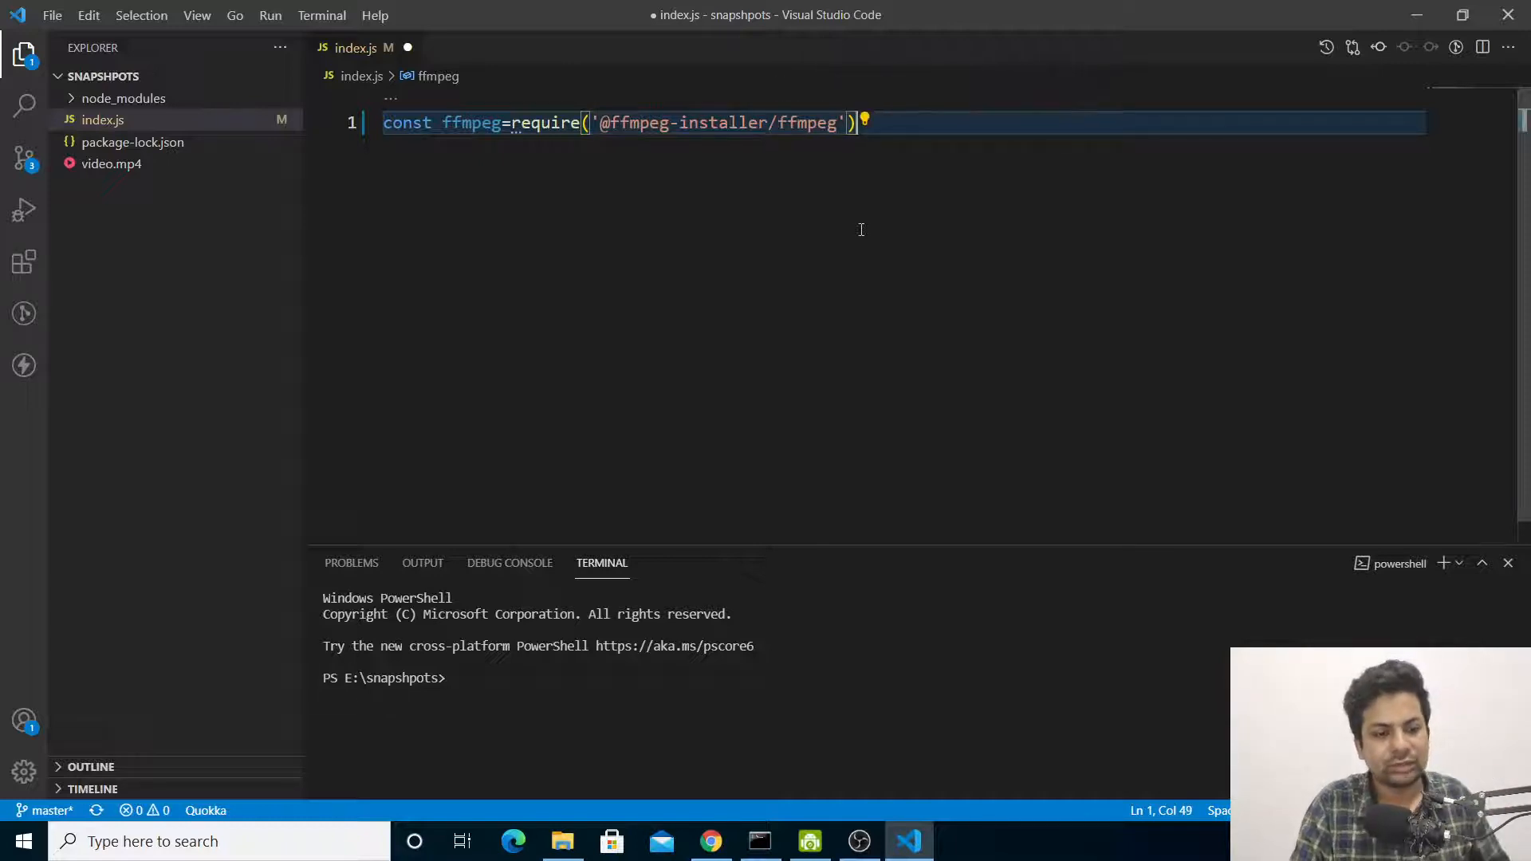
Require fluent-ffmpeg as a second constant, accepting the module name suggestion
{"action": "type", "text": "const"}
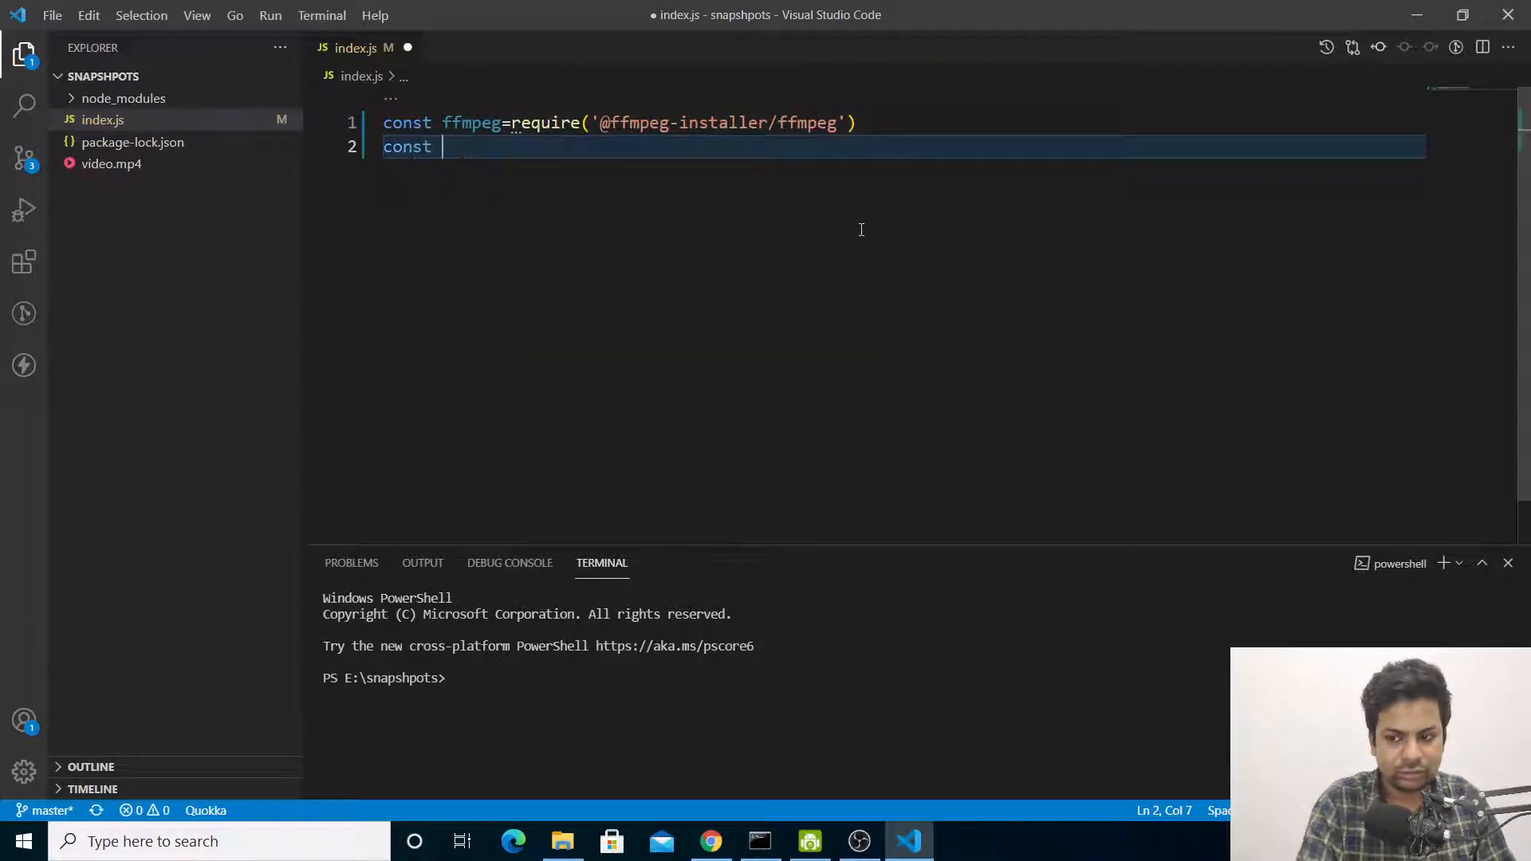
{"action": "type", "text": "ff"}
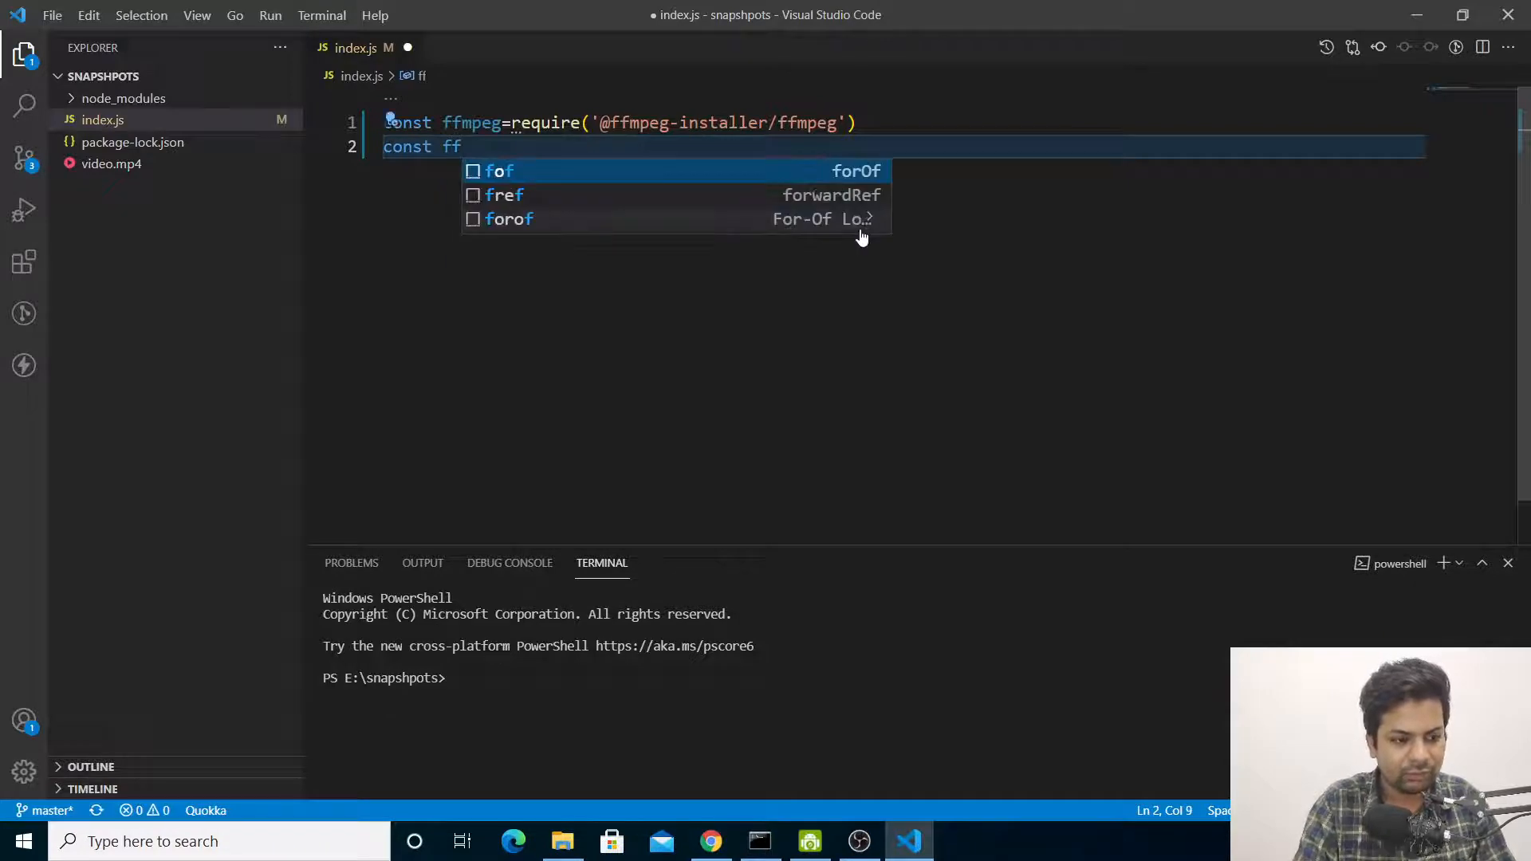
{"action": "type", "text": "mpeg"}
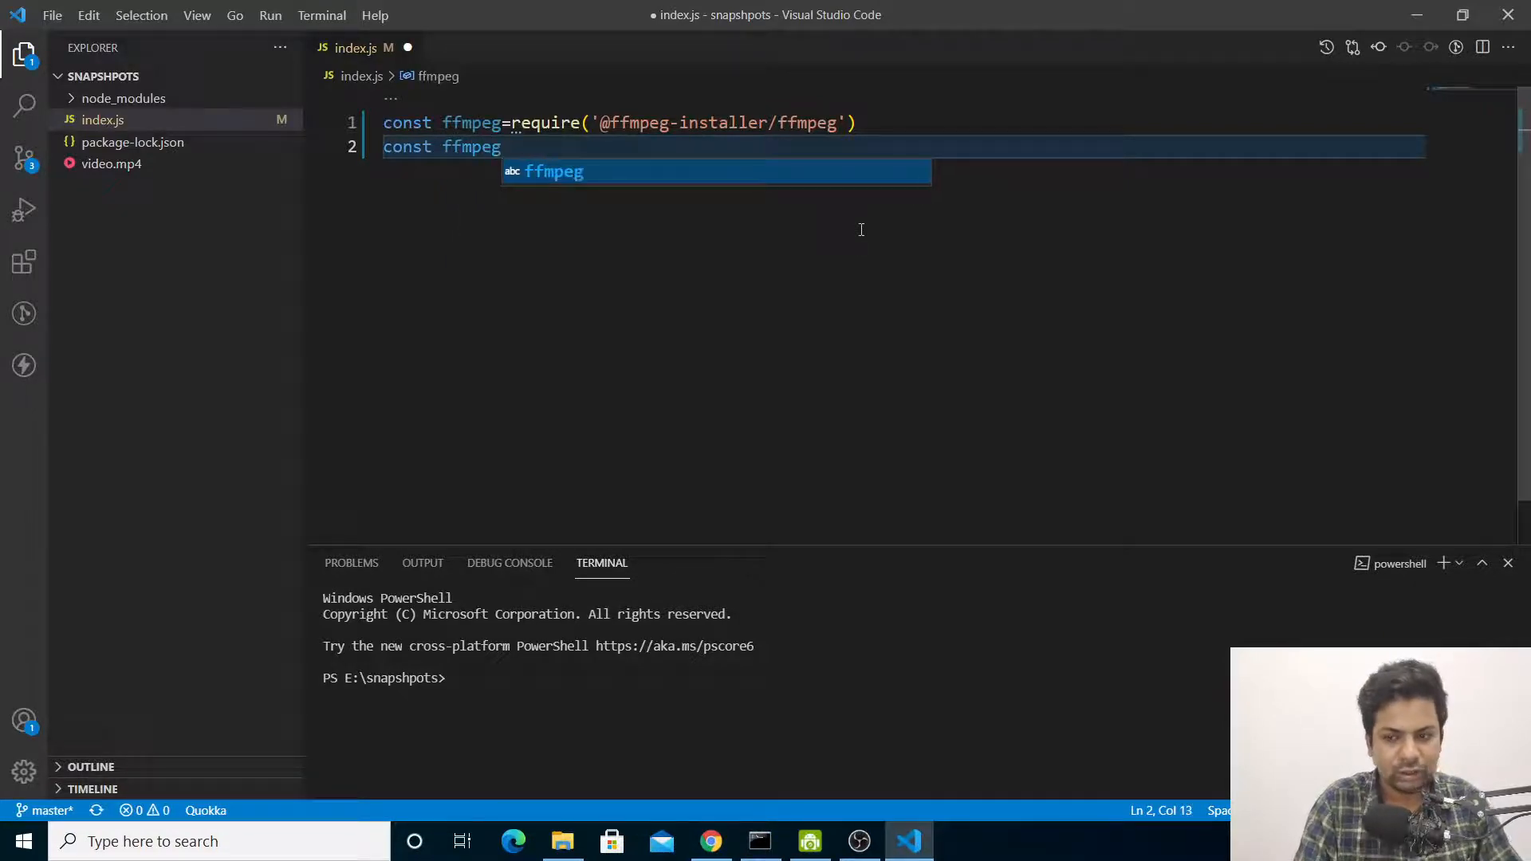
{"action": "type", "text": "P"}
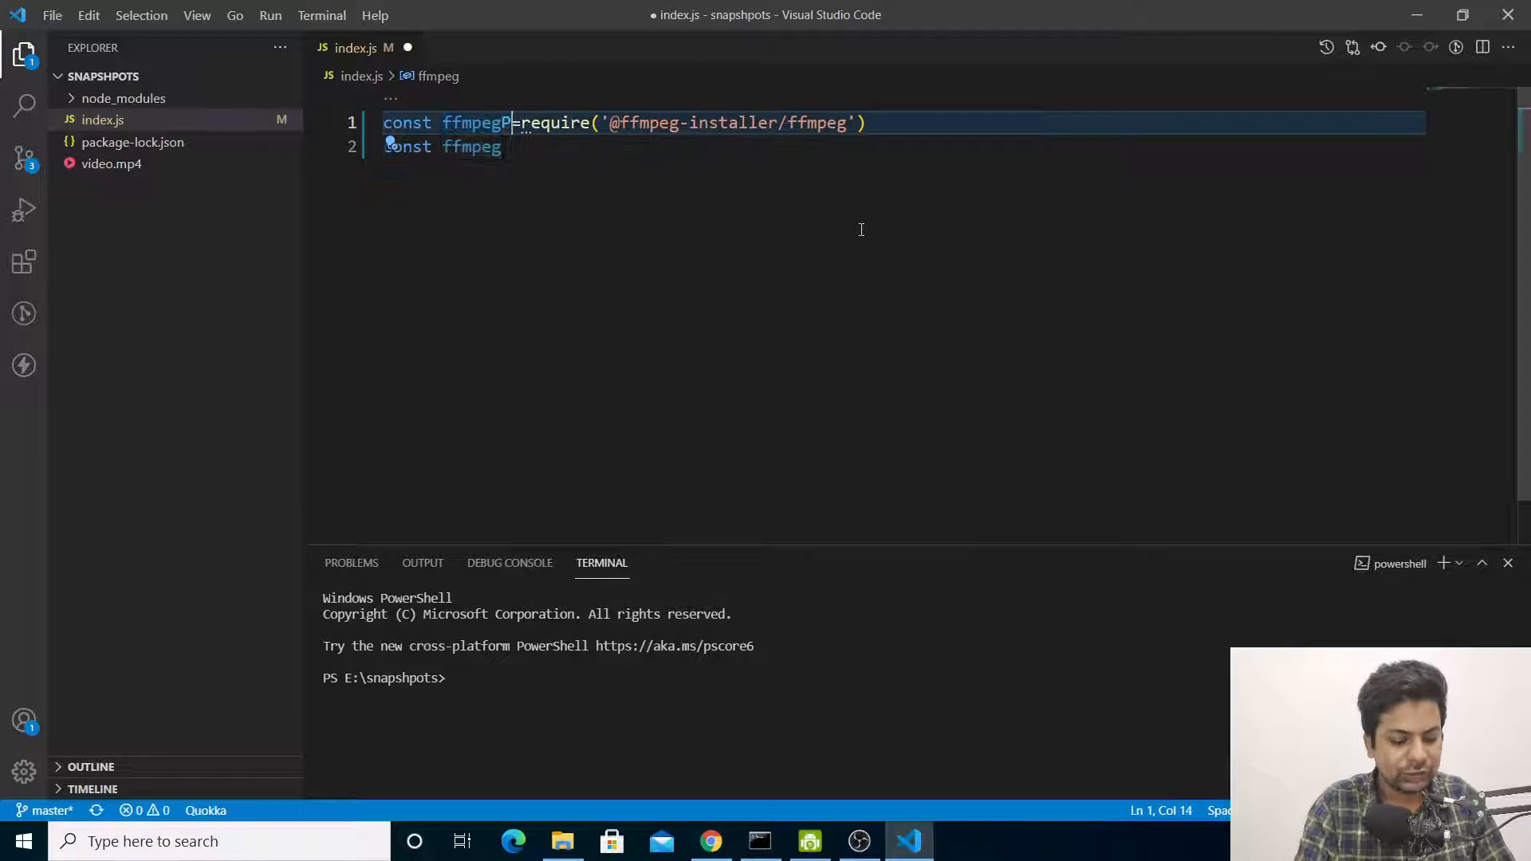
{"action": "type", "text": "ath"}
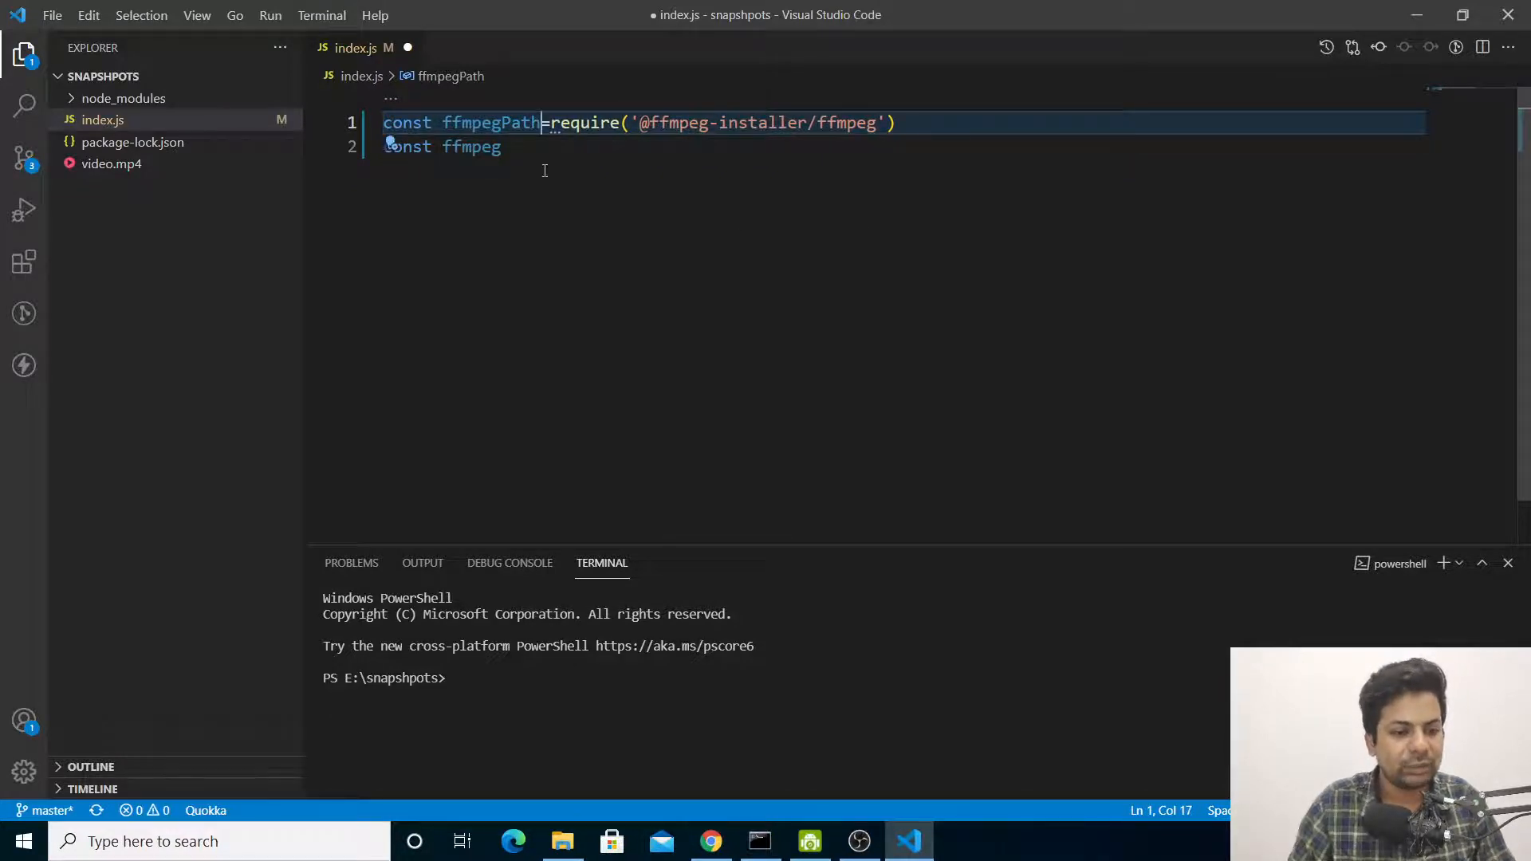
{"action": "type", "text": "="}
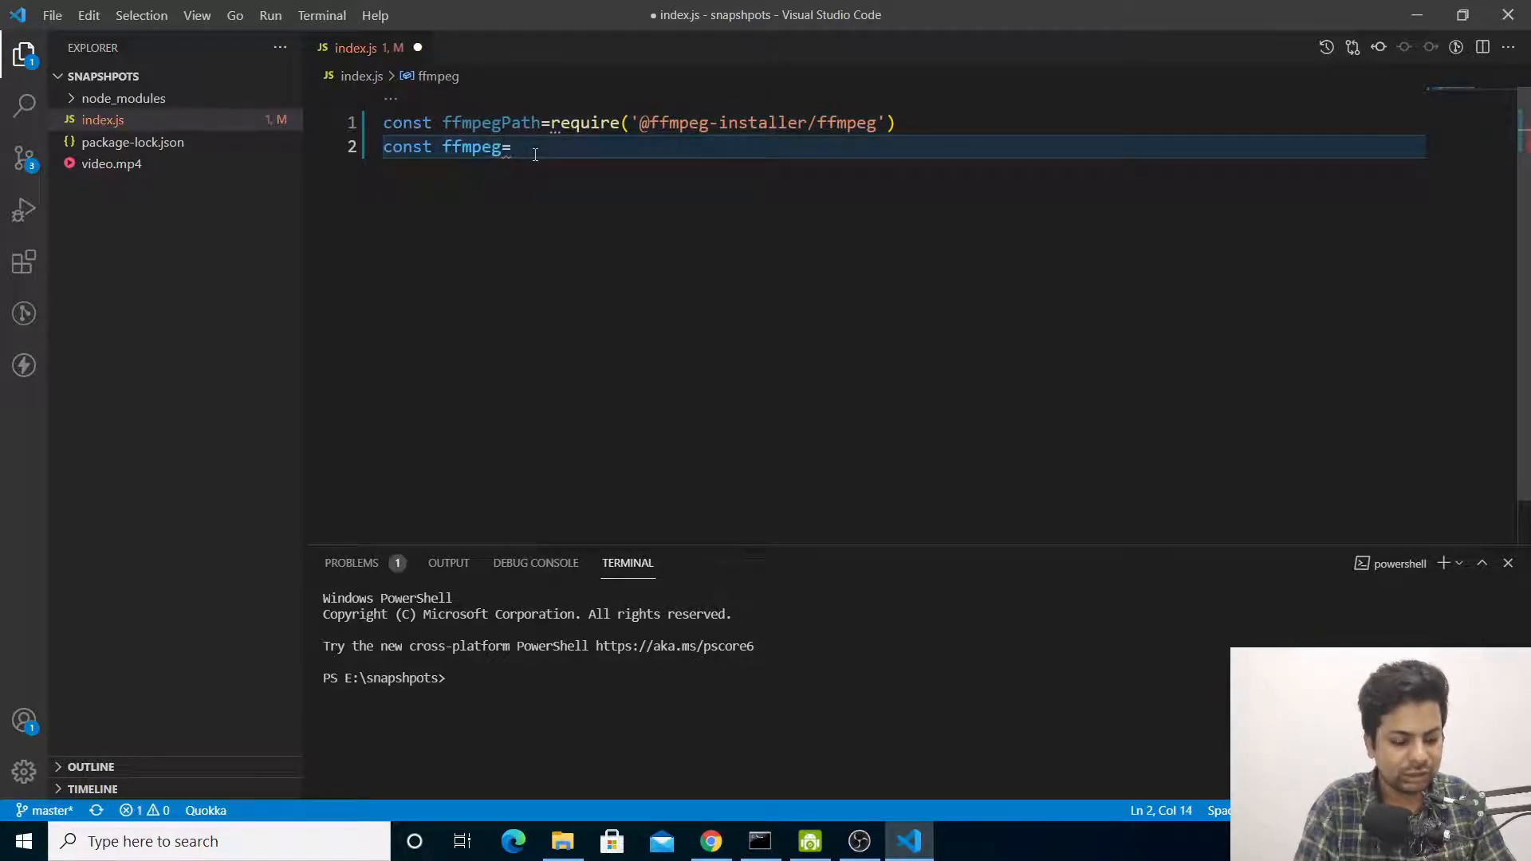
{"action": "type", "text": "require()"}
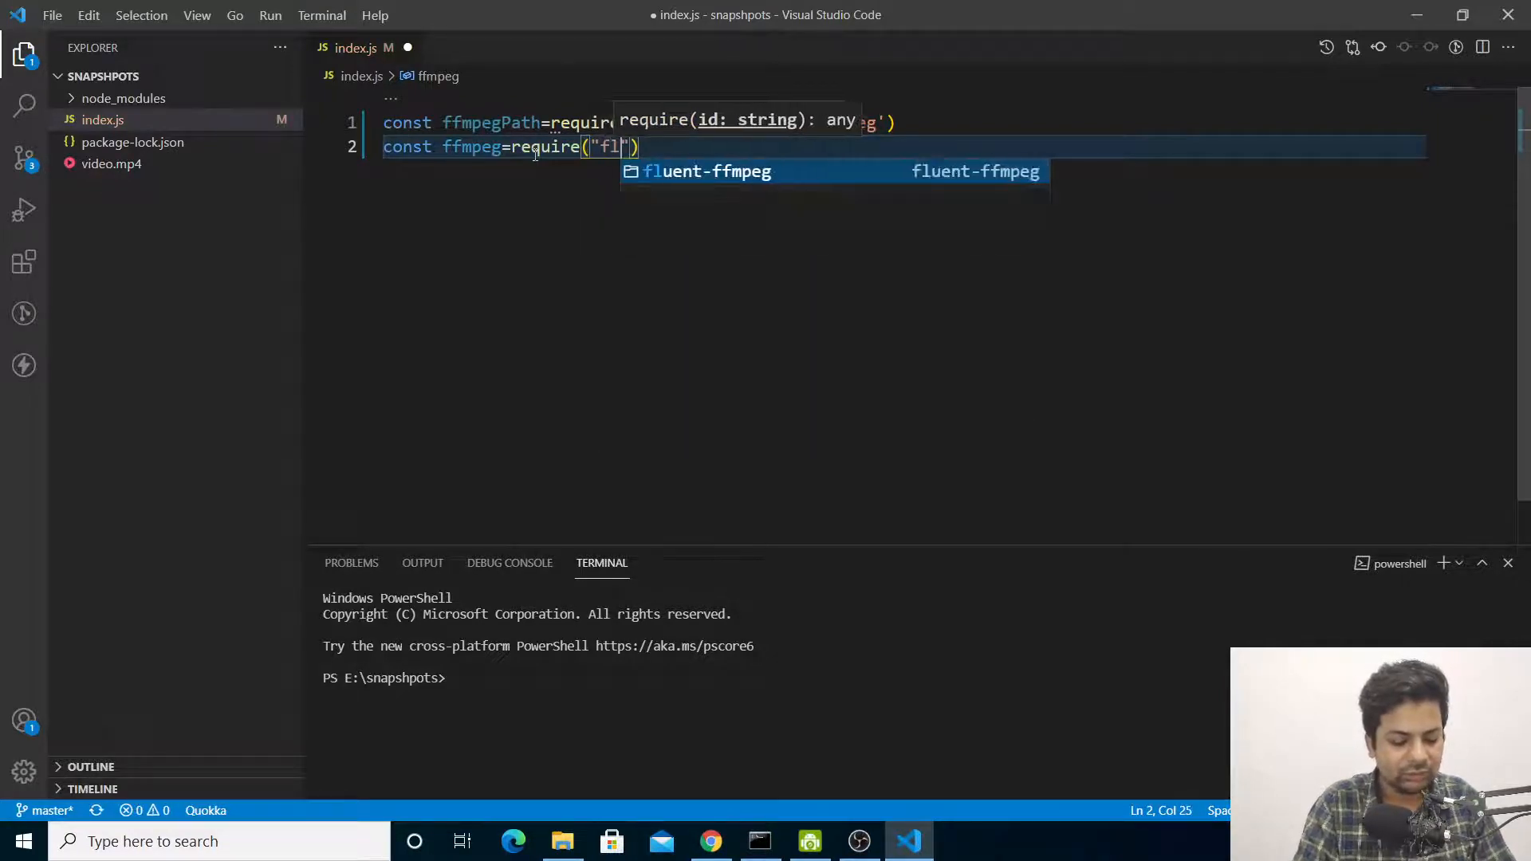
{"action": "key", "text": "Tab"}
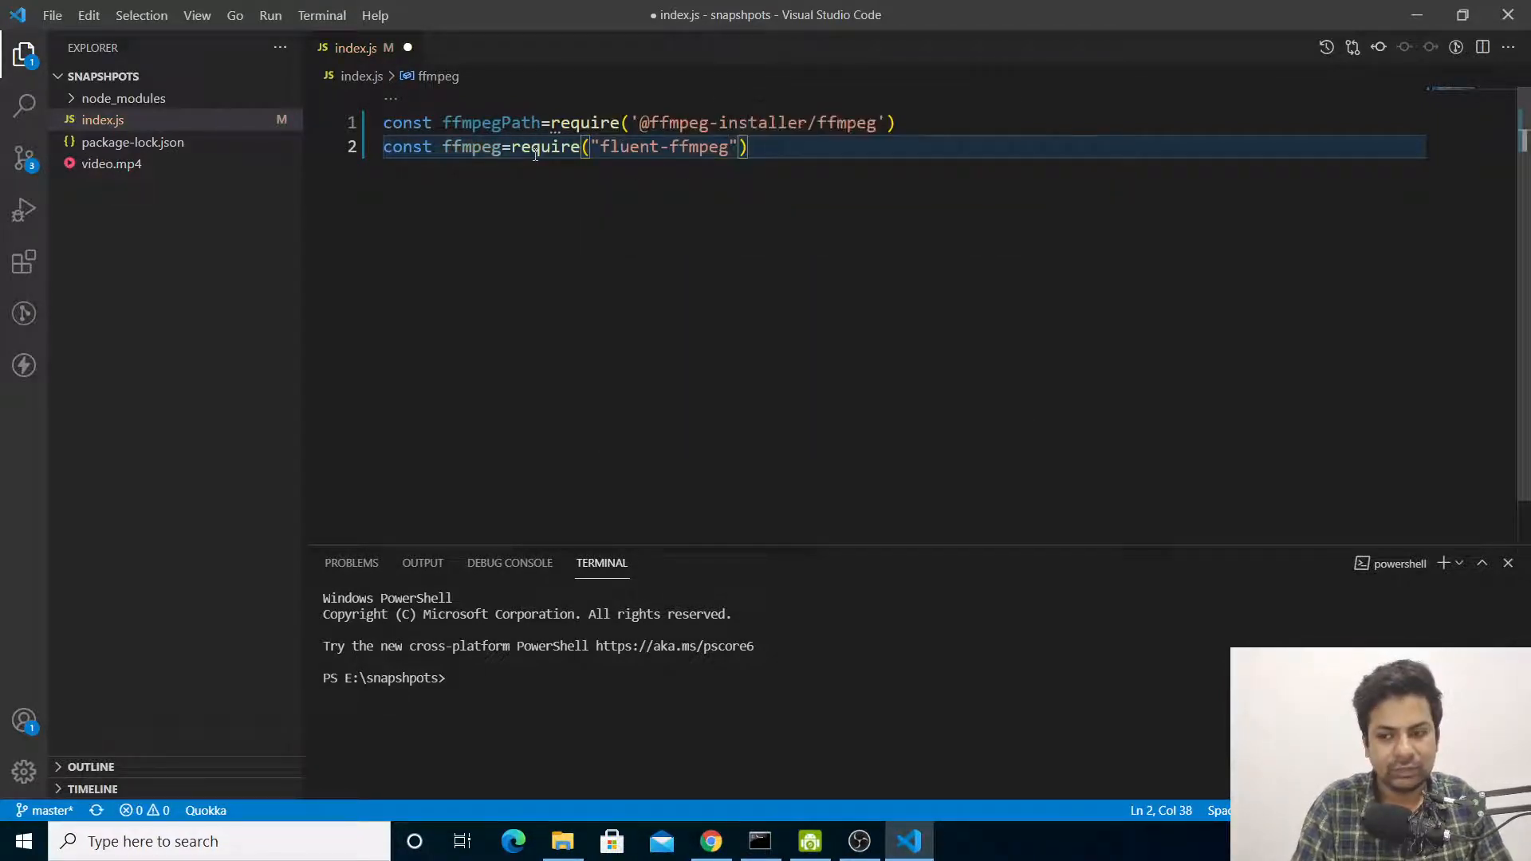
Call ffmpeg.setFfmpegPath(ffmpegPath) to point fluent-ffmpeg at the installed binary
{"action": "type", "text": "ff"}
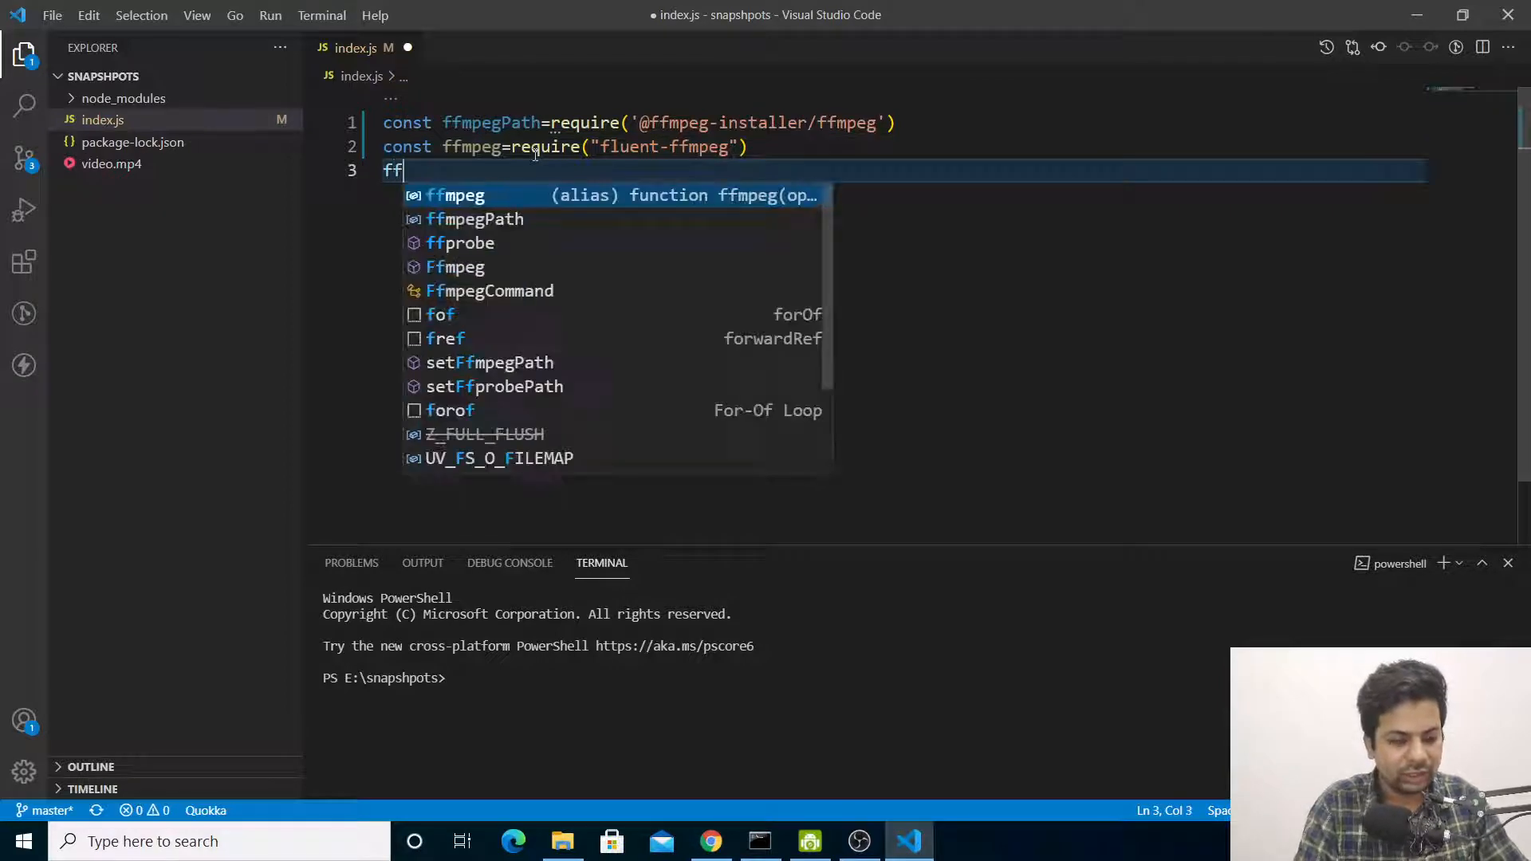
{"action": "type", "text": "mpeg"}
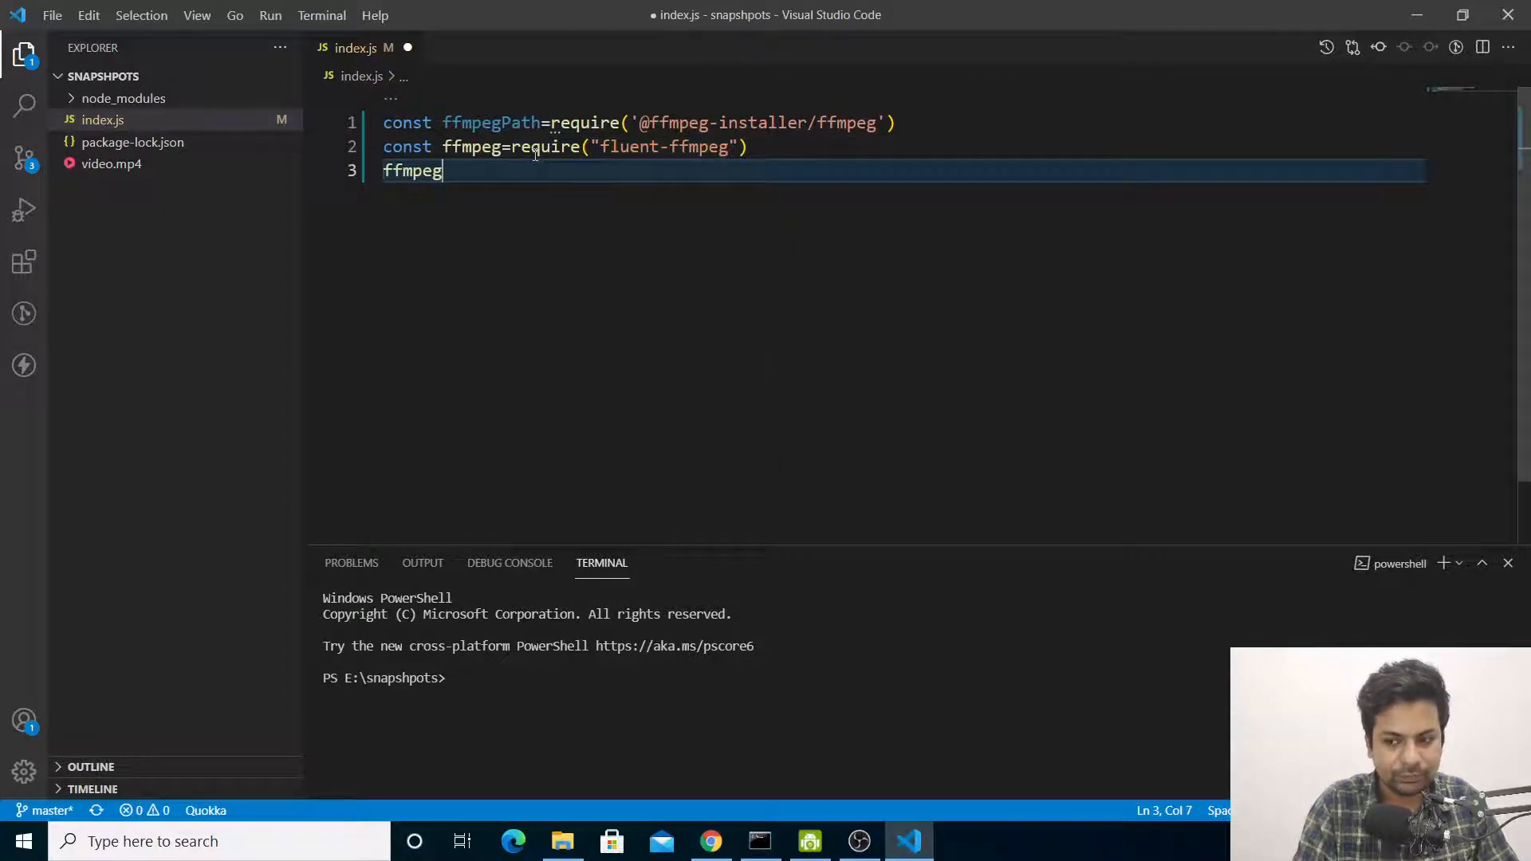
{"action": "type", "text": ".set"}
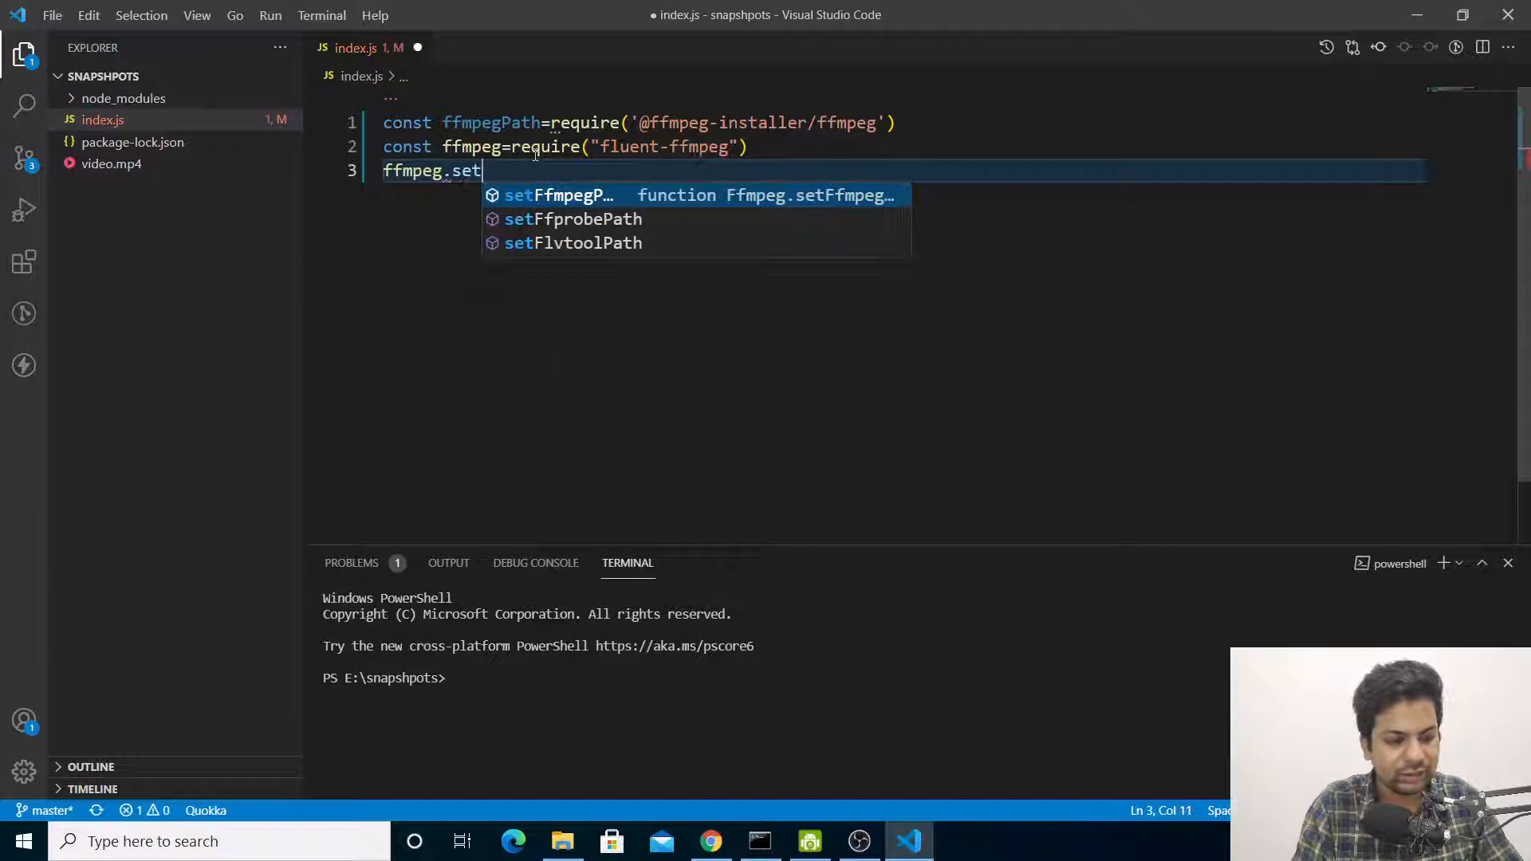
{"action": "key", "text": "Tab"}
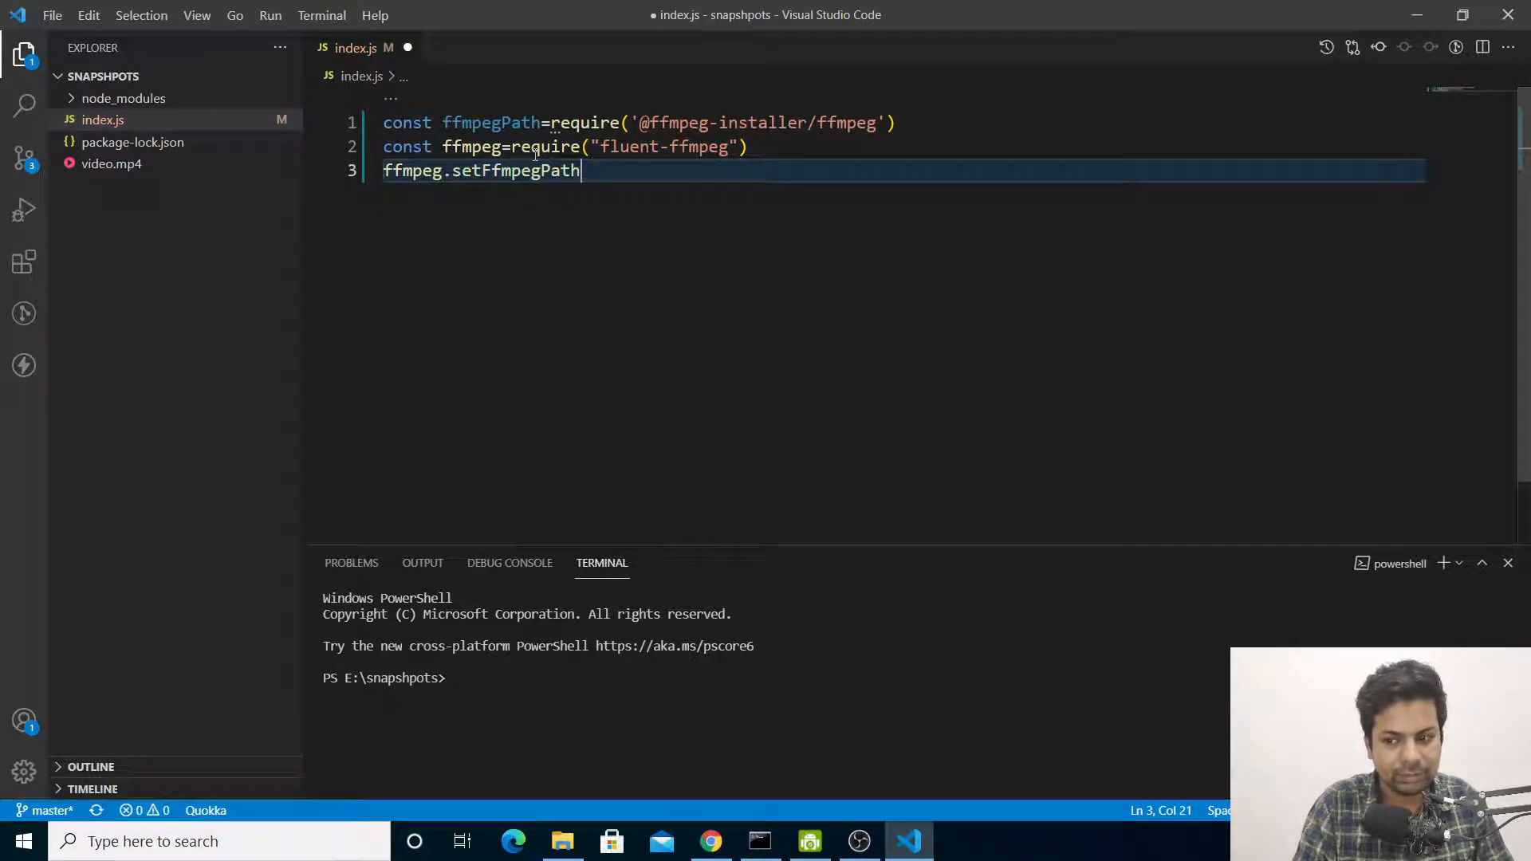
{"action": "type", "text": "(ffmpegPath"}
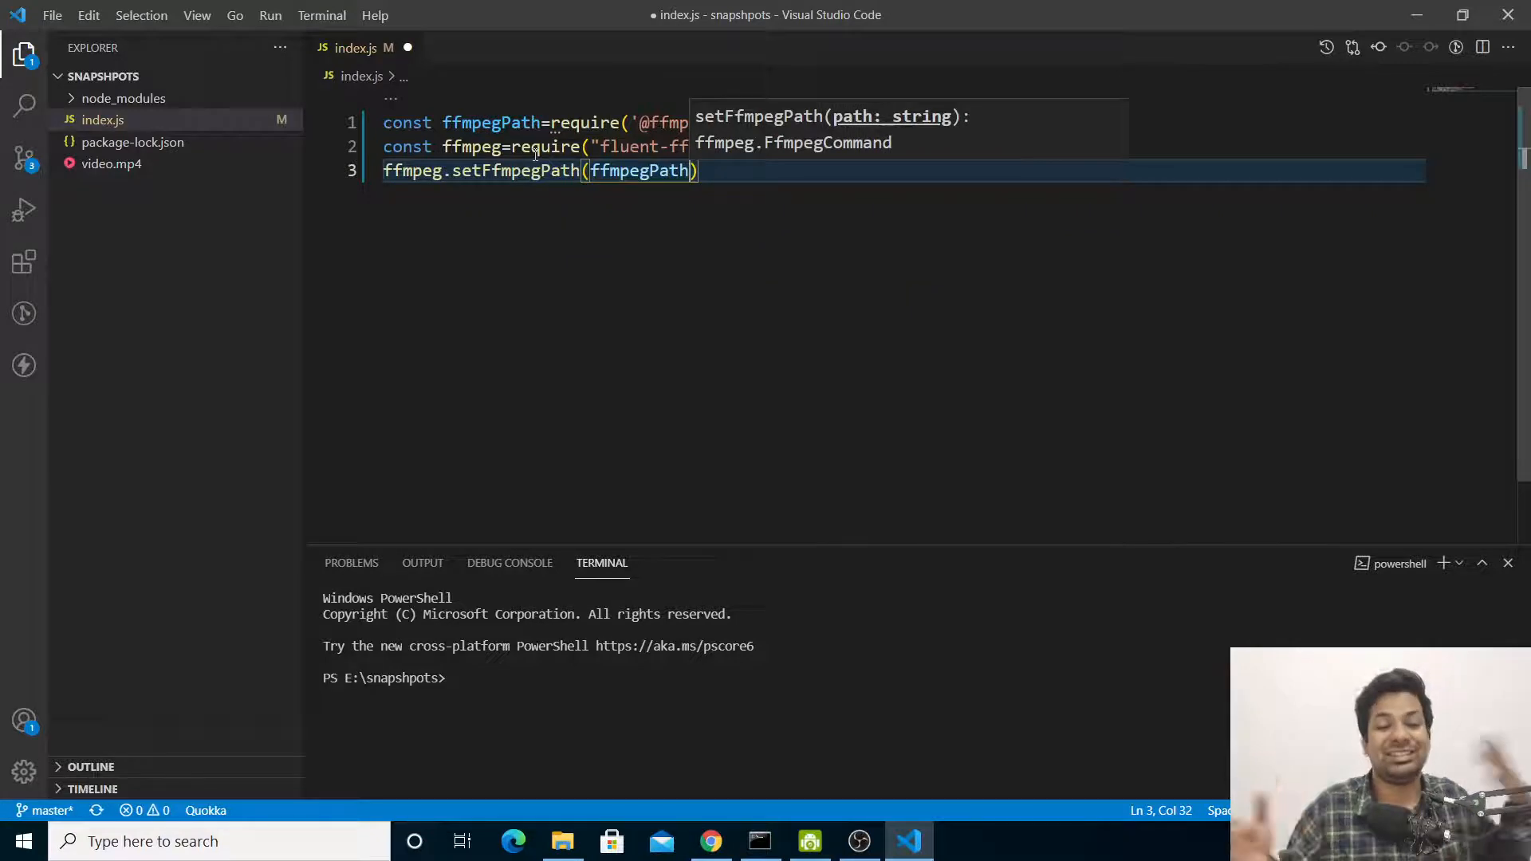
{"action": "key", "text": "Enter"}
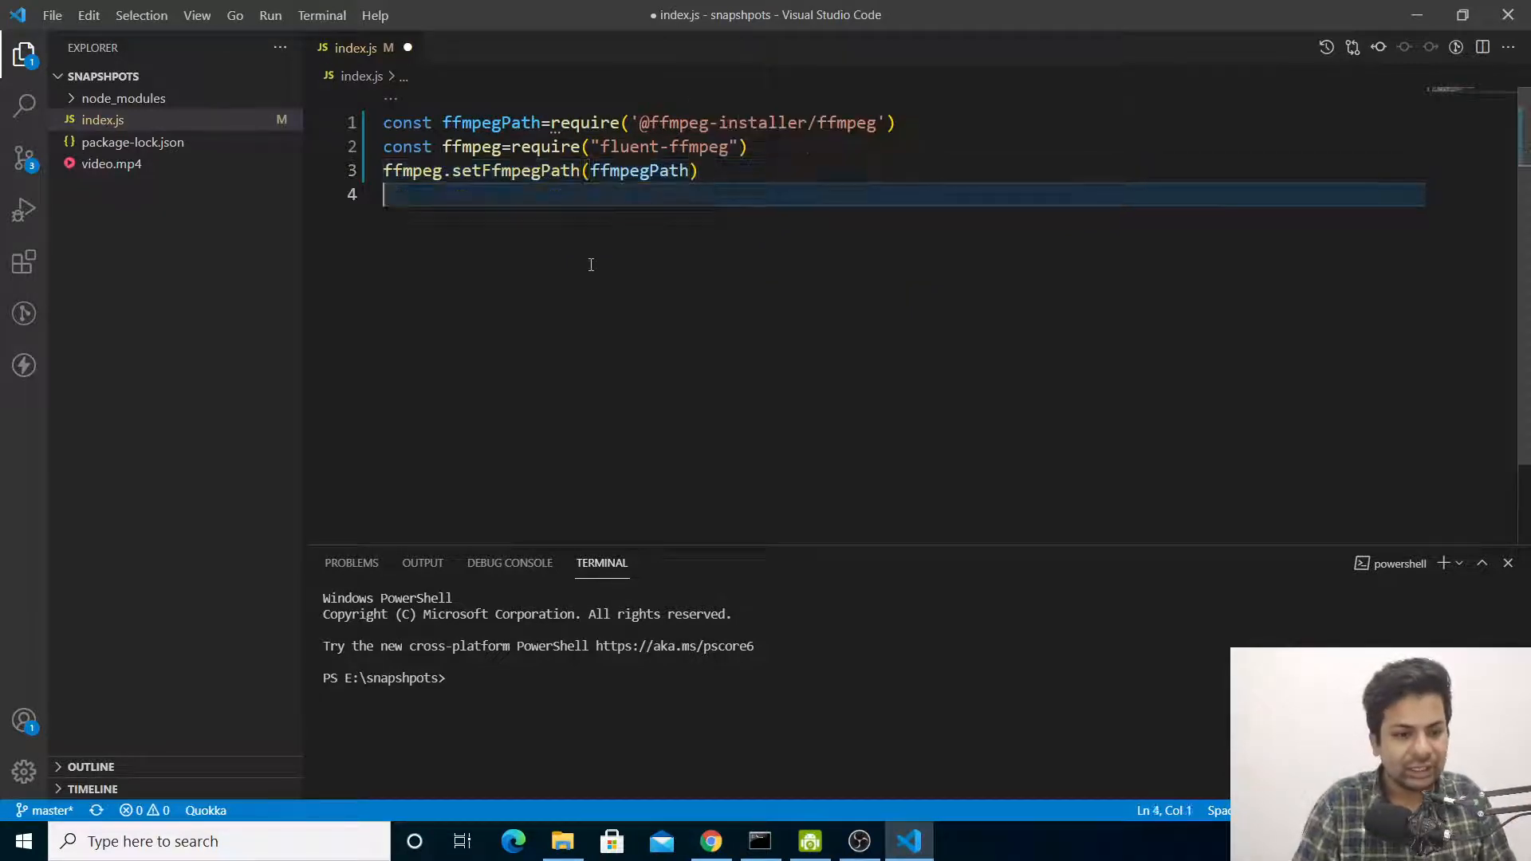
Begin a new ffmpeg() command and declare a const path= above it
{"action": "type", "text": "new"}
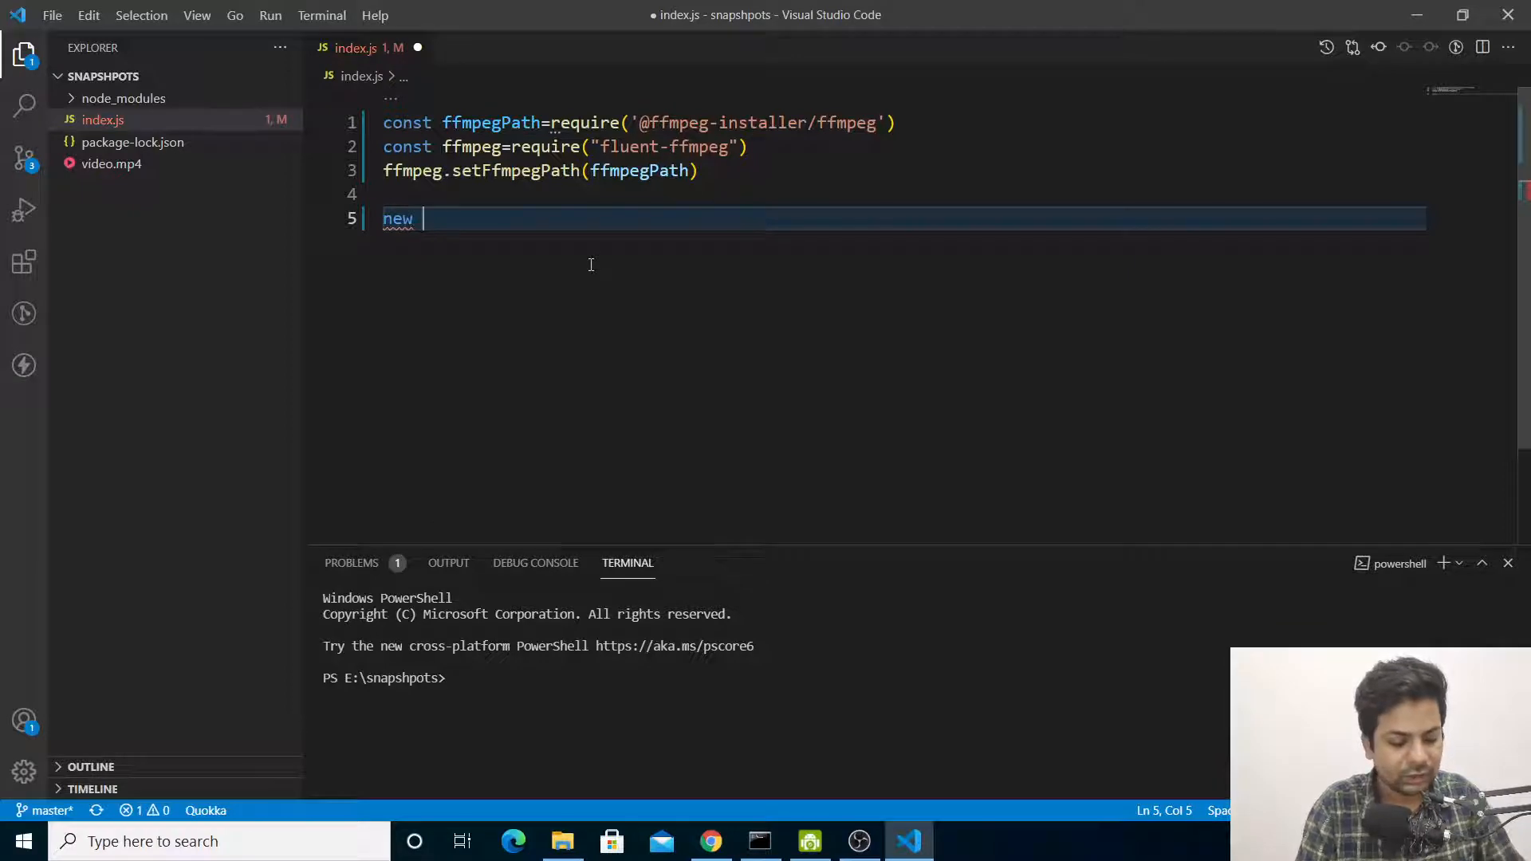
{"action": "type", "text": "a"}
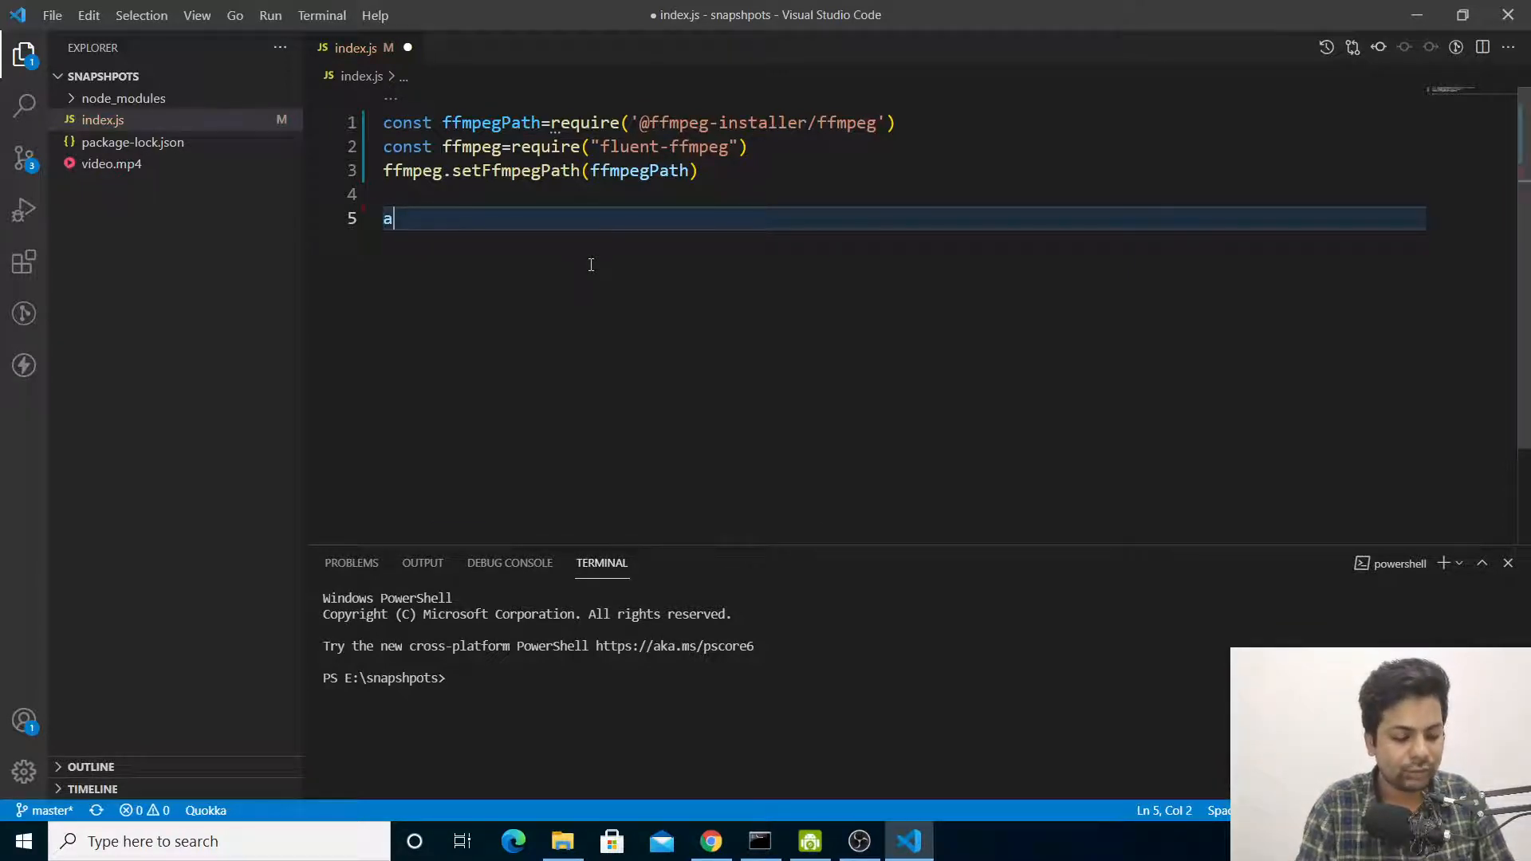
{"action": "type", "text": "wai"}
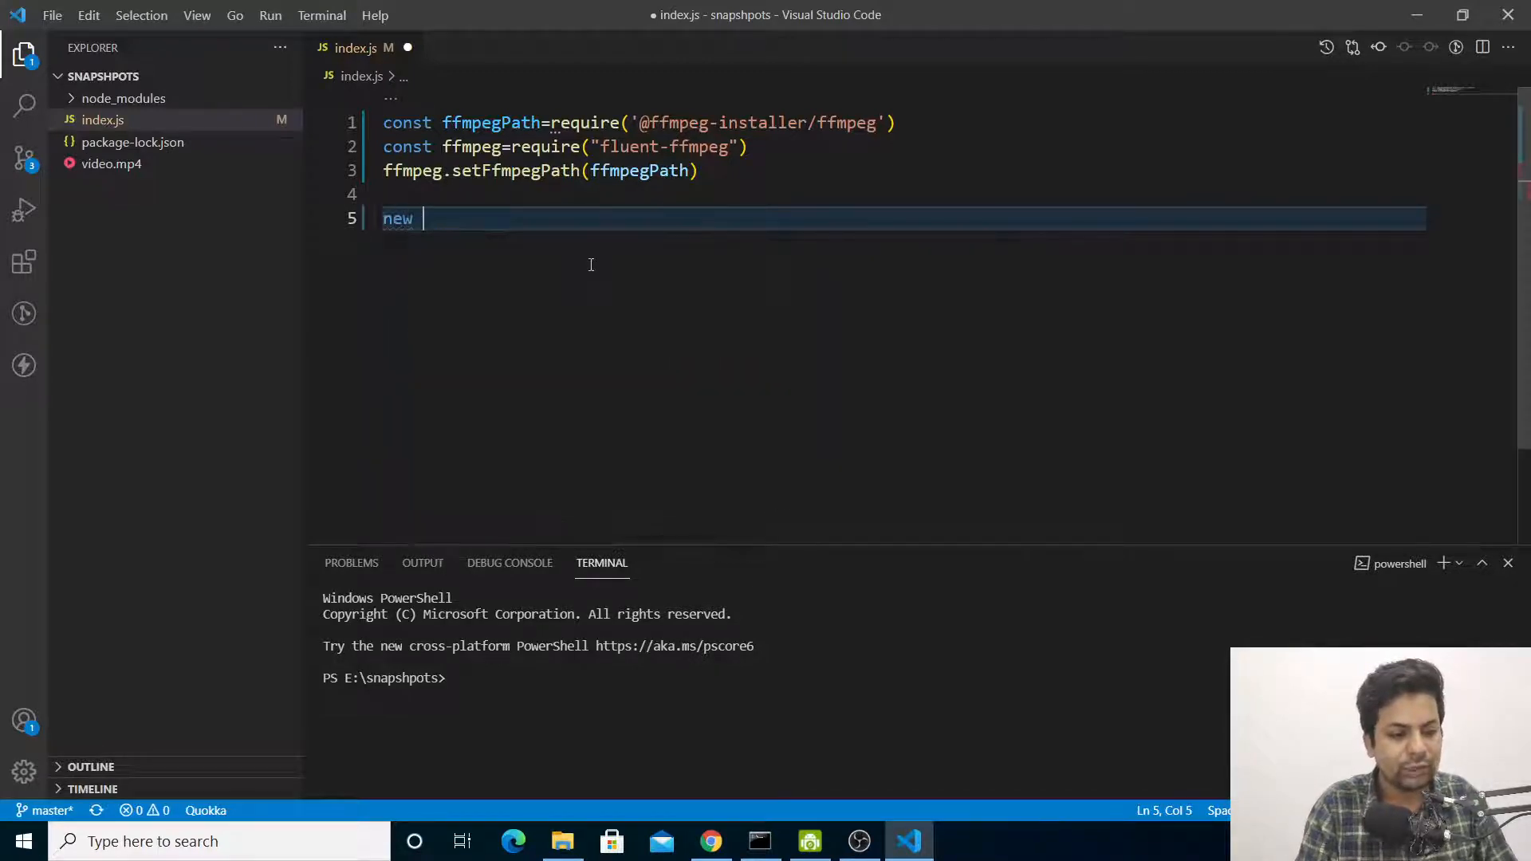
{"action": "type", "text": "ffmpegPath"}
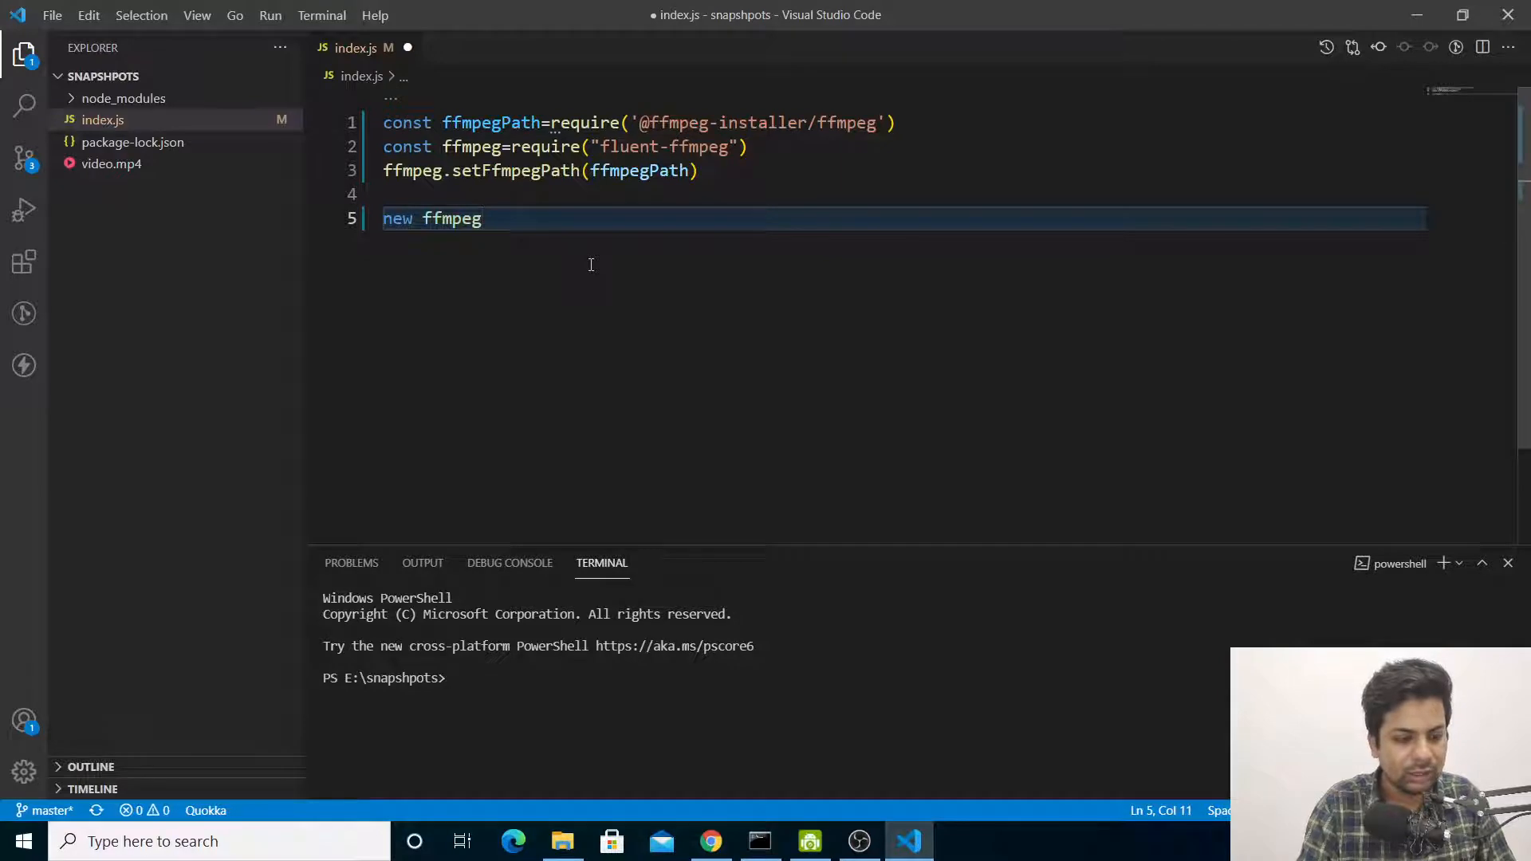
{"action": "type", "text": "()"}
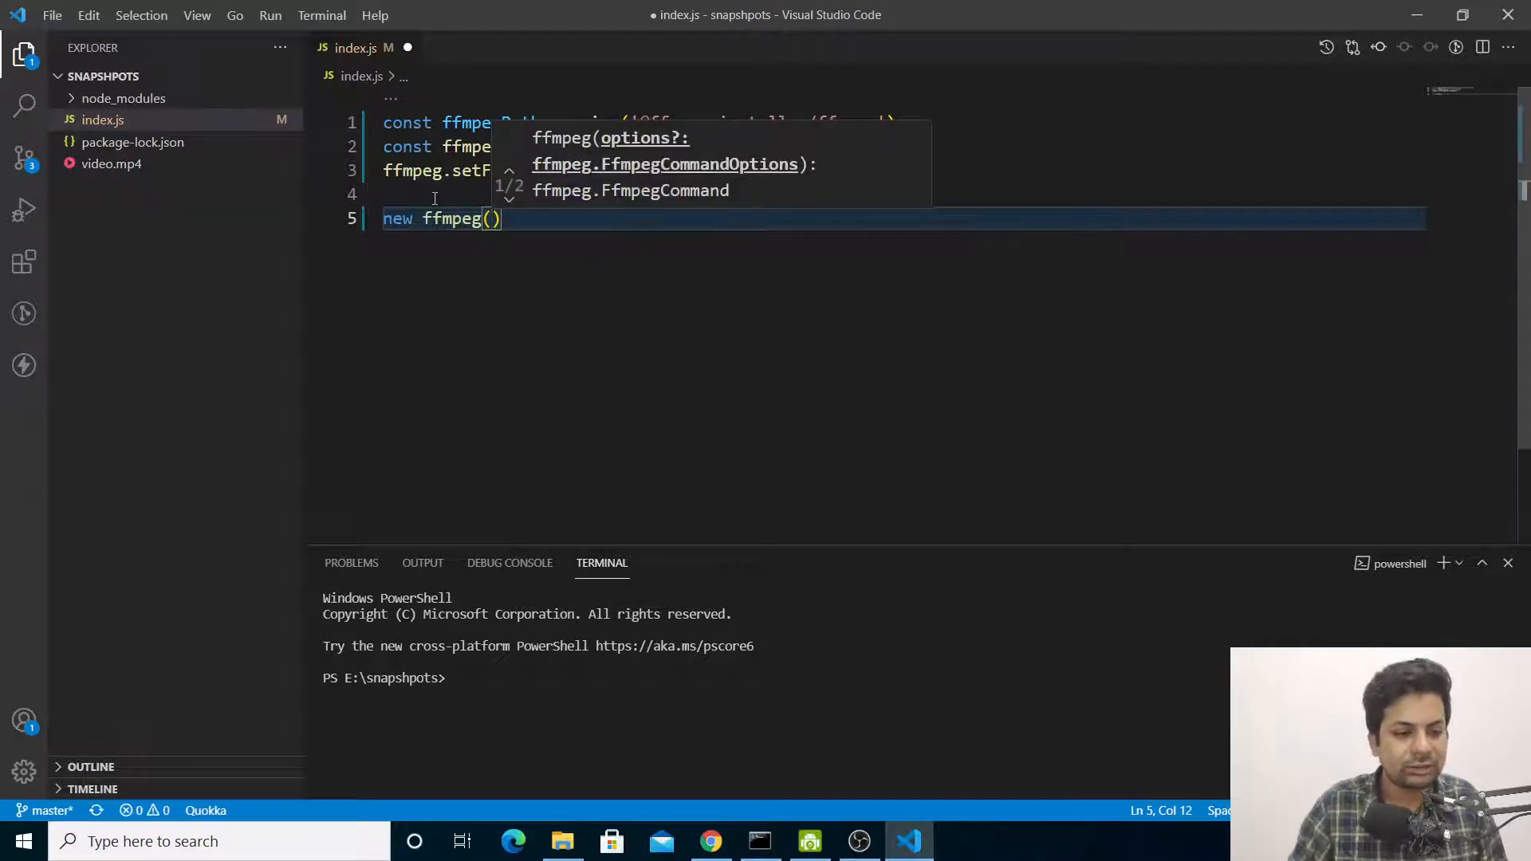
{"action": "type", "text": "const"}
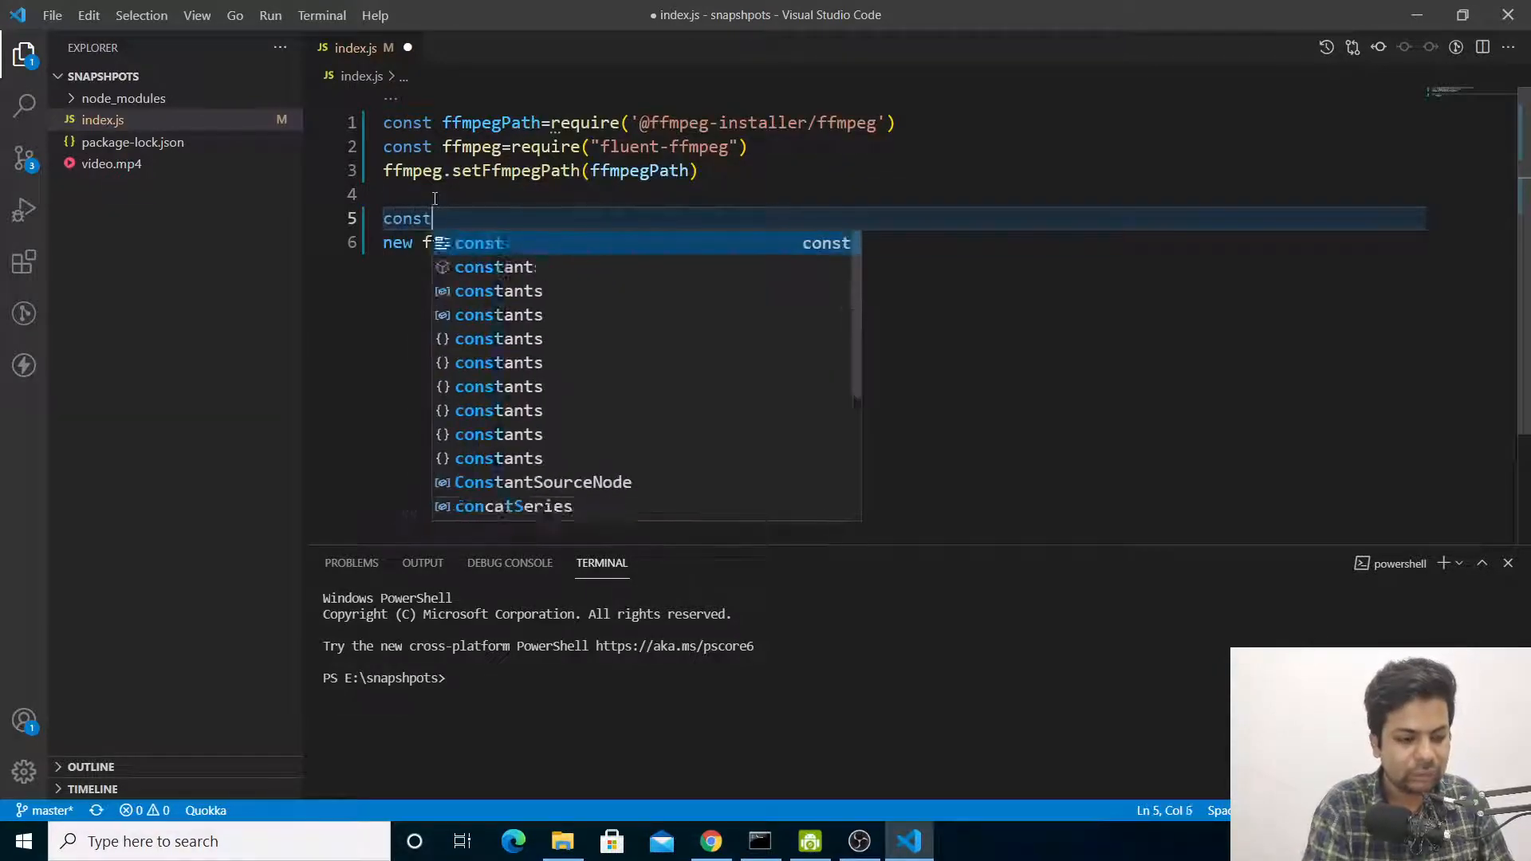
{"action": "type", "text": "path="}
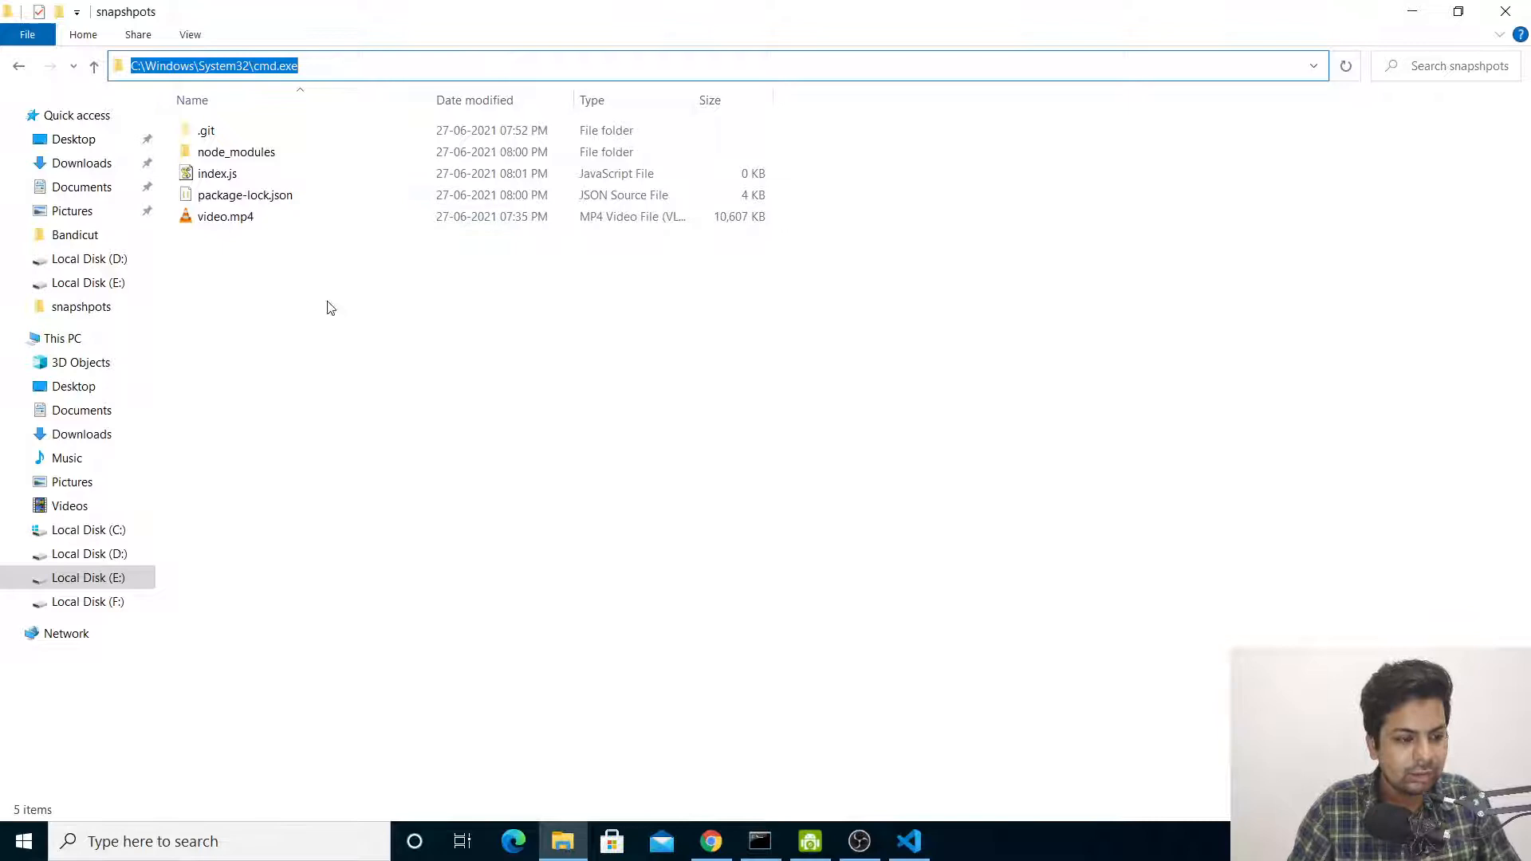
Copy the E:\snapshpots folder path from File Explorer's address bar into the path constant
{"action": "left_click", "coordinate": [908, 840]}
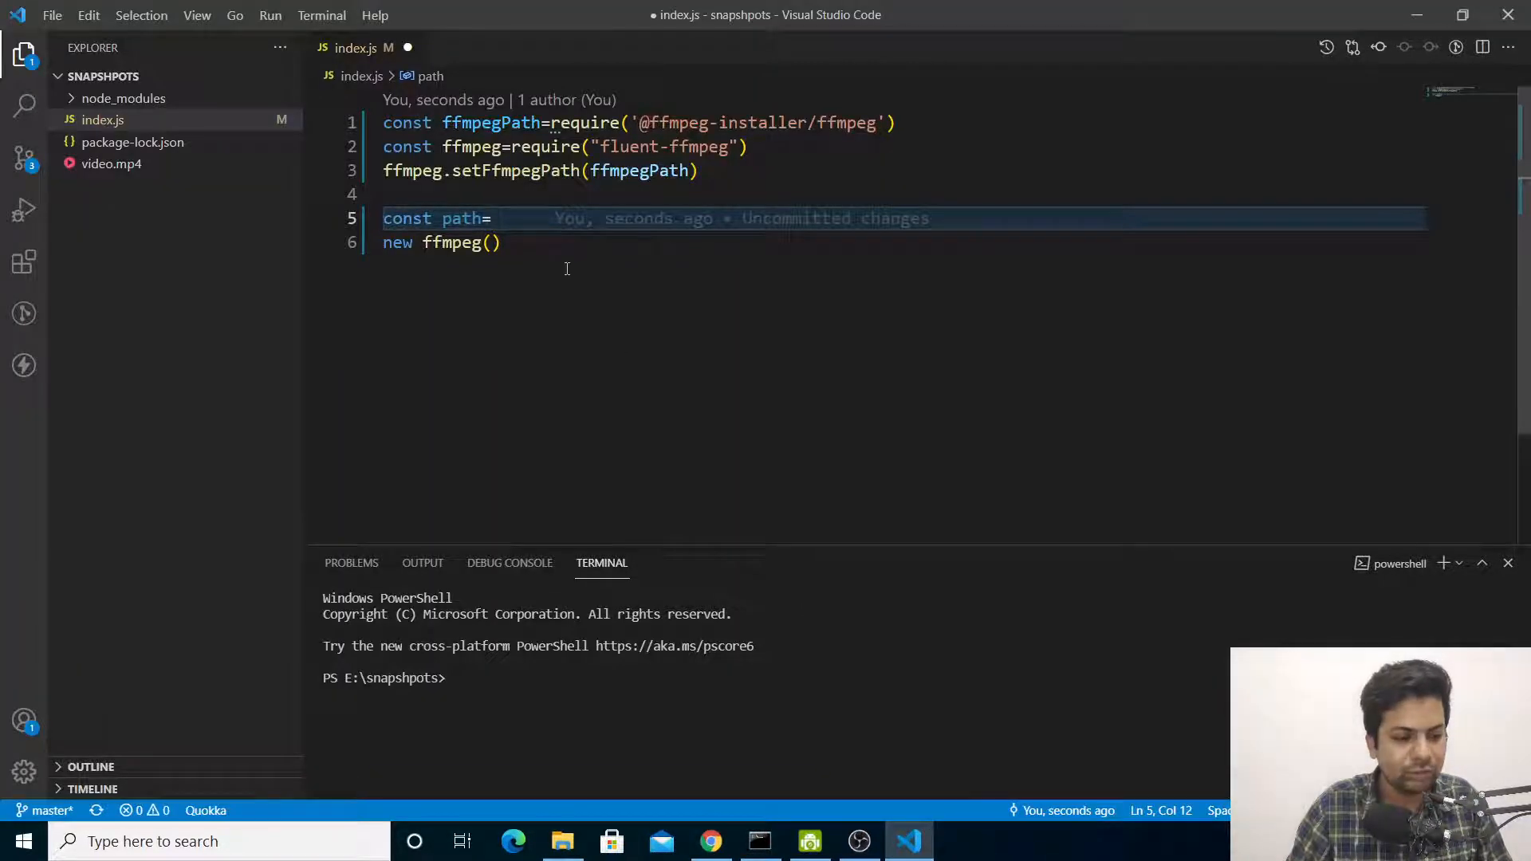
{"action": "type", "text": "\"C:\\Windows\\System32\\cmd.exe\""}
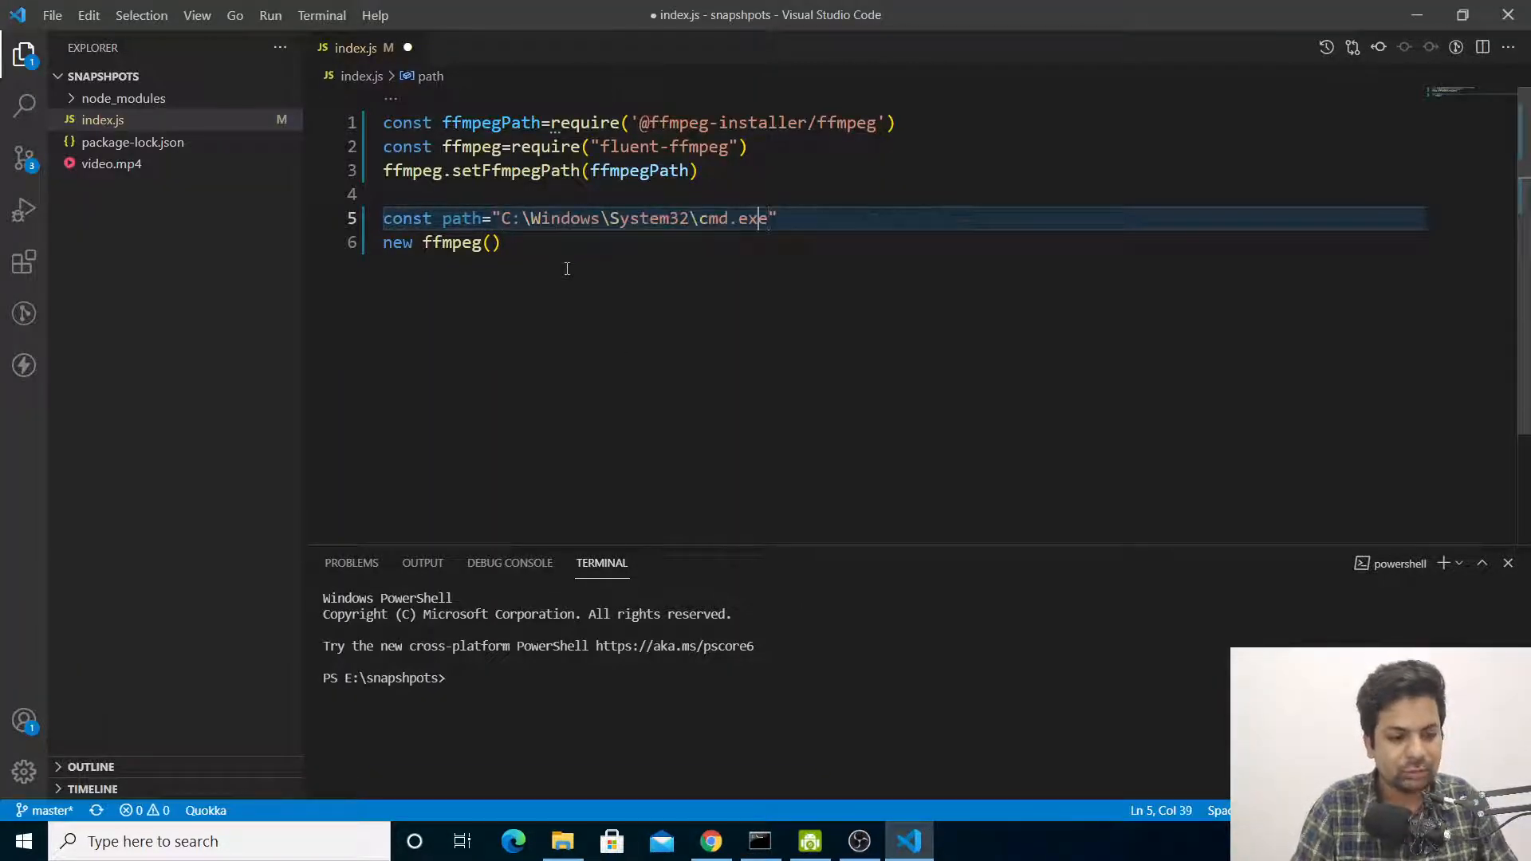
{"action": "left_click", "coordinate": [560, 841]}
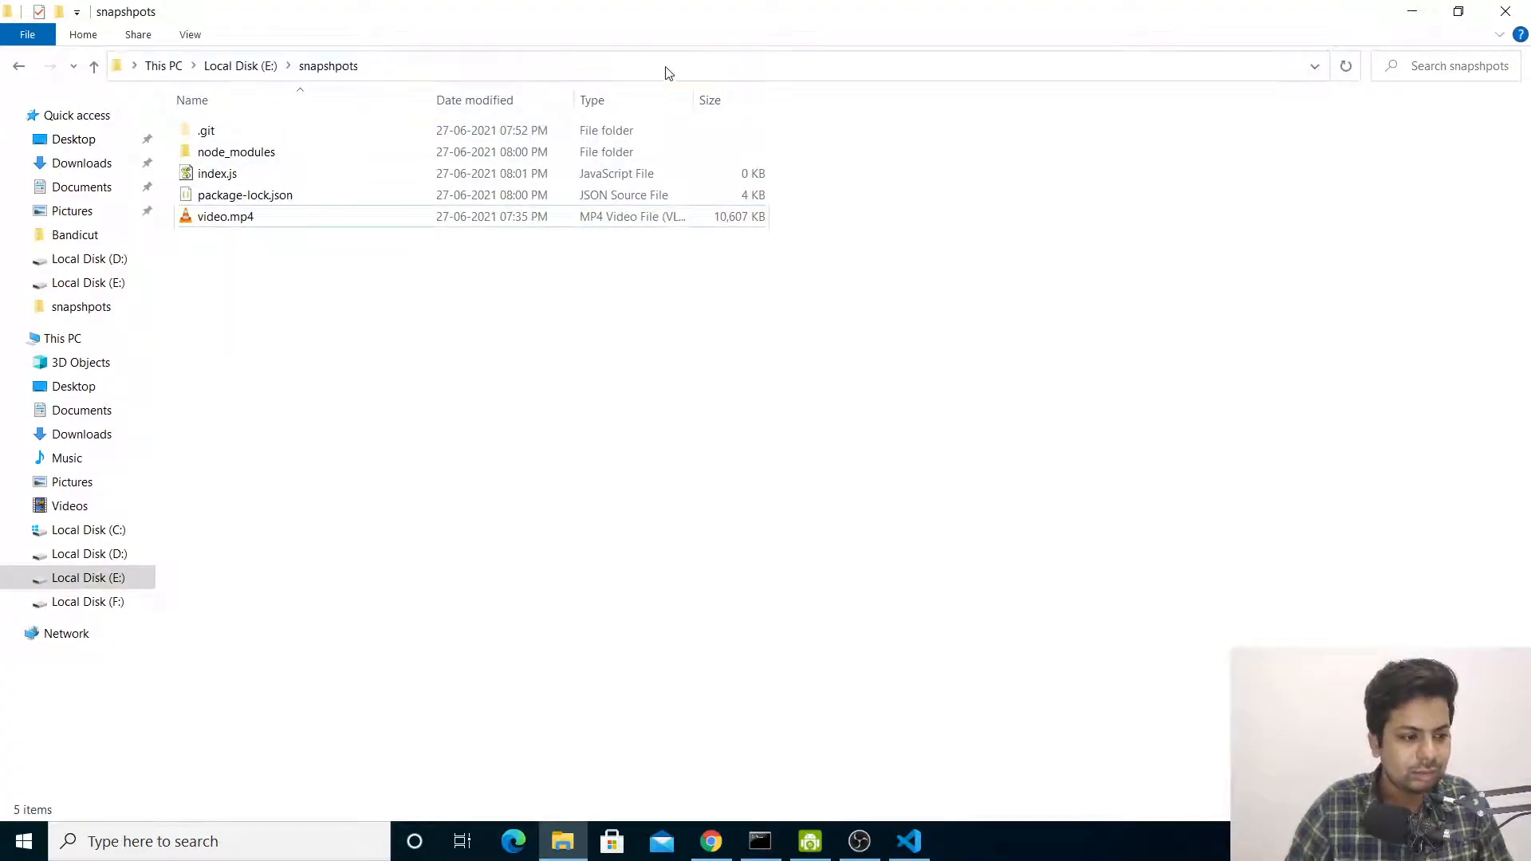
{"action": "left_click", "coordinate": [684, 65]}
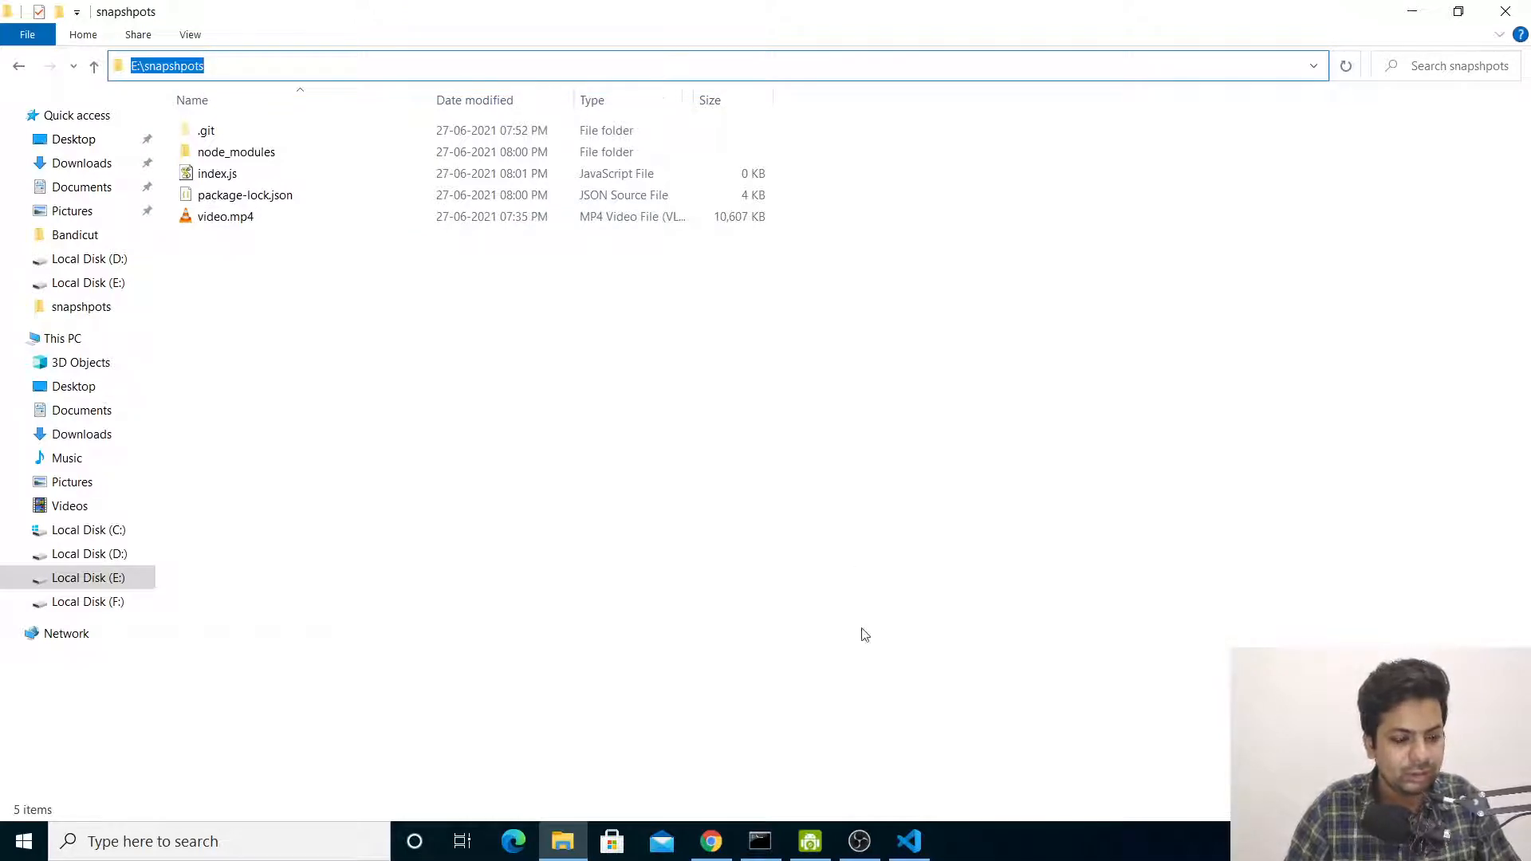
{"action": "left_click", "coordinate": [908, 840]}
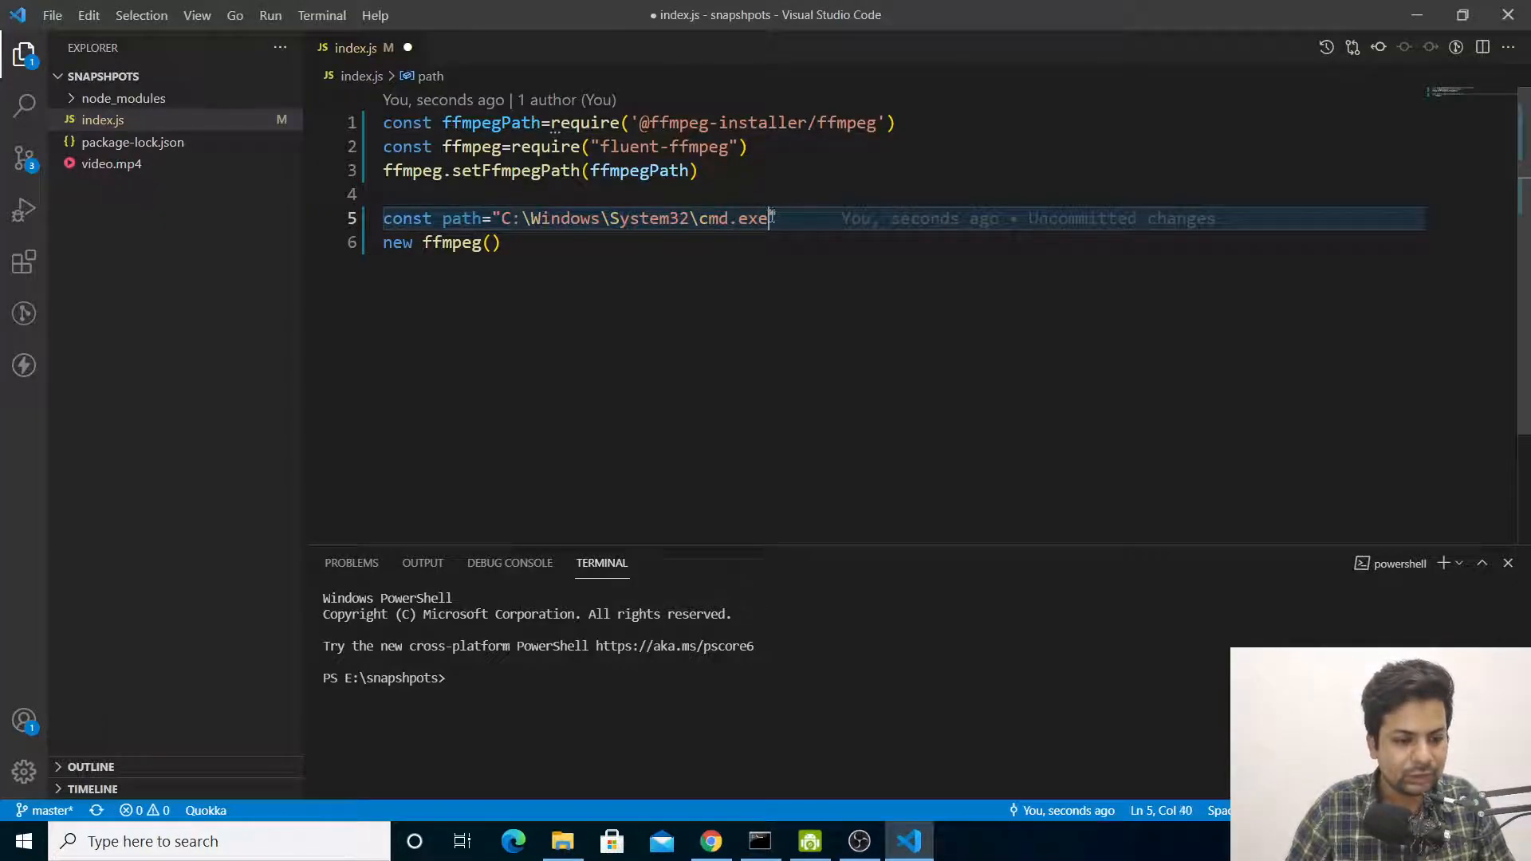
{"action": "type", "text": "E:\\snapshpots\""}
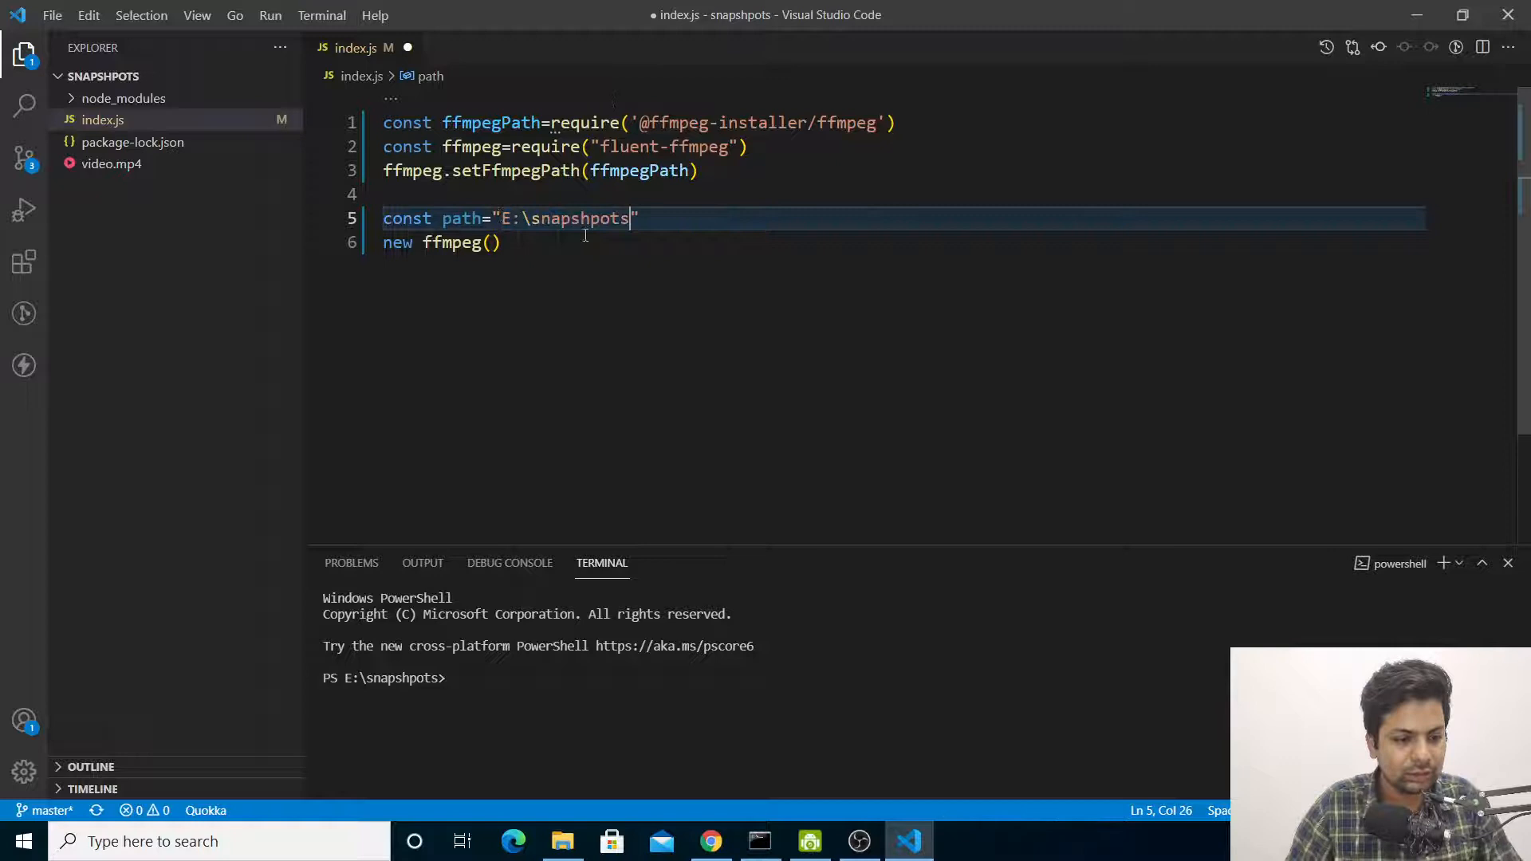
Append \\video.mp4 with escaped backslashes and pass path into new ffmpeg(path)
{"action": "type", "text": "\\\\v"}
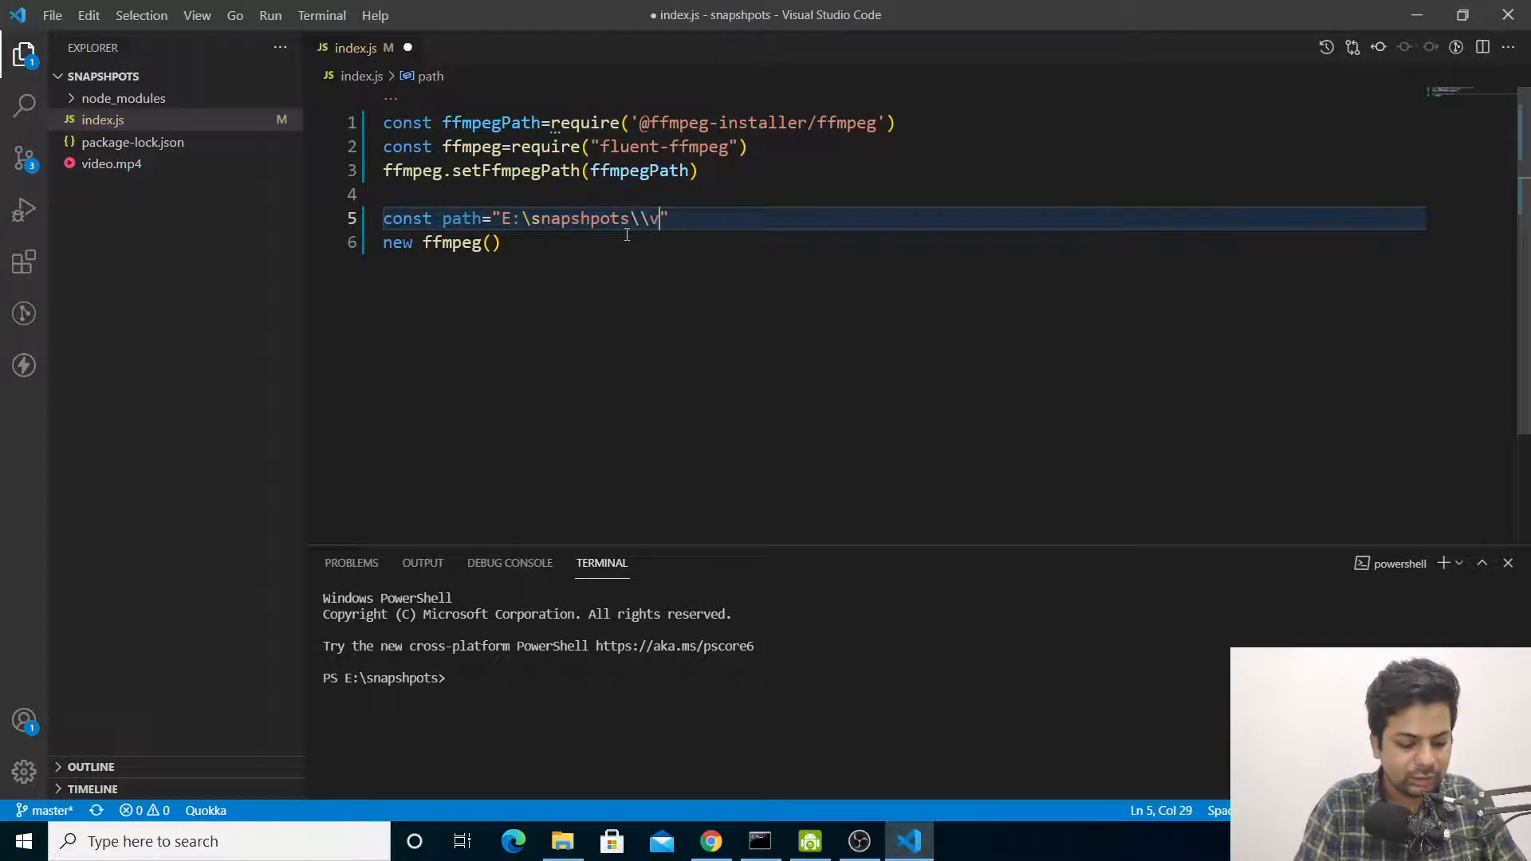
{"action": "type", "text": "ideo.mp"}
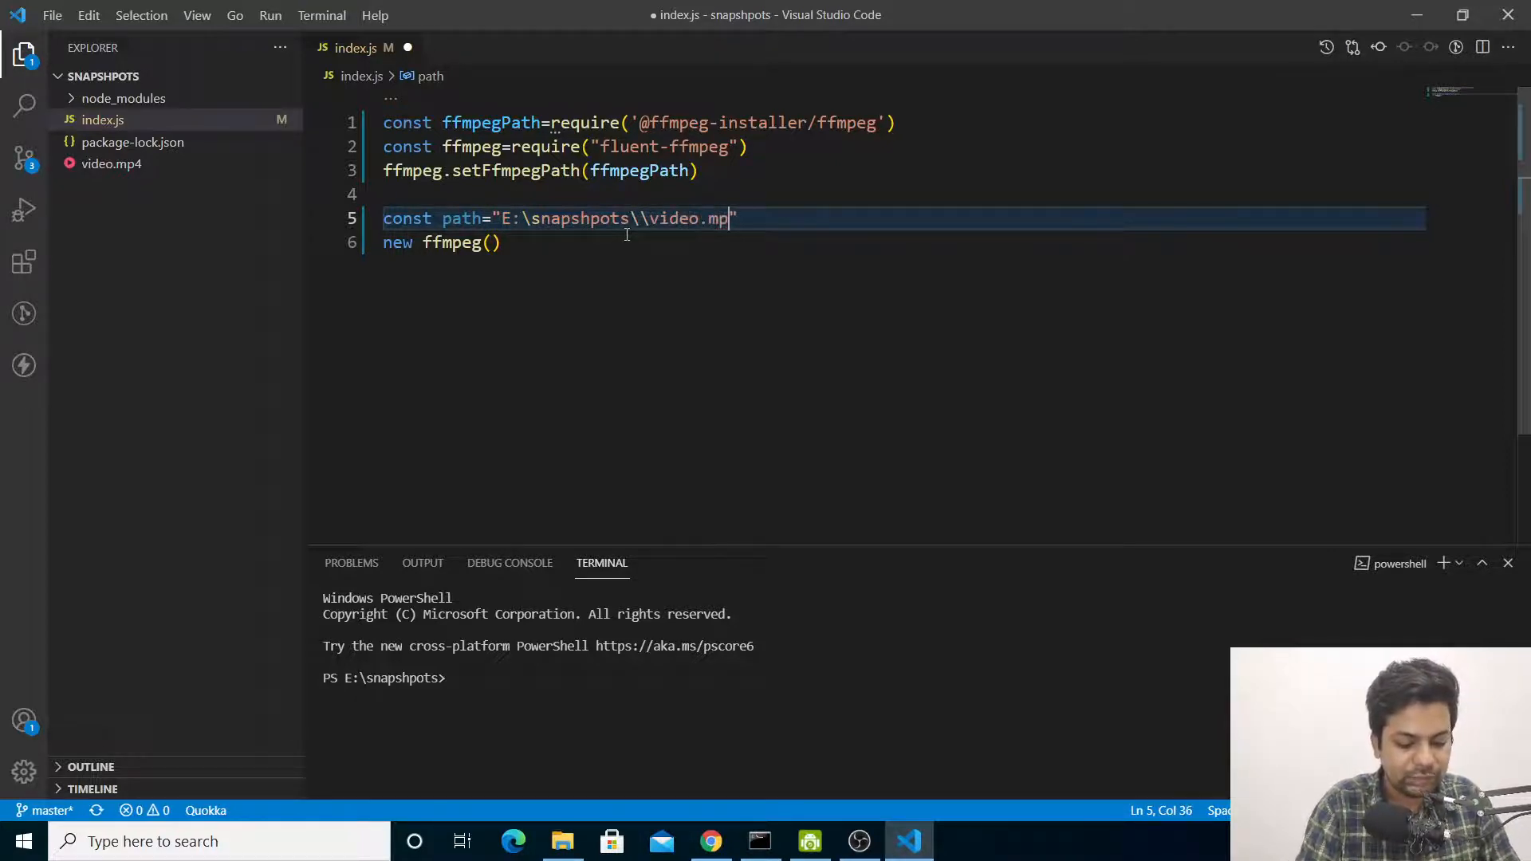
{"action": "type", "text": "4"}
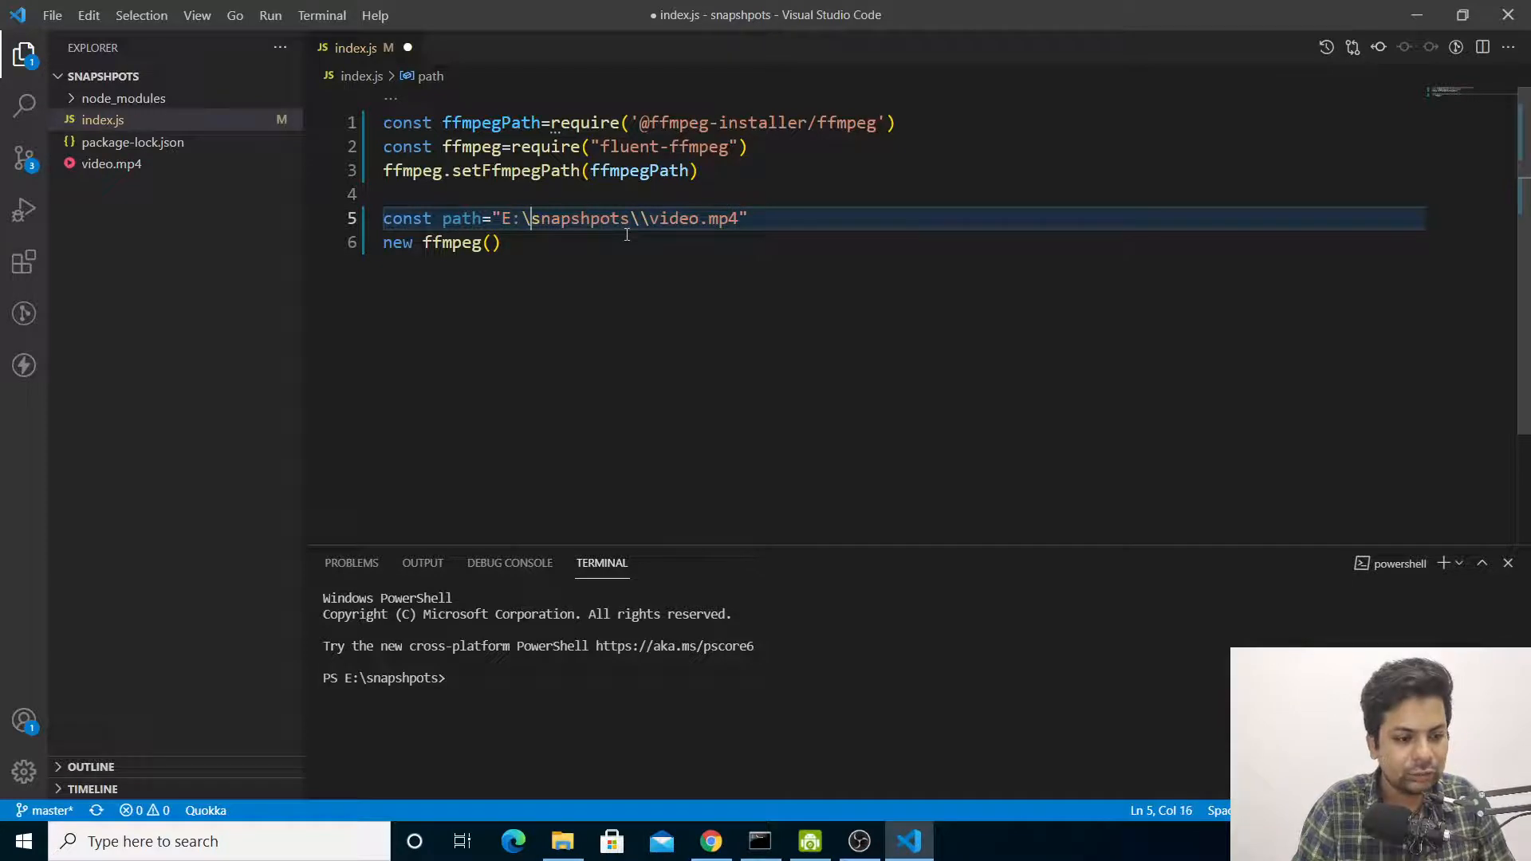
{"action": "type", "text": "\\"}
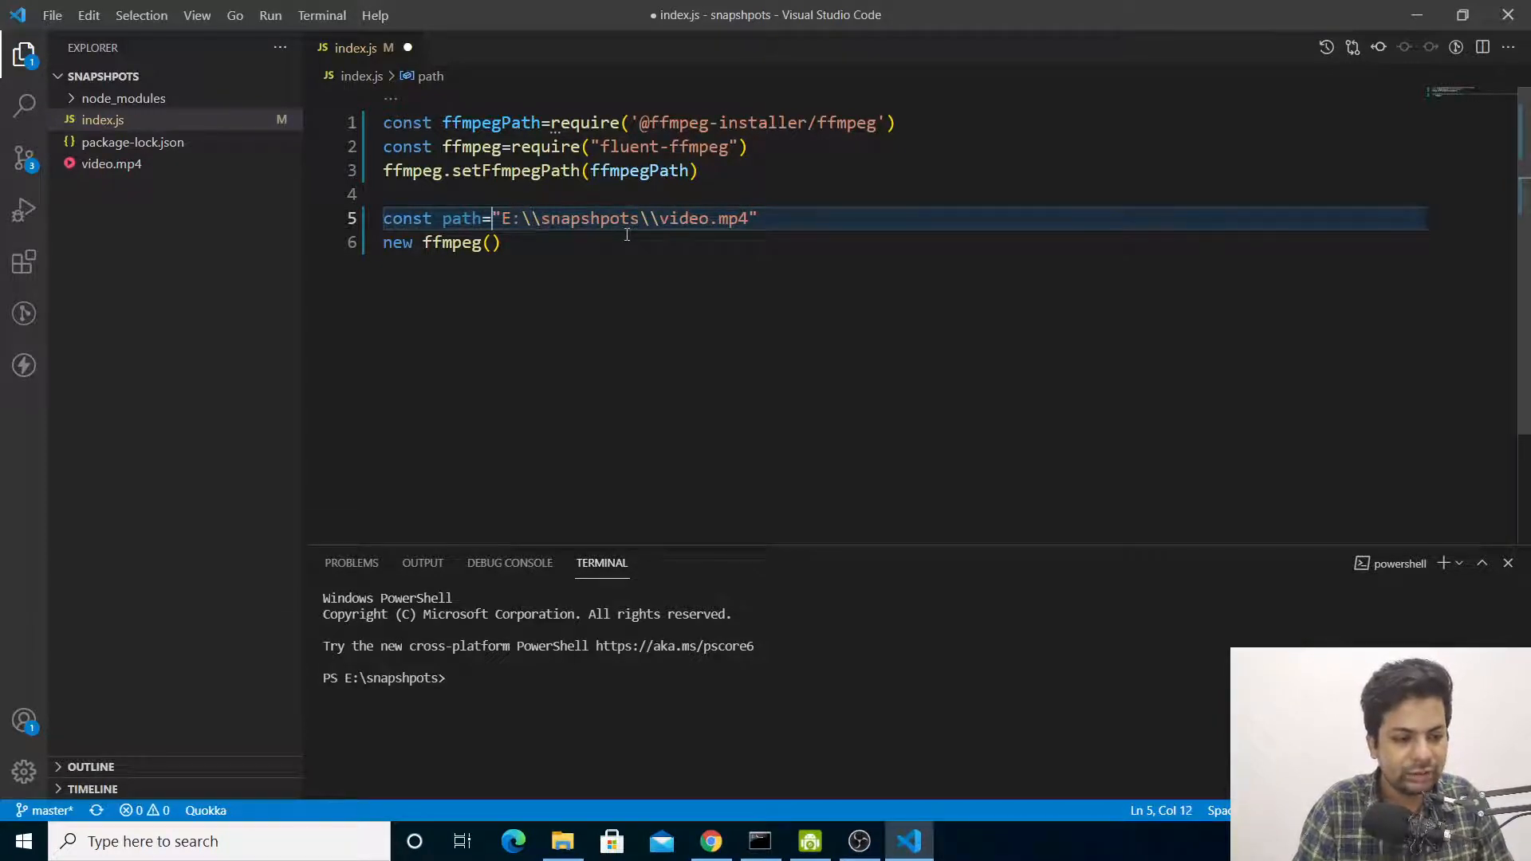
{"action": "type", "text": "\\\\"}
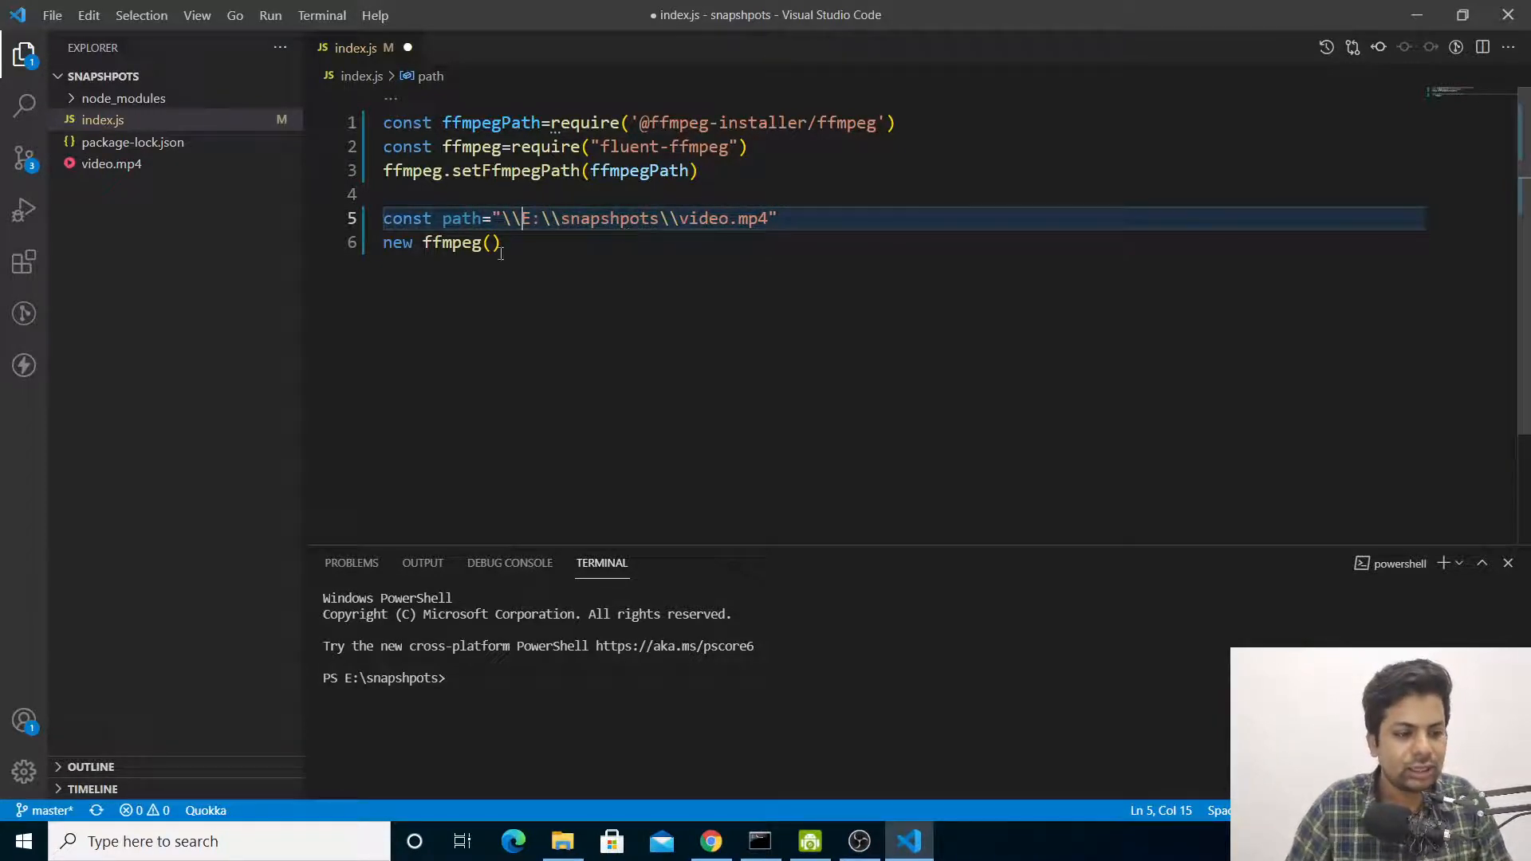
{"action": "type", "text": "path"}
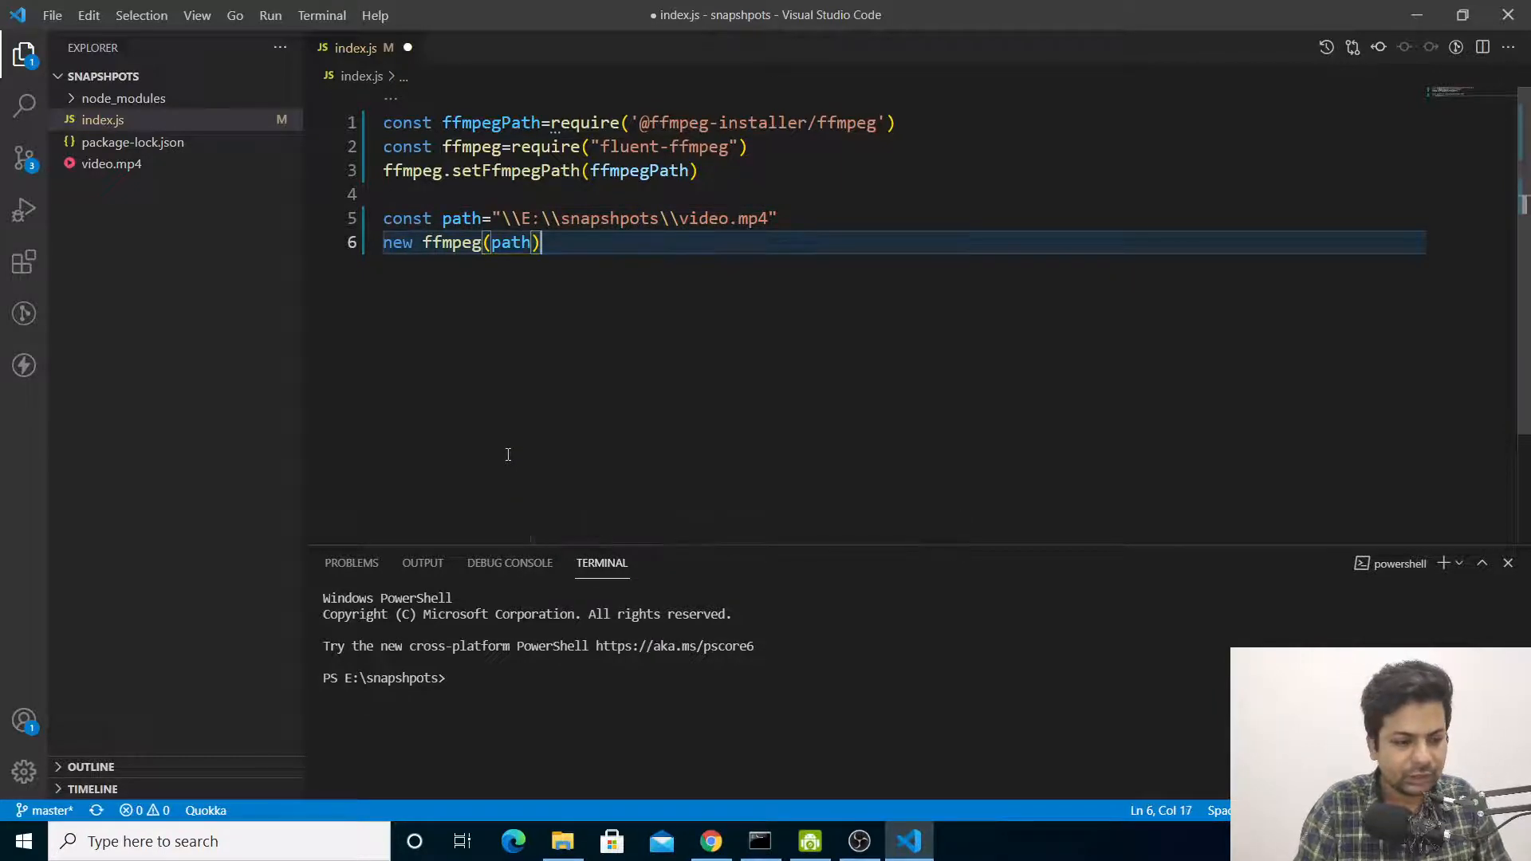
Chain .takeScreenshots({ count: 1 }) onto the ffmpeg command and save
{"action": "type", "text": ".take"}
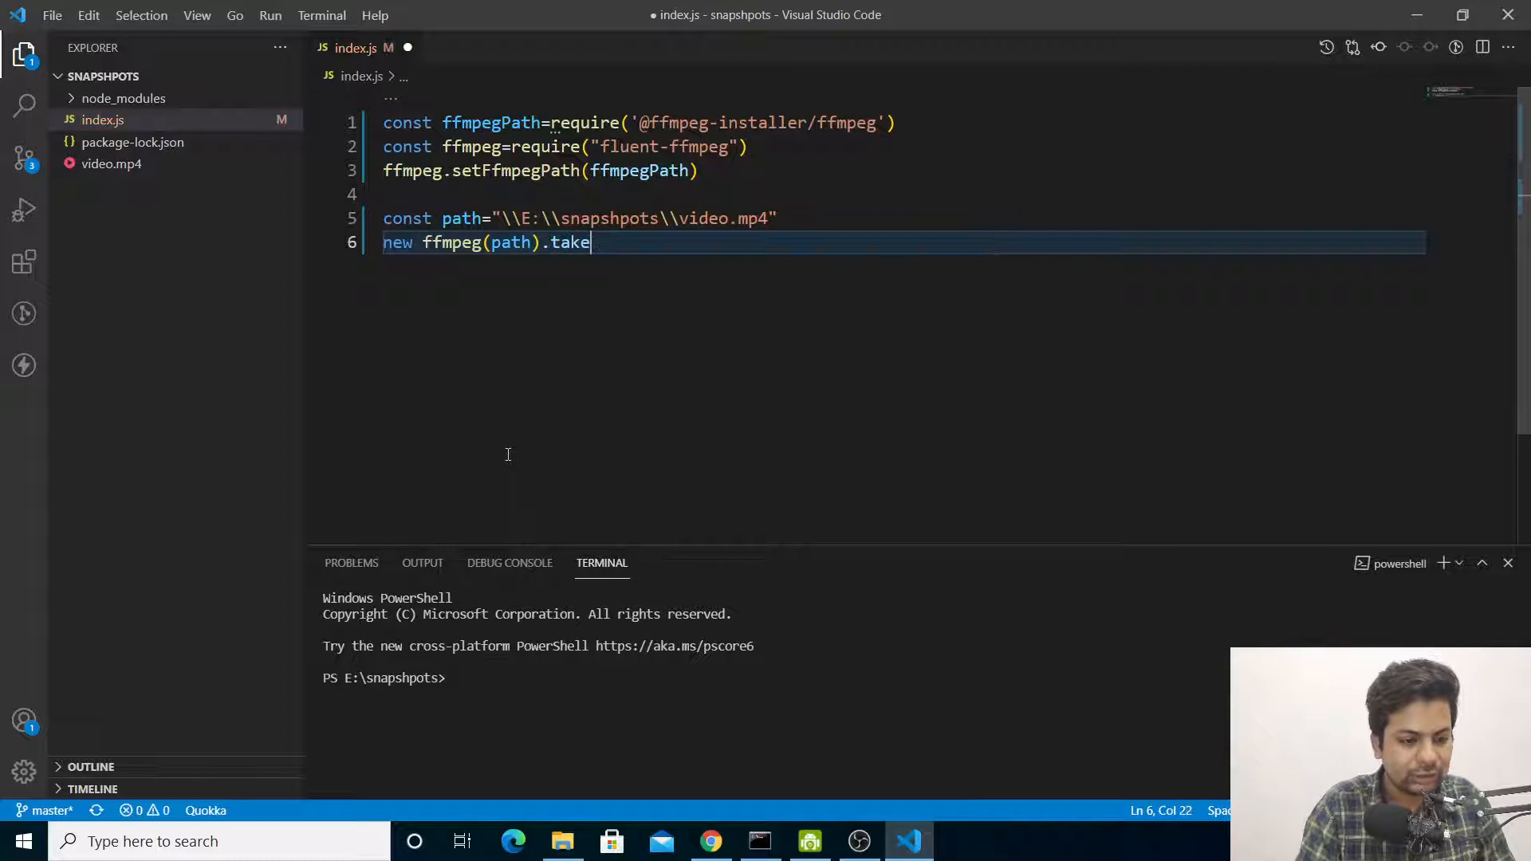
{"action": "type", "text": "Sc"}
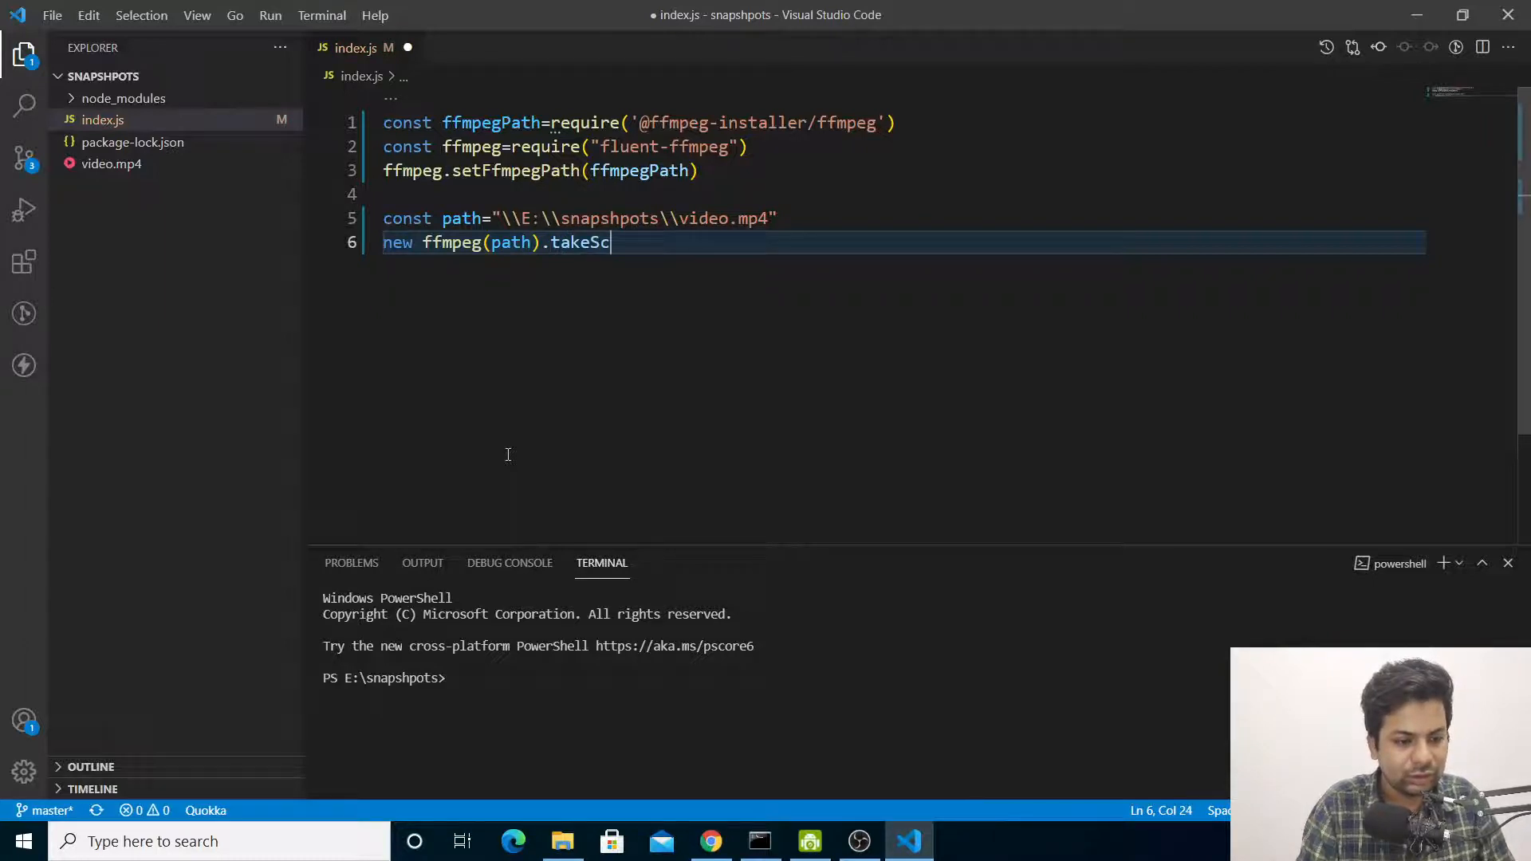
{"action": "type", "text": "re"}
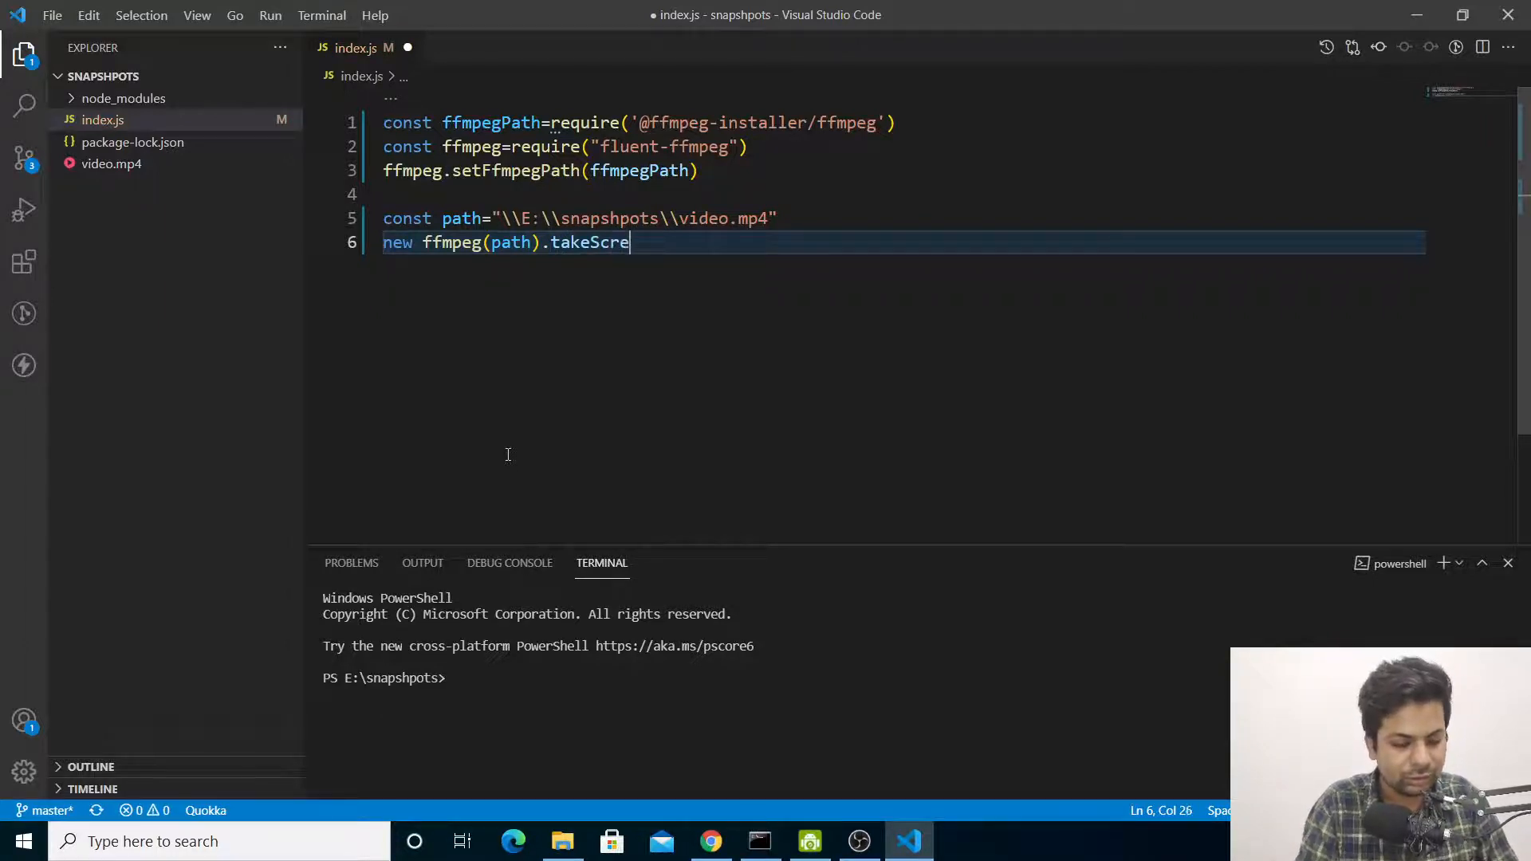
{"action": "type", "text": "ensh"}
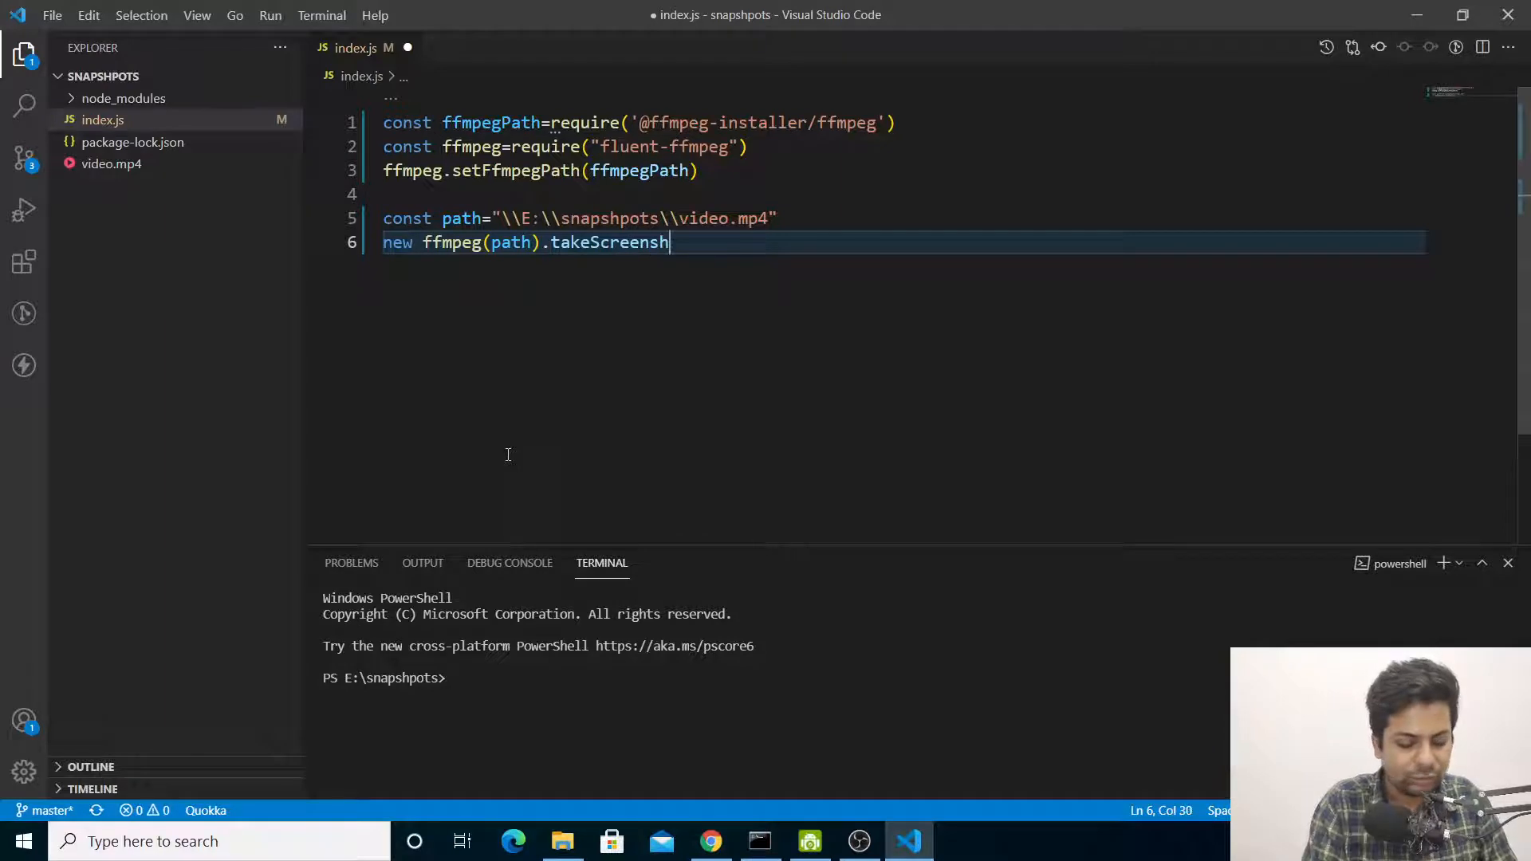
{"action": "type", "text": "ots"}
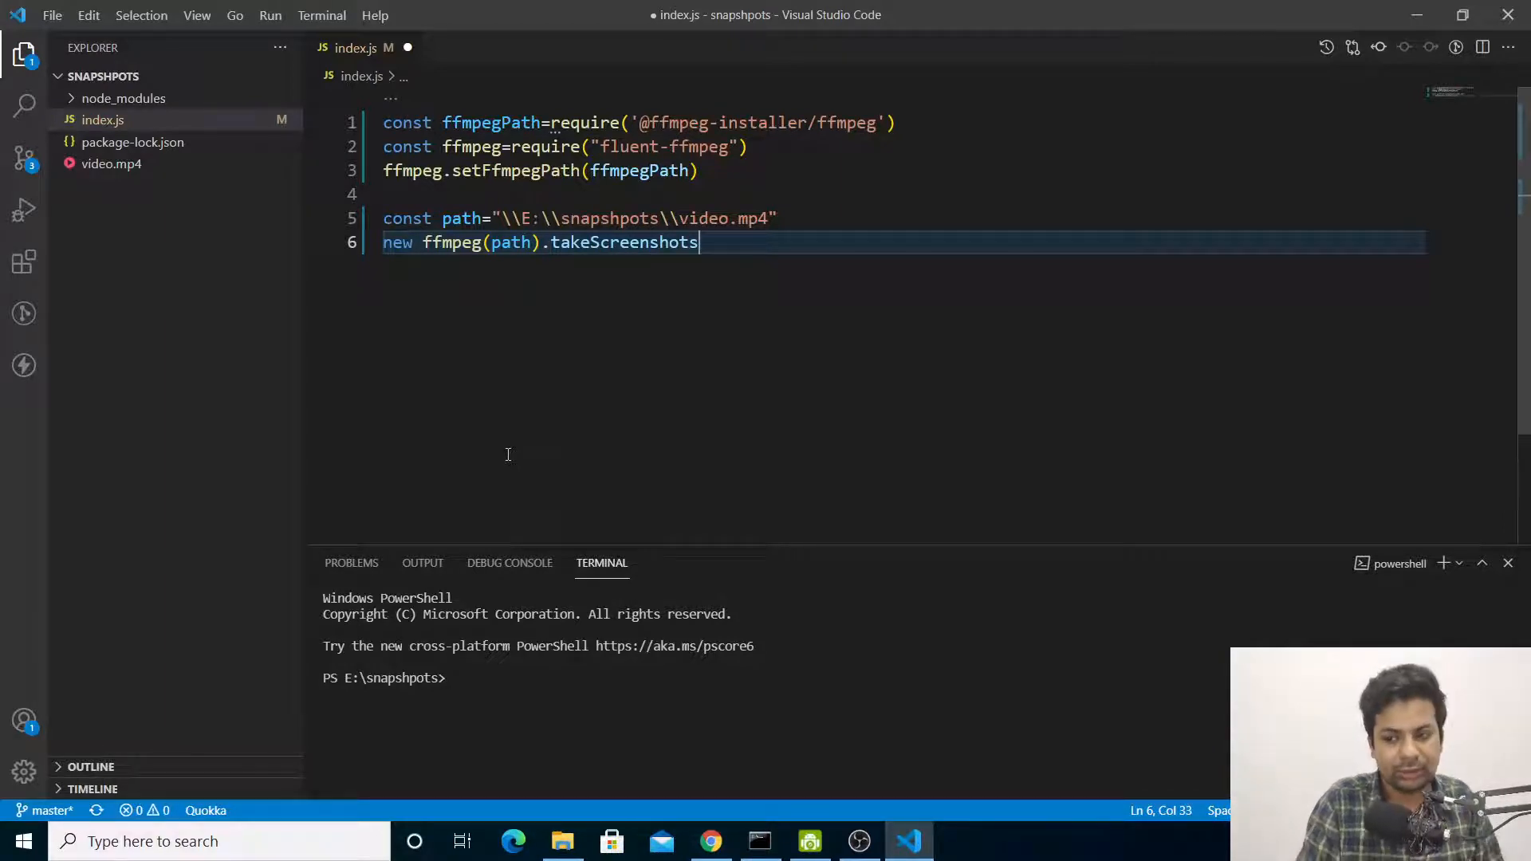
{"action": "type", "text": "("}
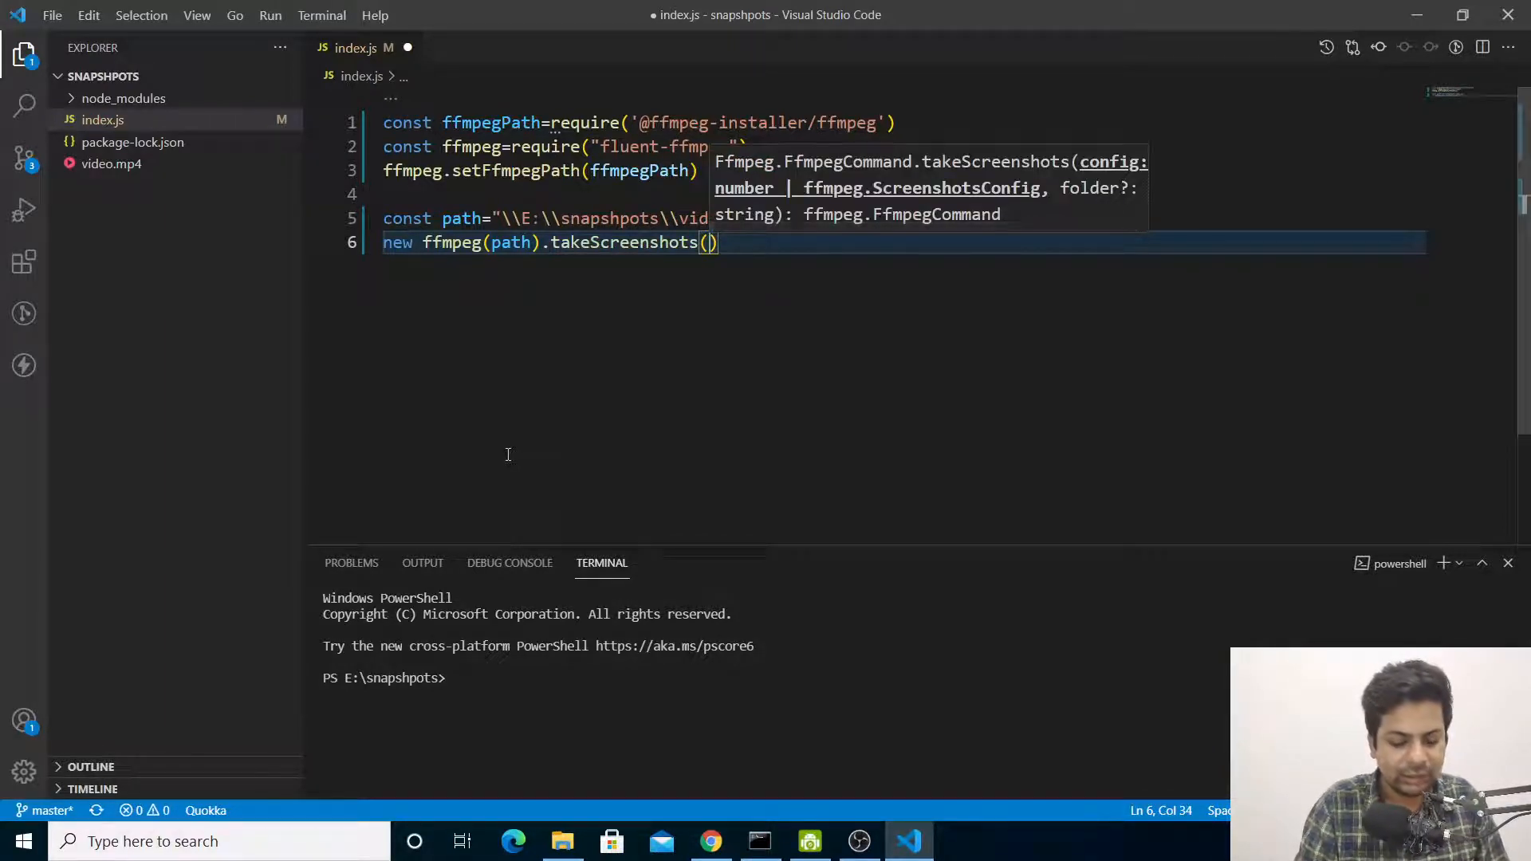
{"action": "key", "text": "Enter"}
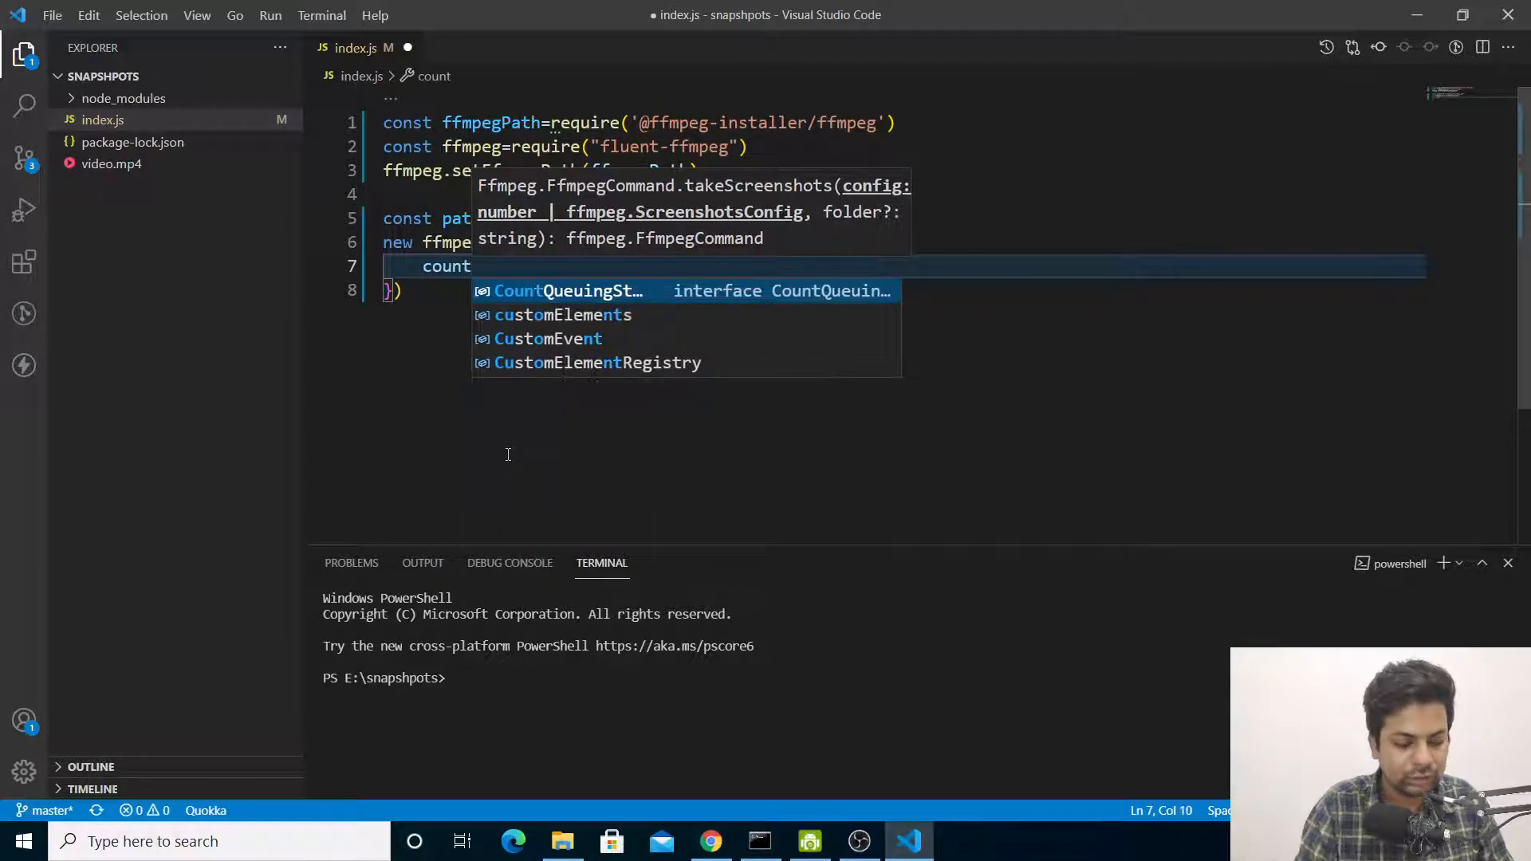
{"action": "type", "text": ":1"}
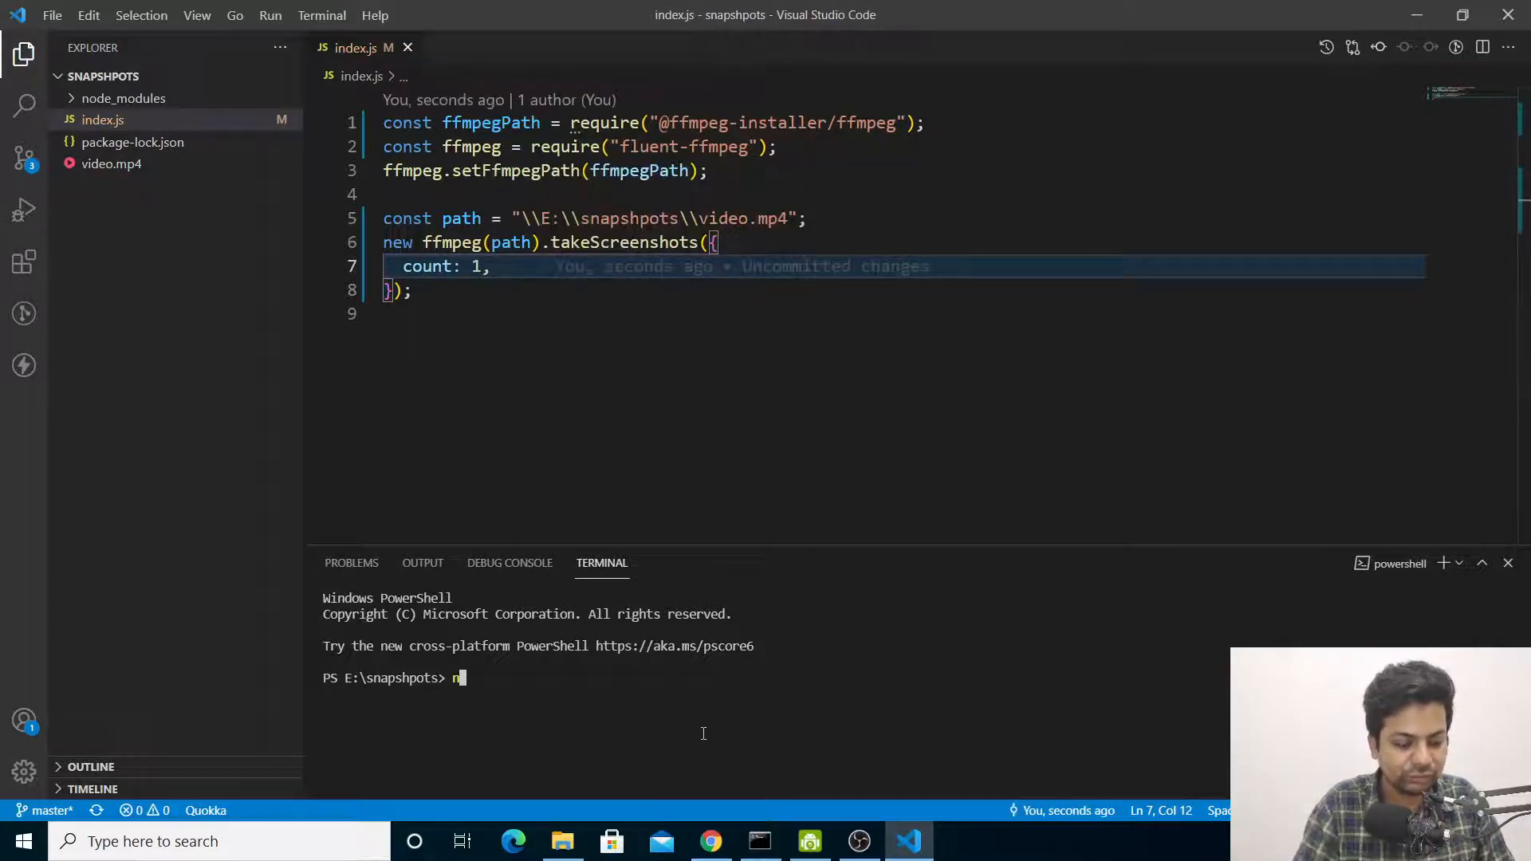
Run node .\index.js (fails with Cannot find ffprobe) and start a blank line inside the config
{"action": "type", "text": "ode .\\index.js"}
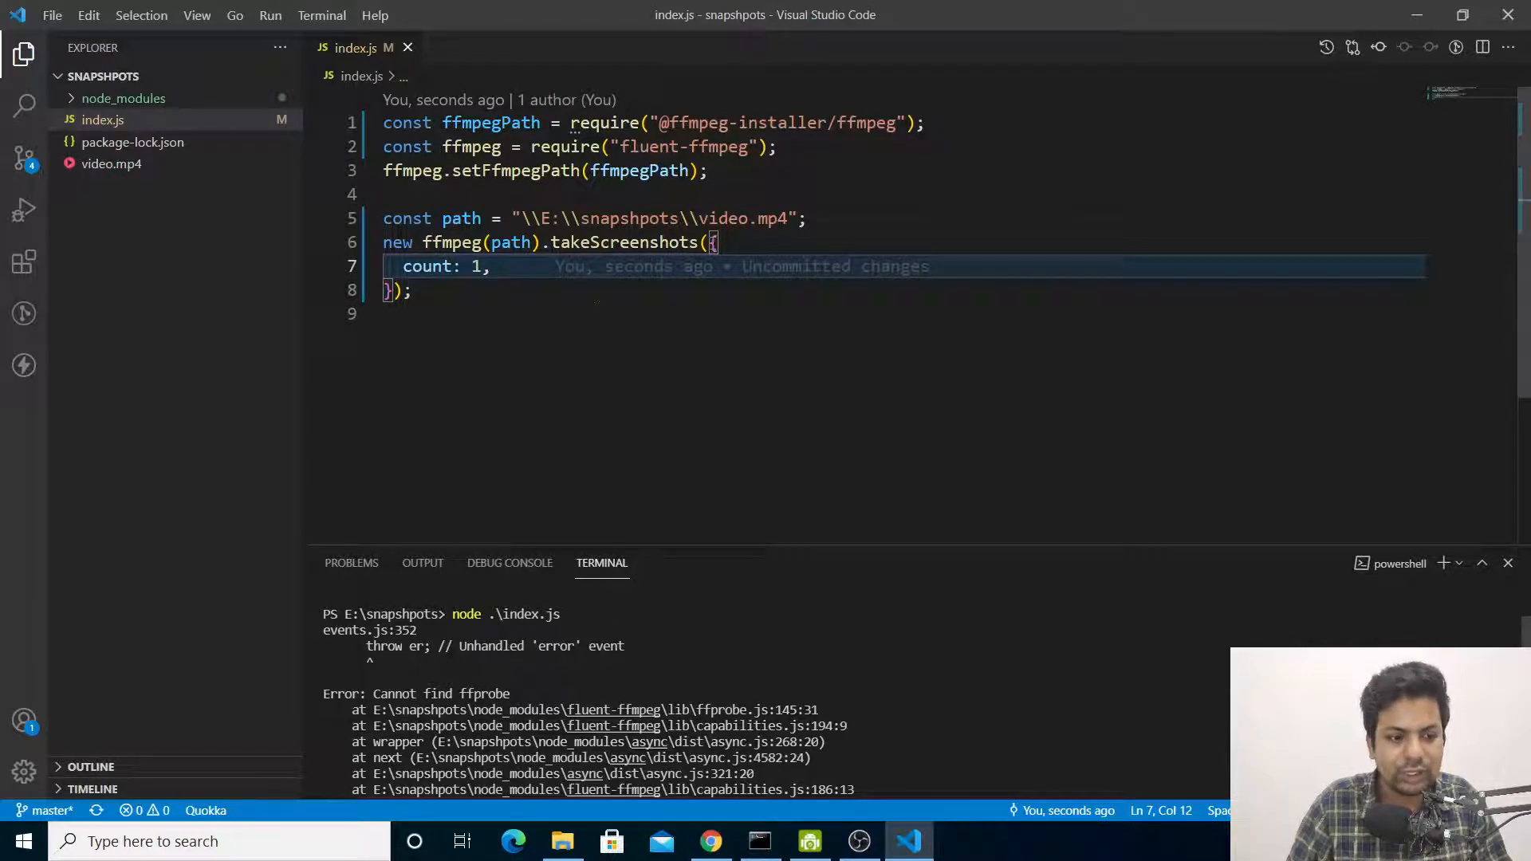
{"action": "left_click", "coordinate": [718, 242]}
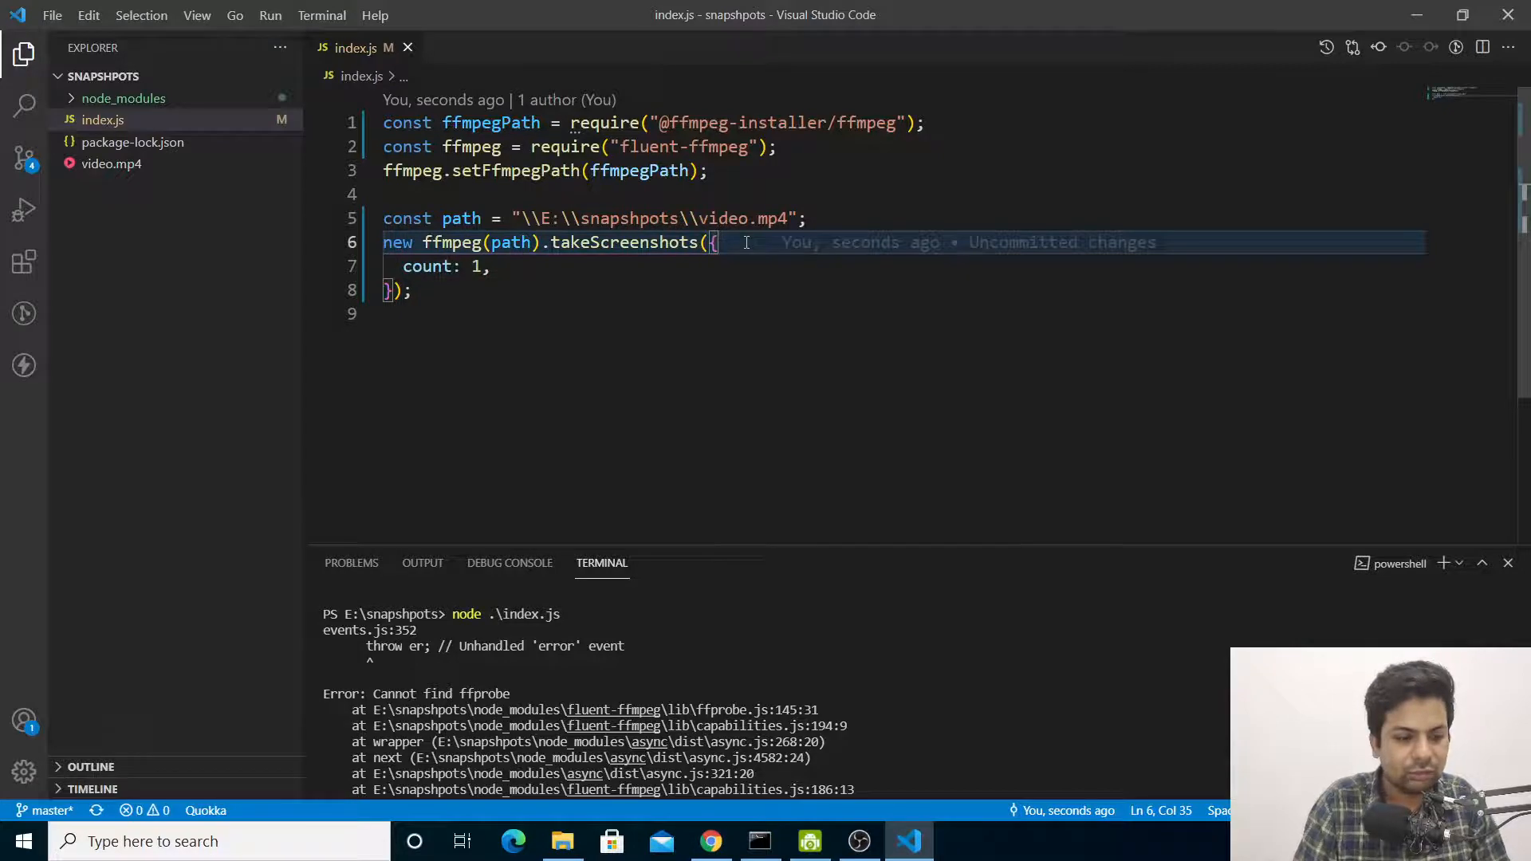
{"action": "key", "text": "Enter"}
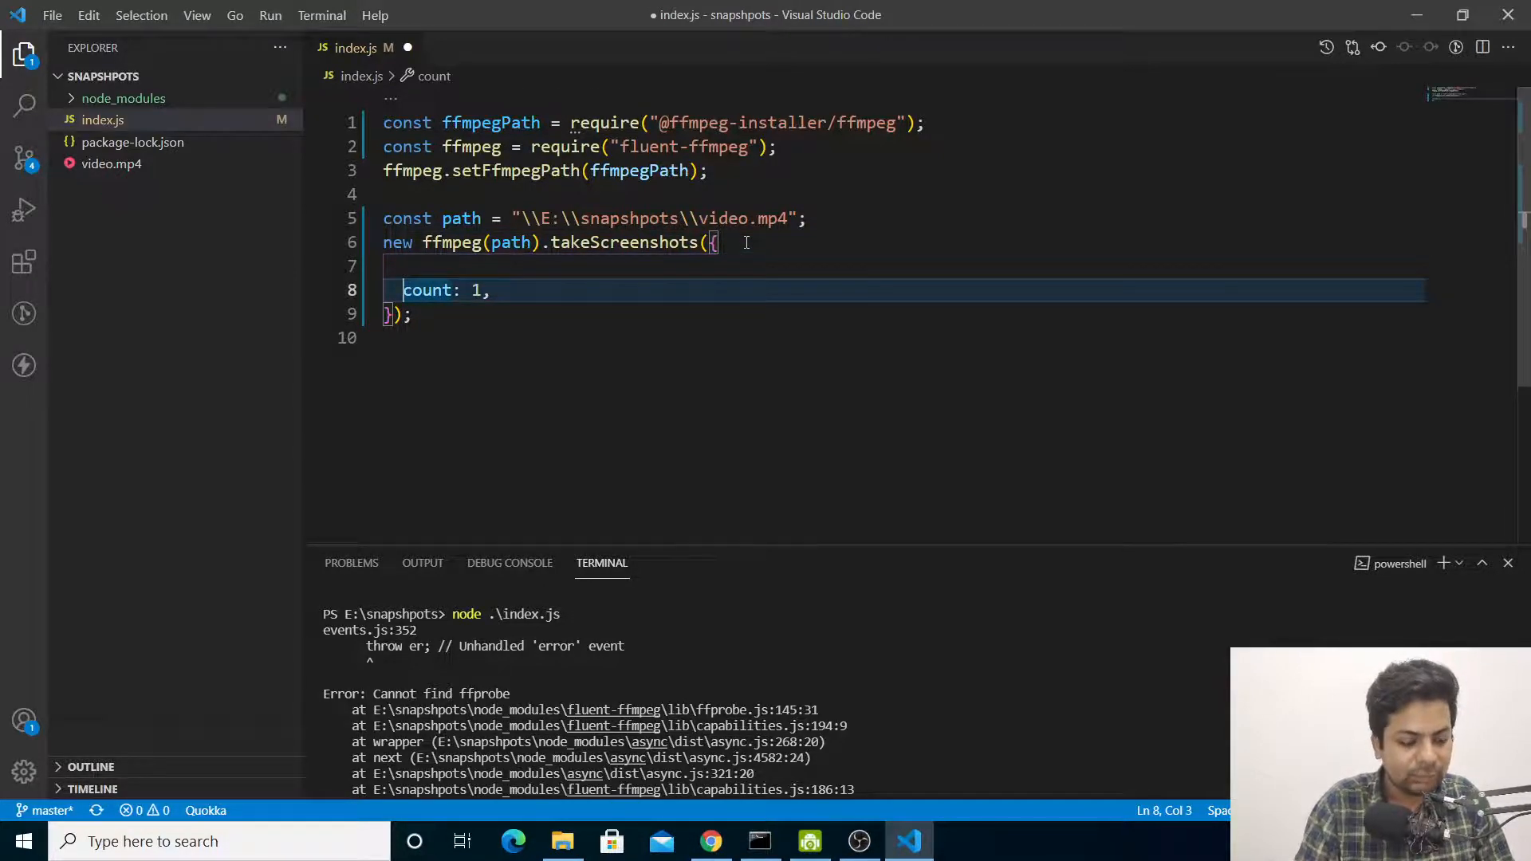
Add filename: "Pic" + Date.now() to the takeScreenshots config
{"action": "type", "text": "file"}
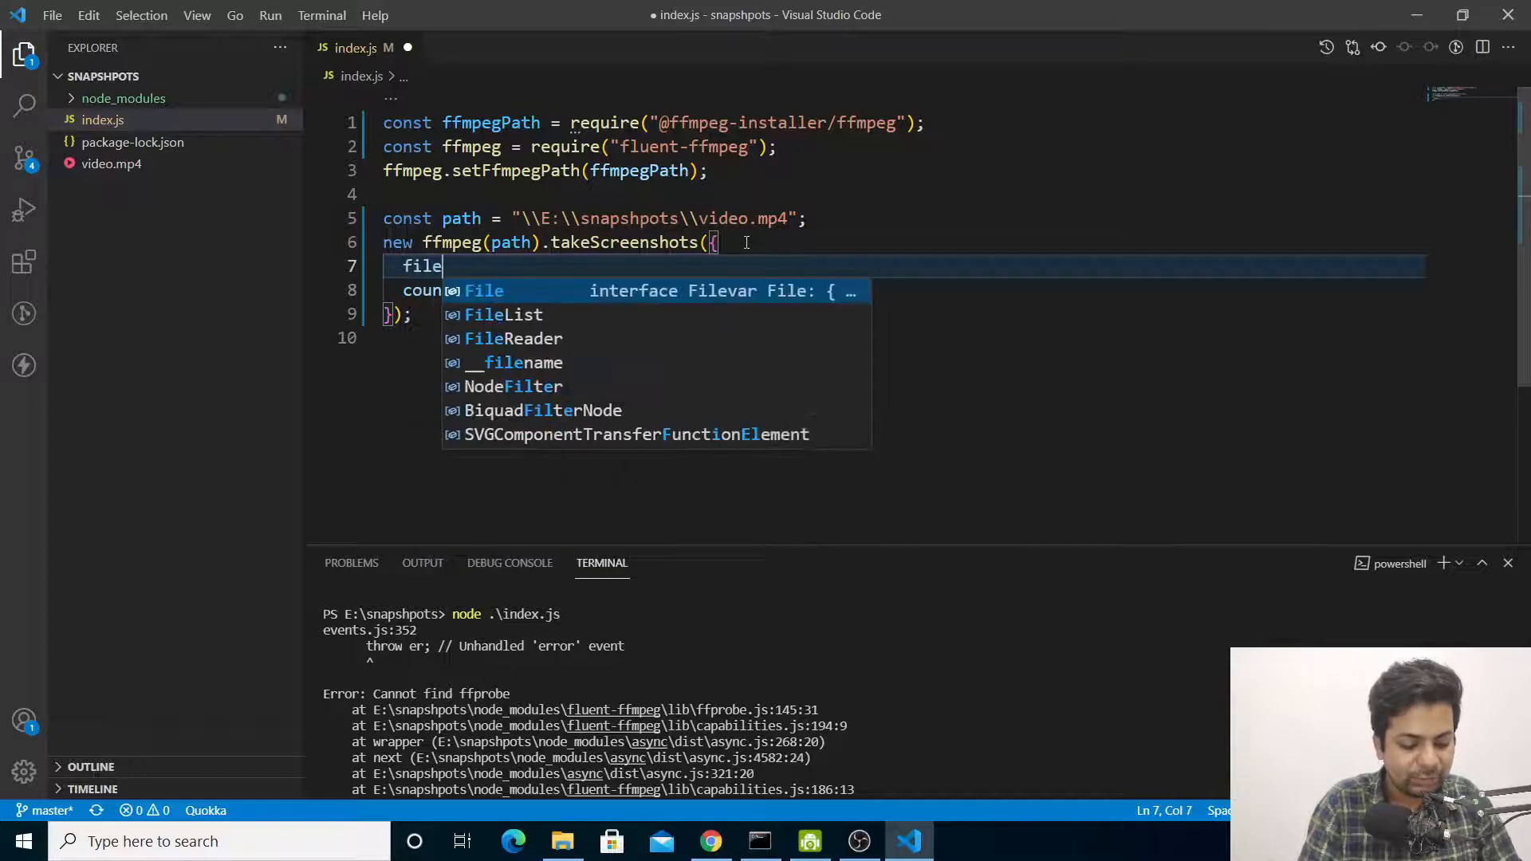
{"action": "type", "text": "na"}
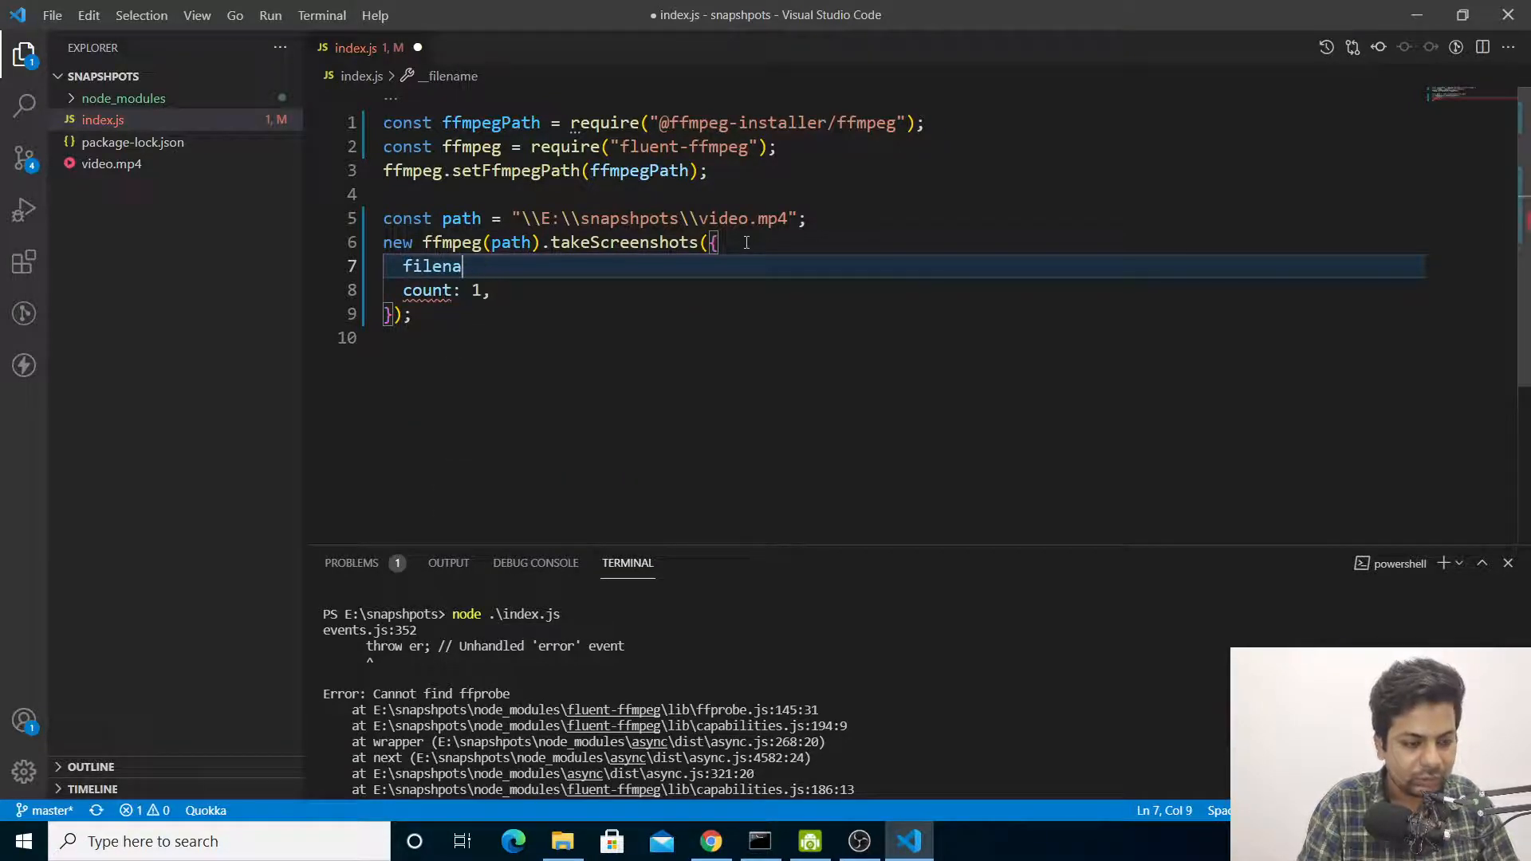
{"action": "type", "text": "me:\"Pic\"+"}
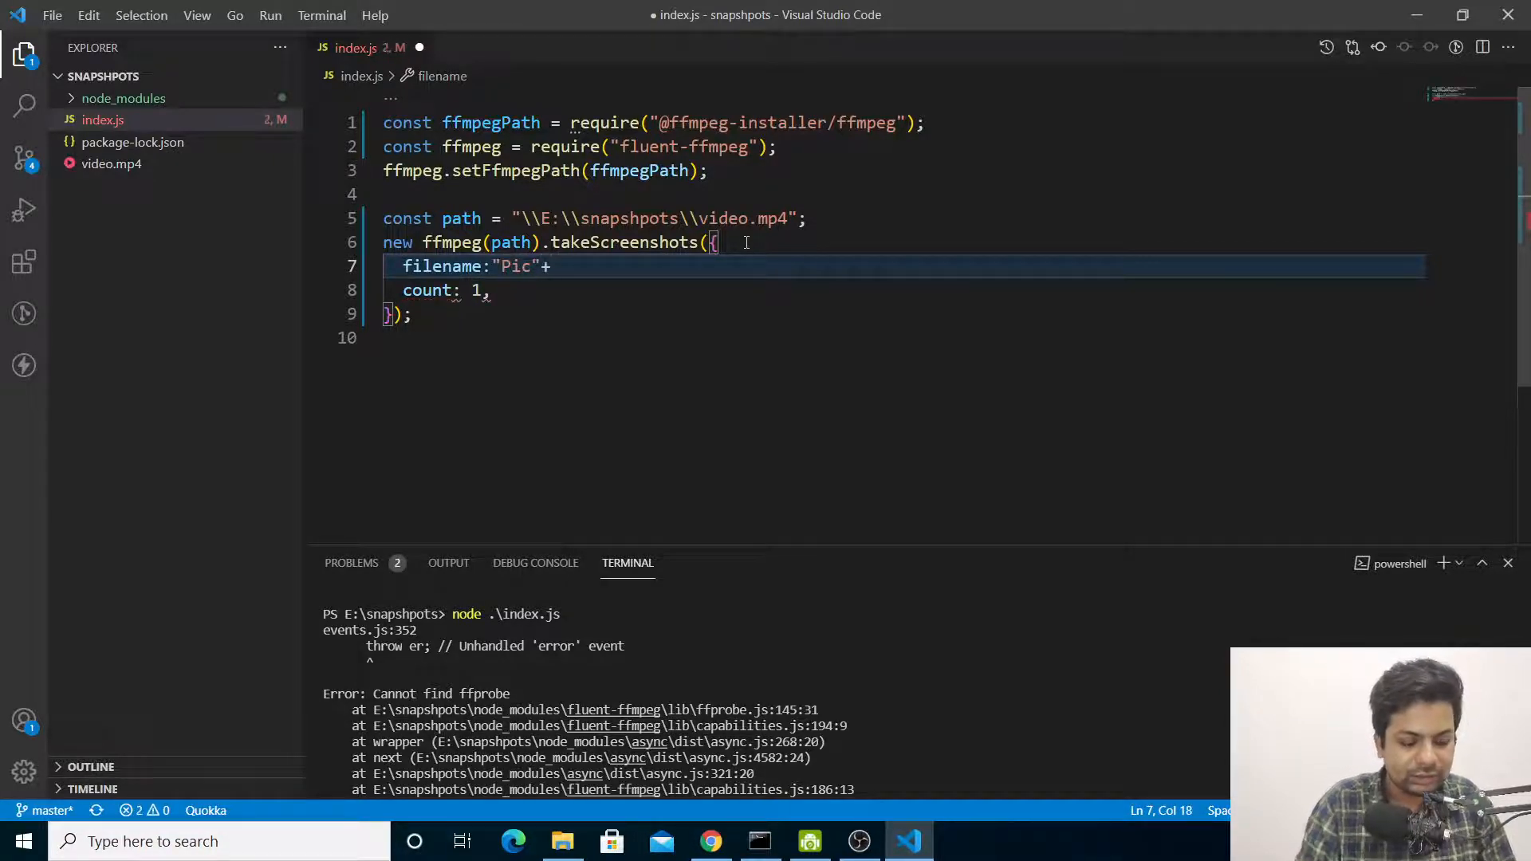
{"action": "type", "text": "Date."}
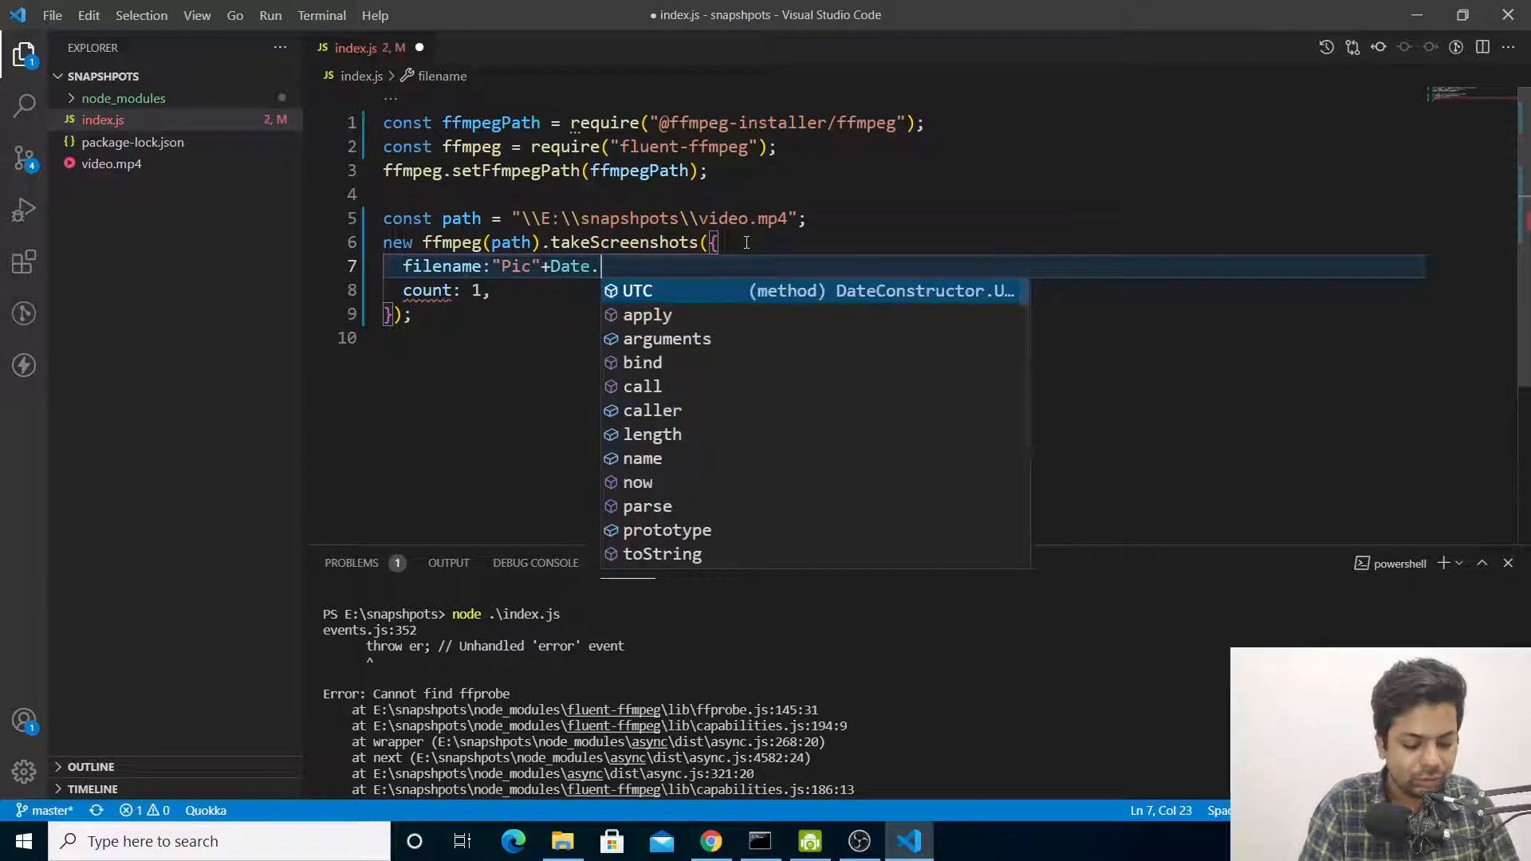
{"action": "type", "text": "now()"}
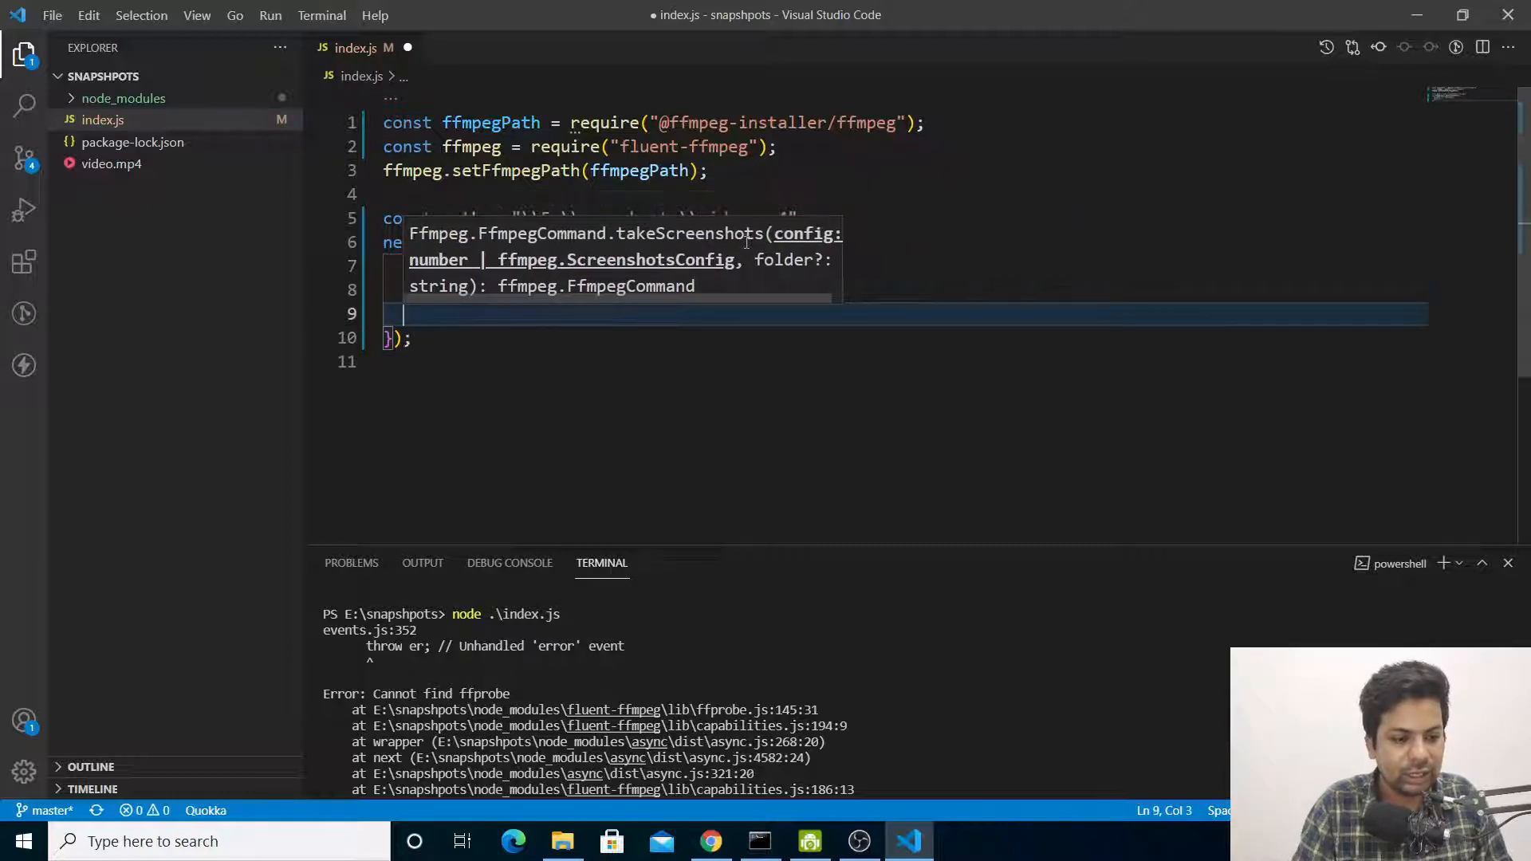
Add timemarks: ["5"] with the comment //At which sec, then save
{"action": "type", "text": "time"}
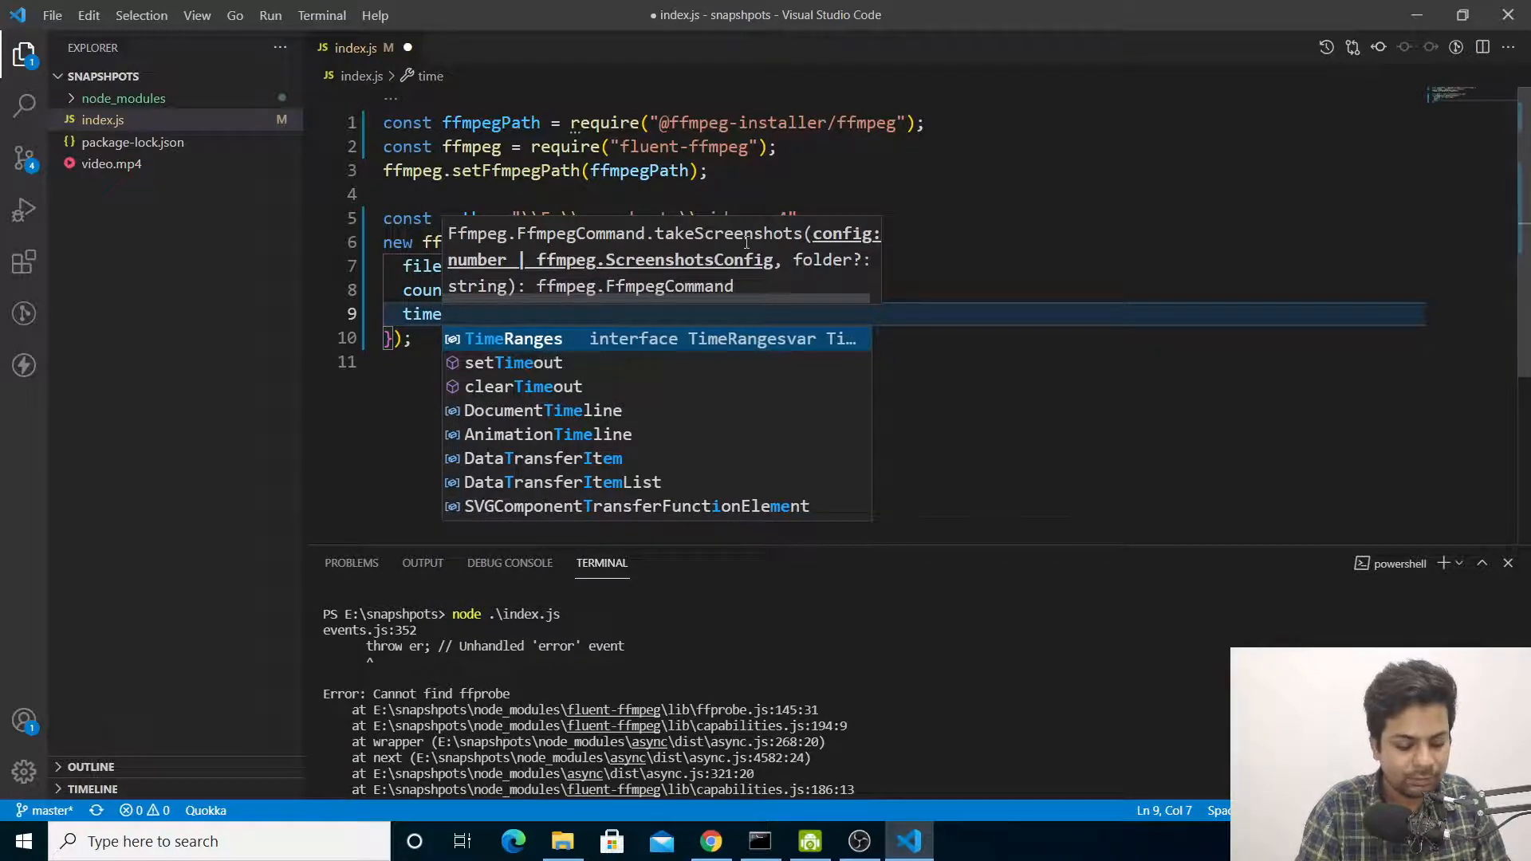
{"action": "type", "text": "marks"}
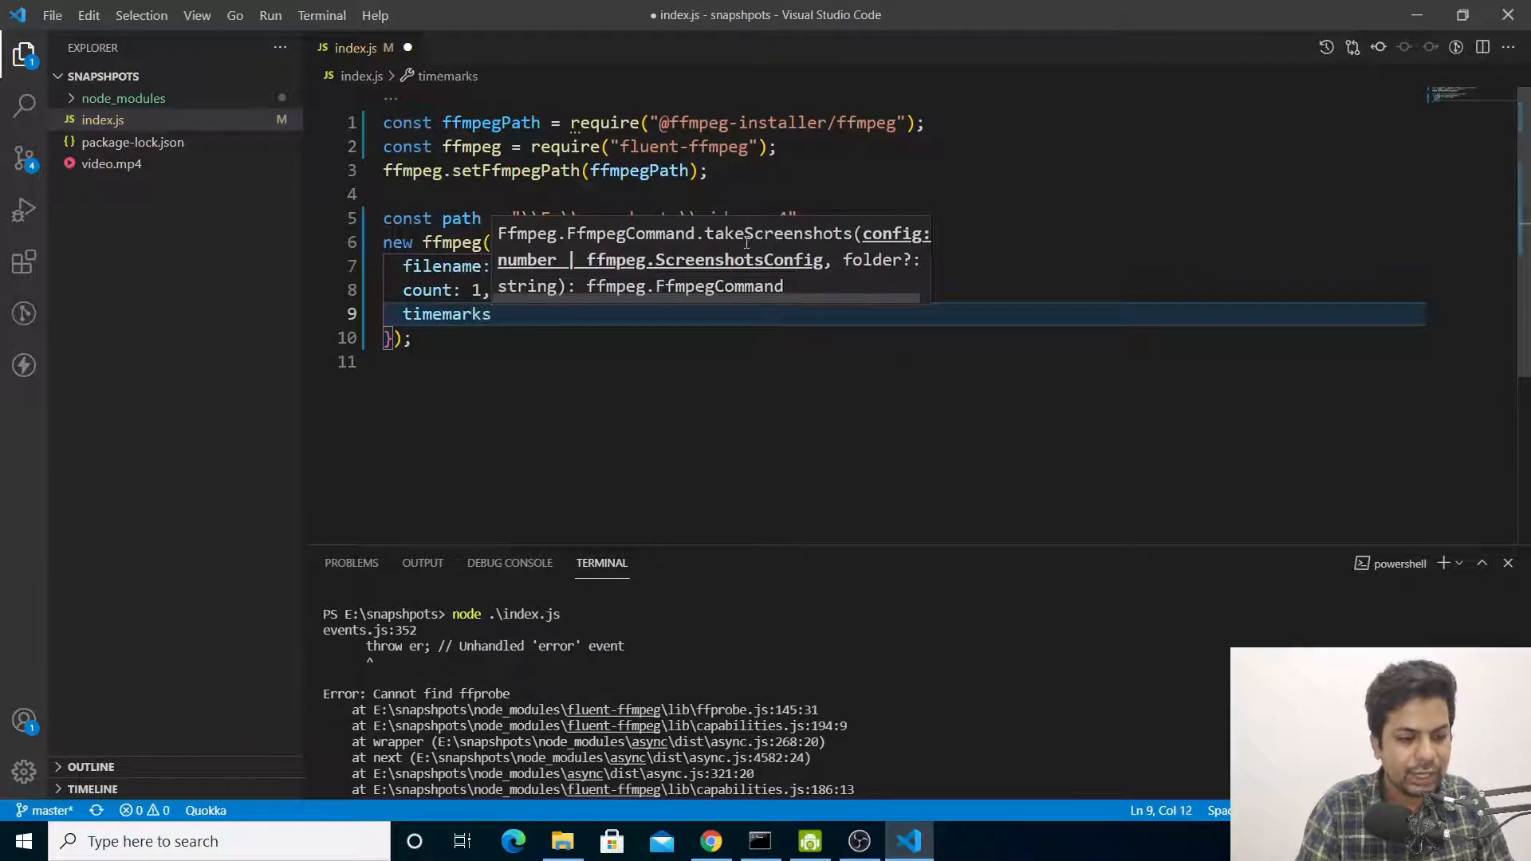
{"action": "type", "text": "[]"}
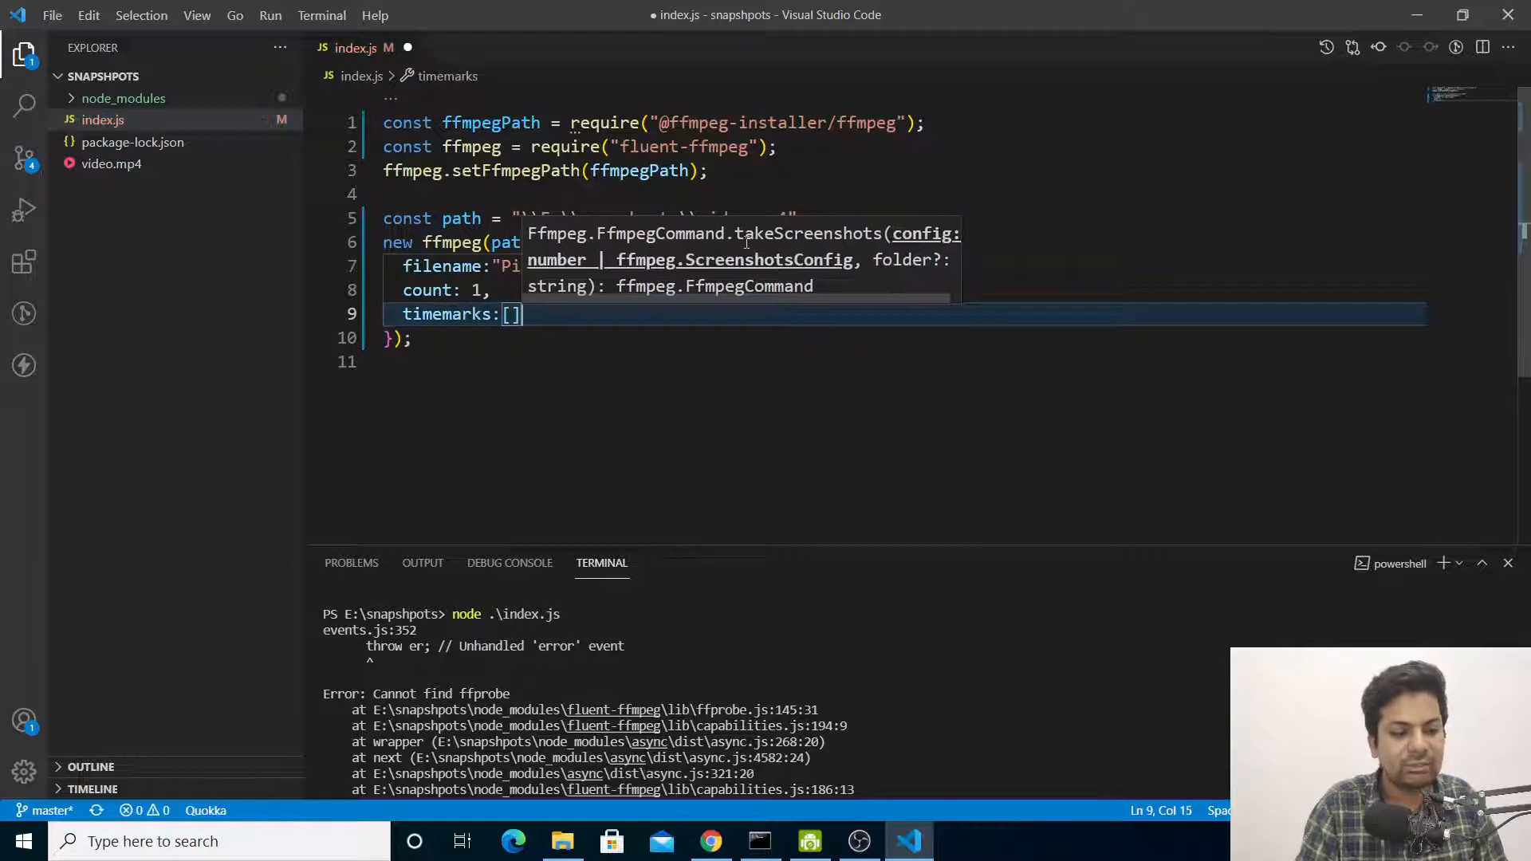
{"action": "type", "text": "//At which sec"}
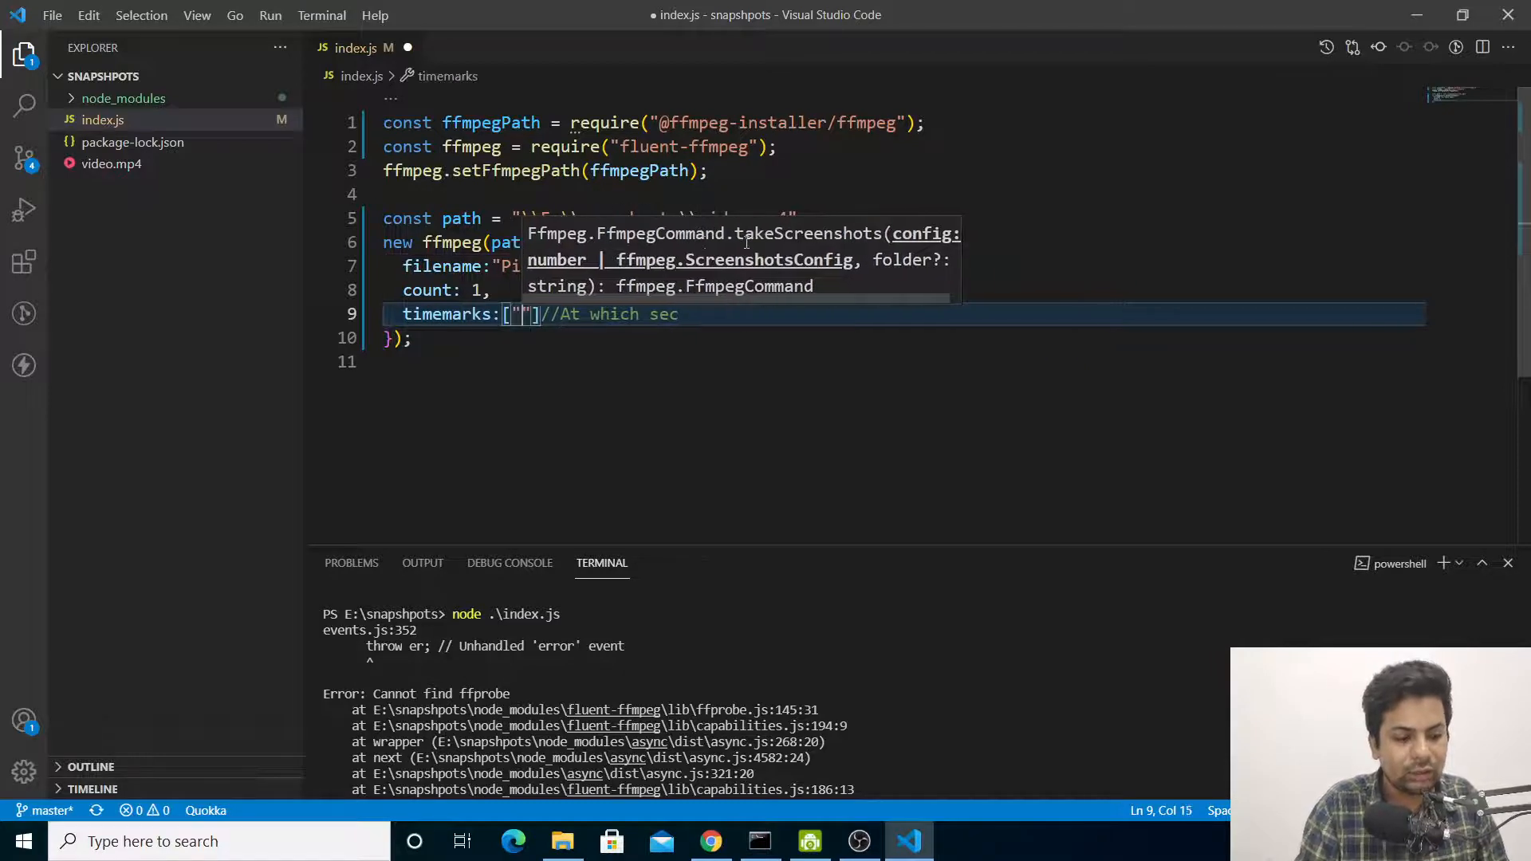
{"action": "type", "text": "5"}
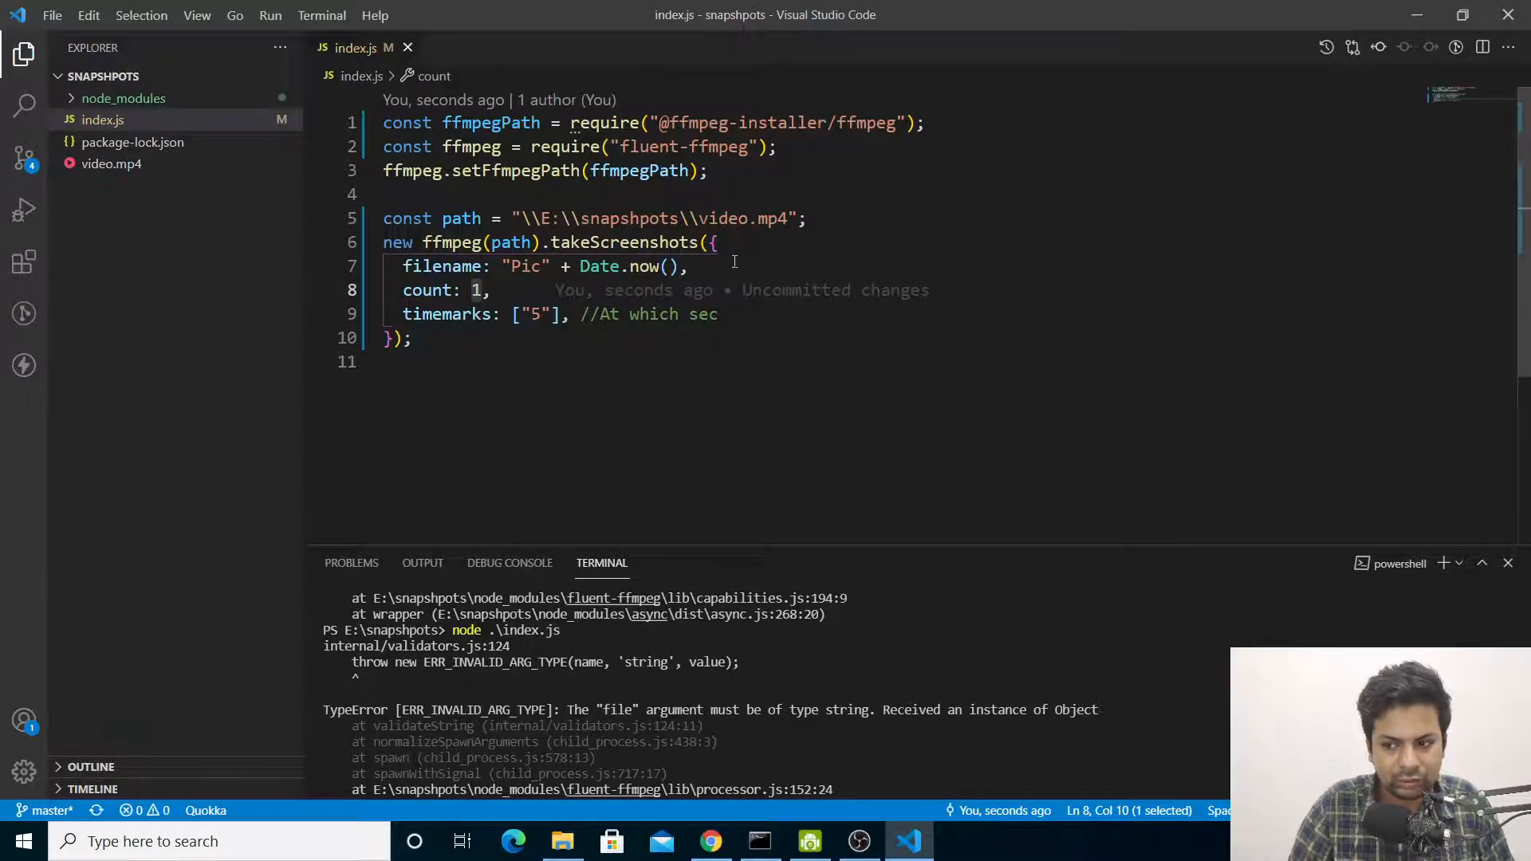
{"action": "mouse_move", "coordinate": [818, 322]}
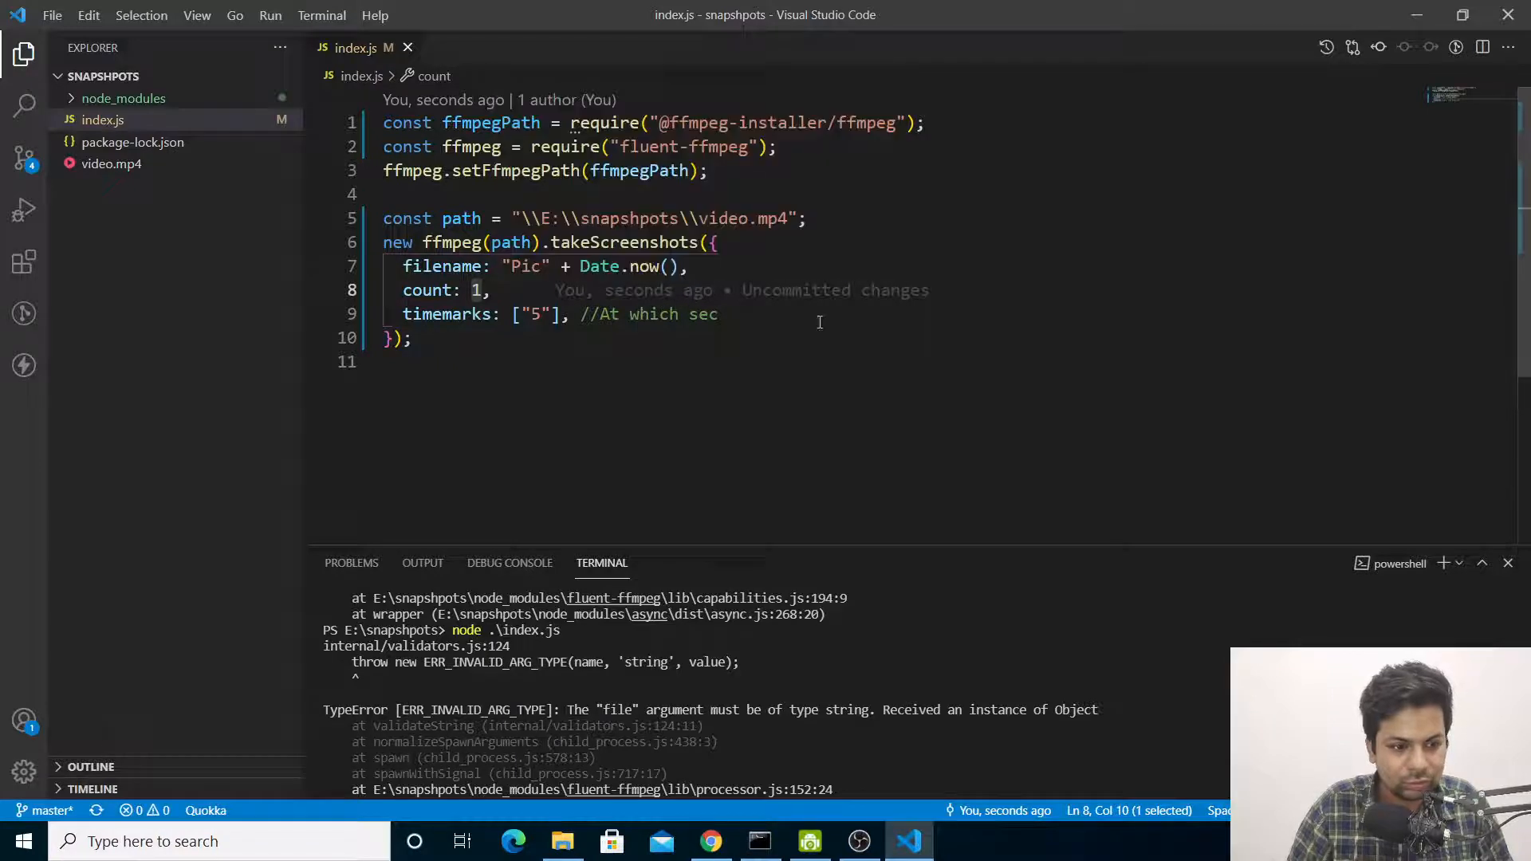
{"action": "mouse_move", "coordinate": [800, 405]}
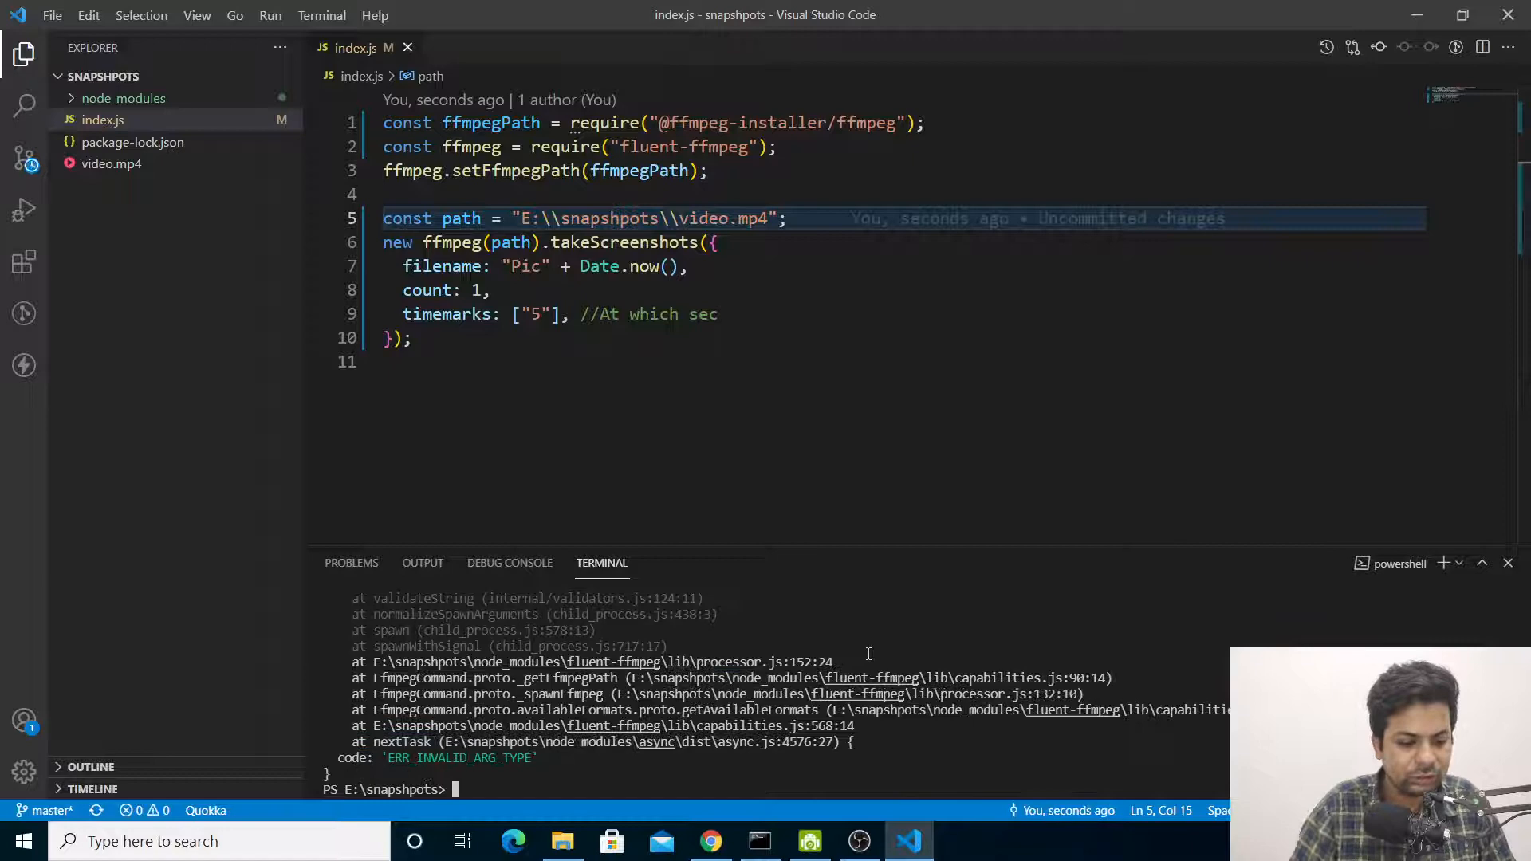
Append .path to the ffmpeg-installer require and rerun node .\index.js to produce a Pic PNG screenshot
{"action": "type", "text": "node .\\index.js"}
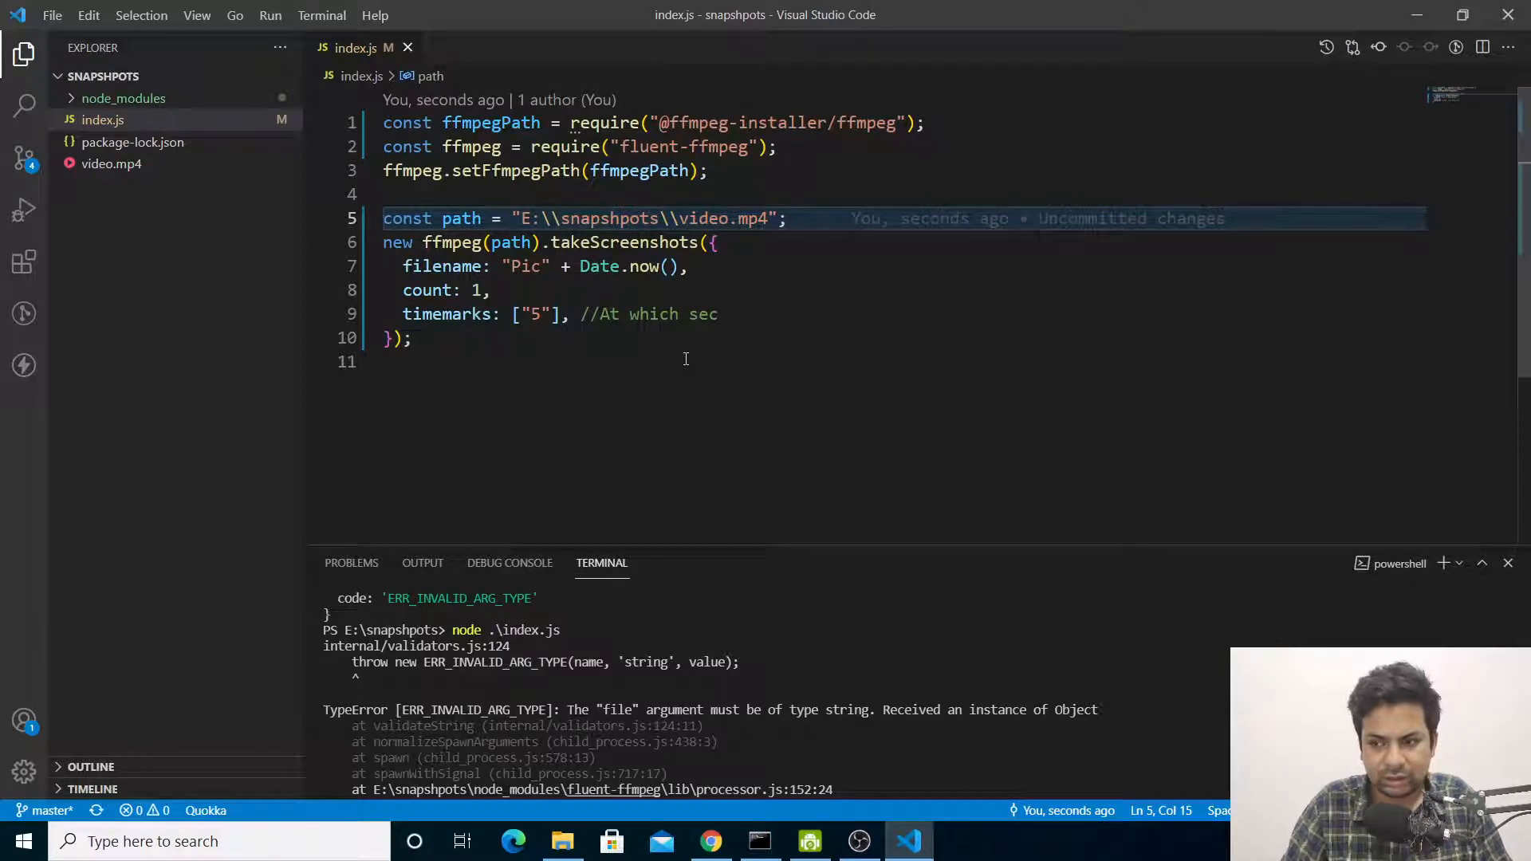
{"action": "left_click", "coordinate": [907, 123]}
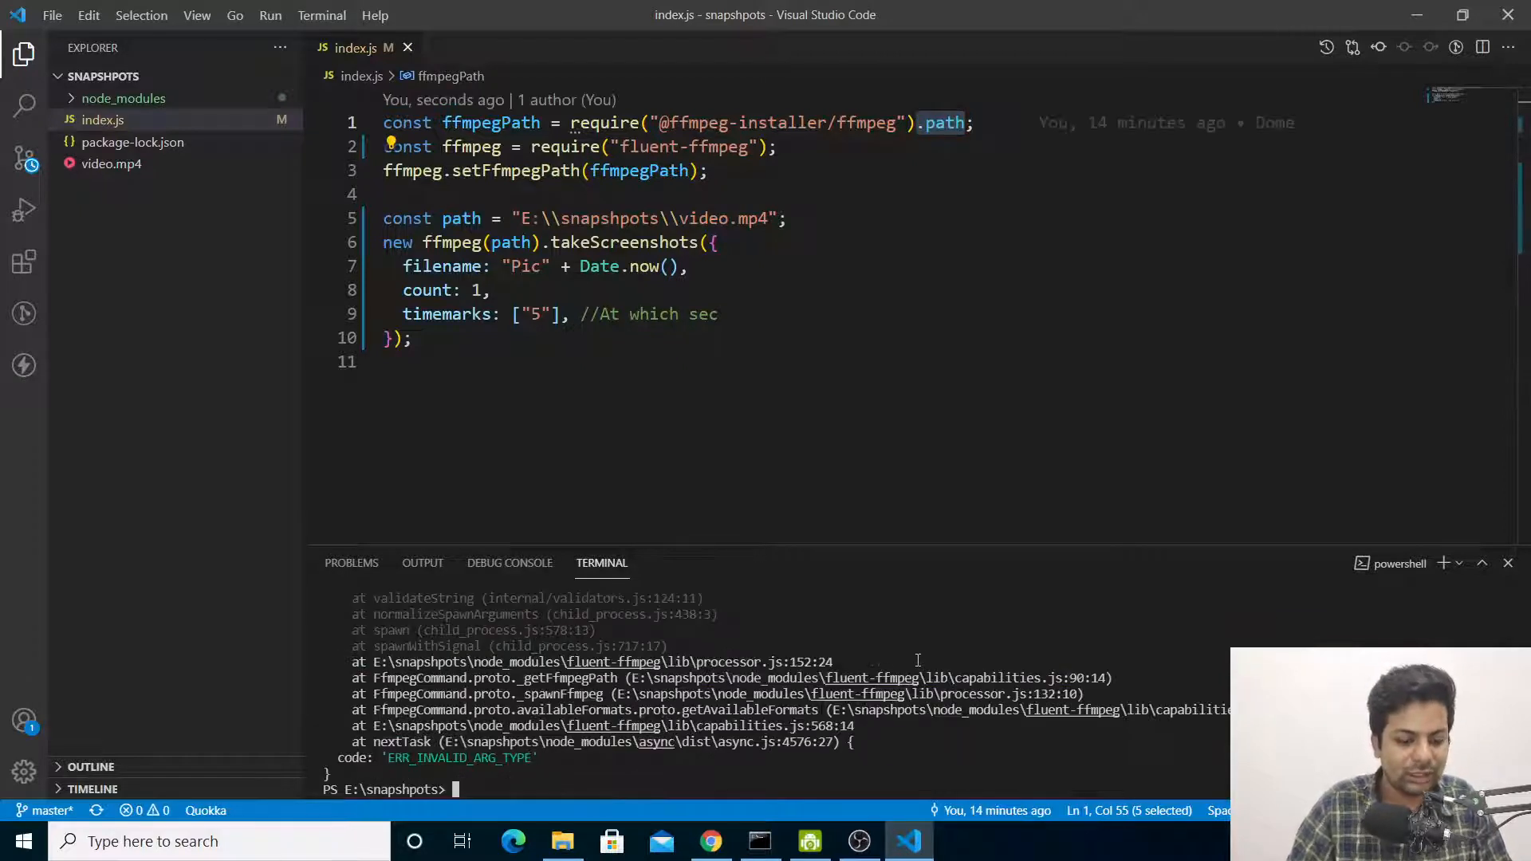
{"action": "type", "text": "node .\\index.js"}
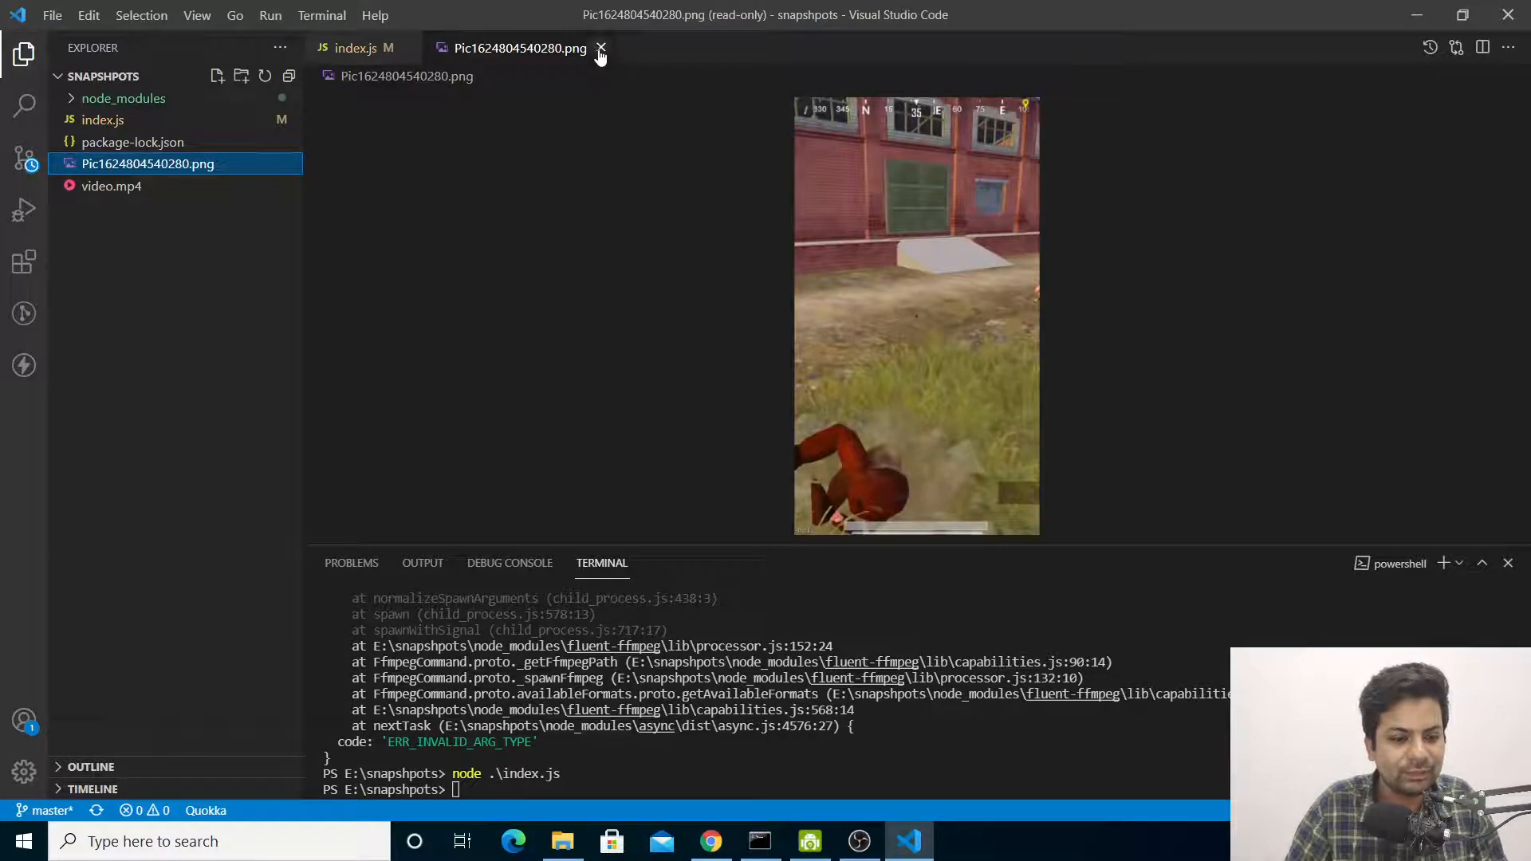
Add timemark "10" alongside "5" and inspect the two generated screenshots
{"action": "left_click", "coordinate": [603, 48]}
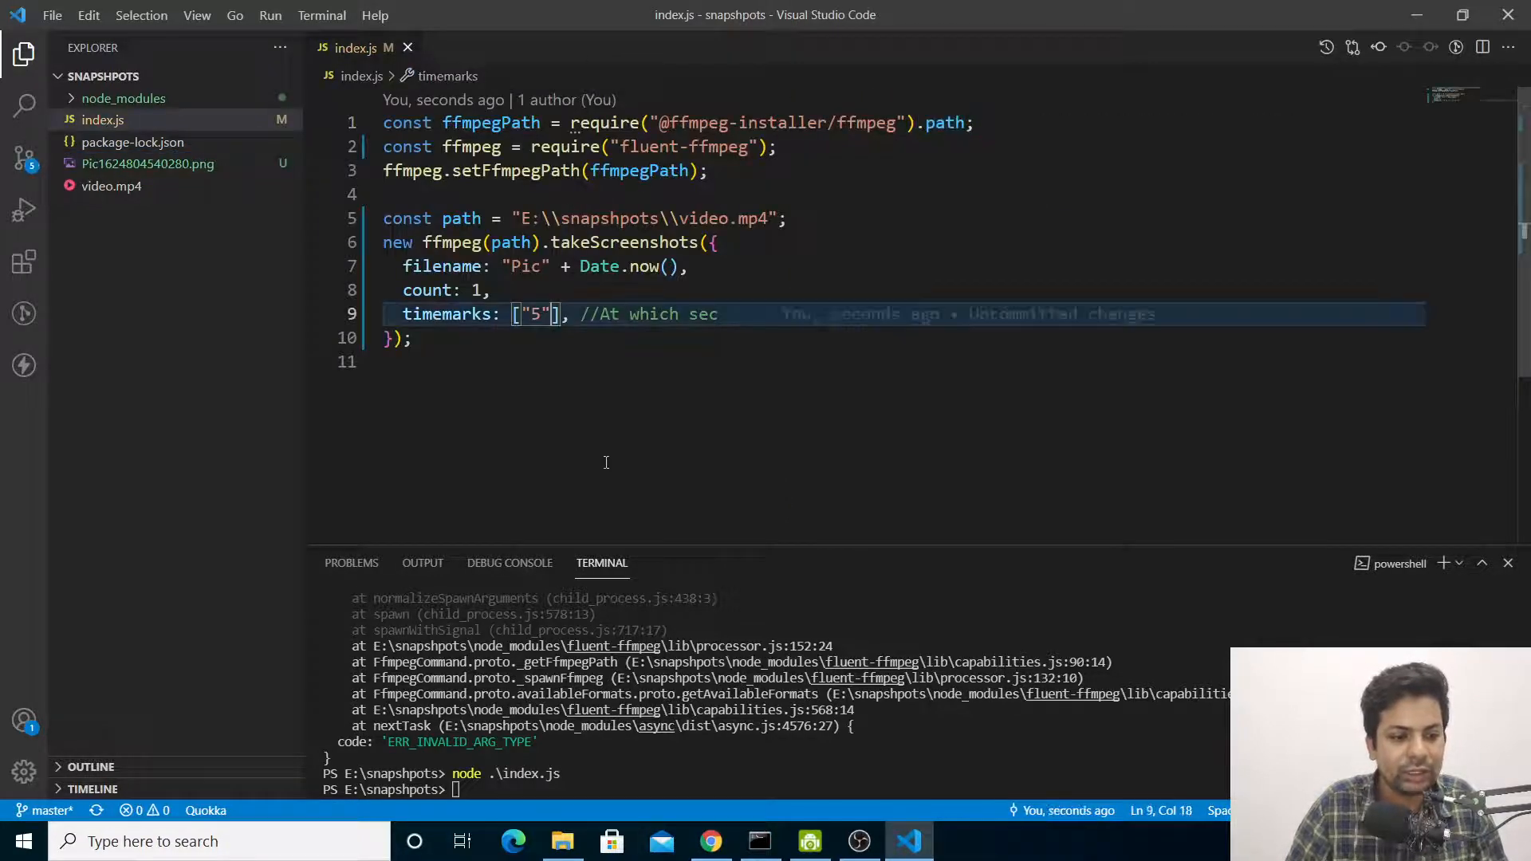
{"action": "type", "text": ",\"\""}
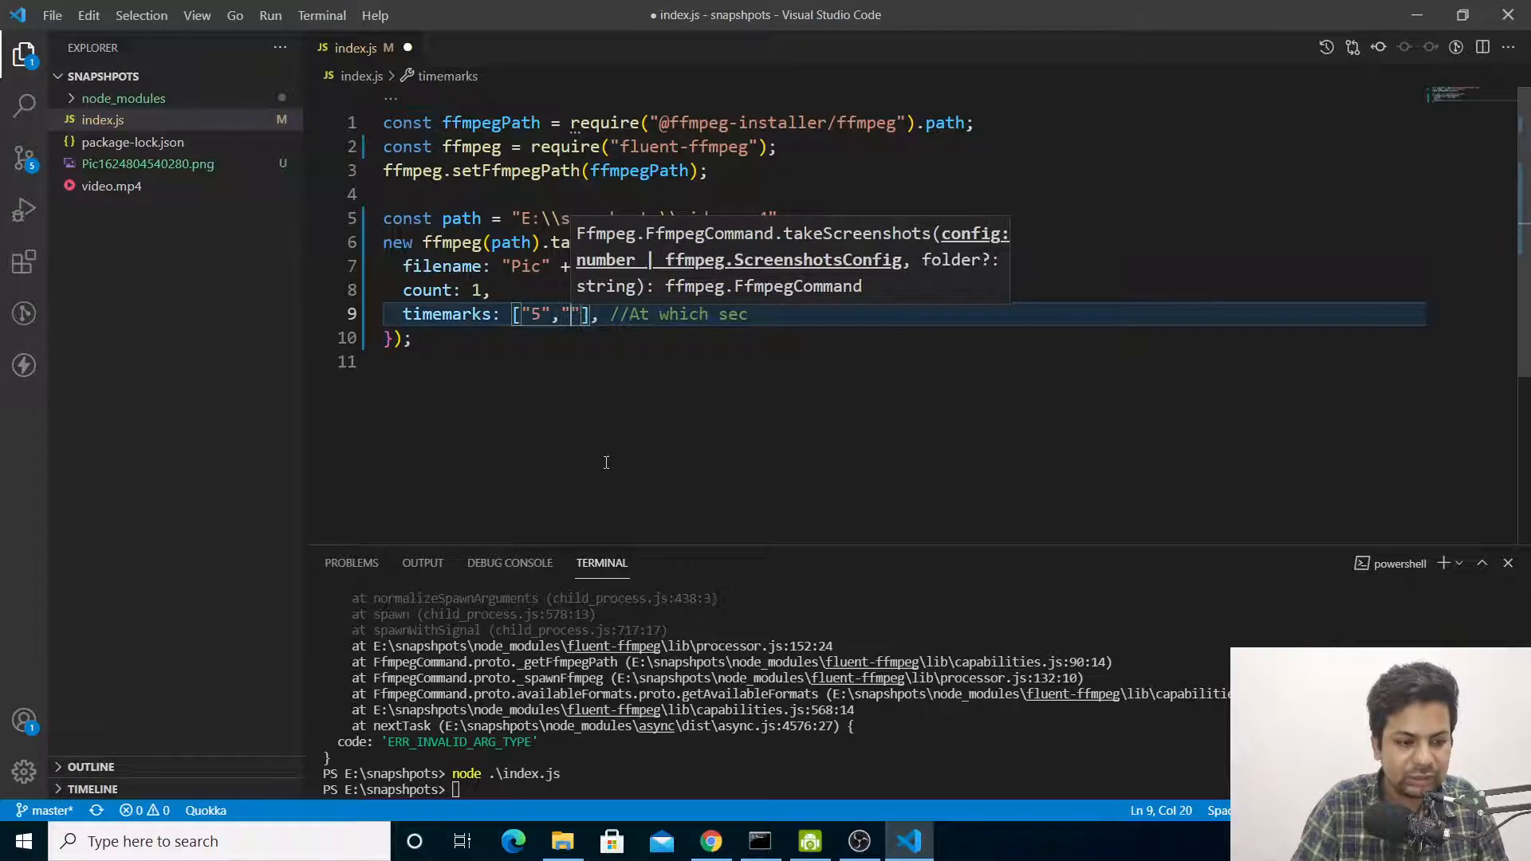
{"action": "type", "text": "10"}
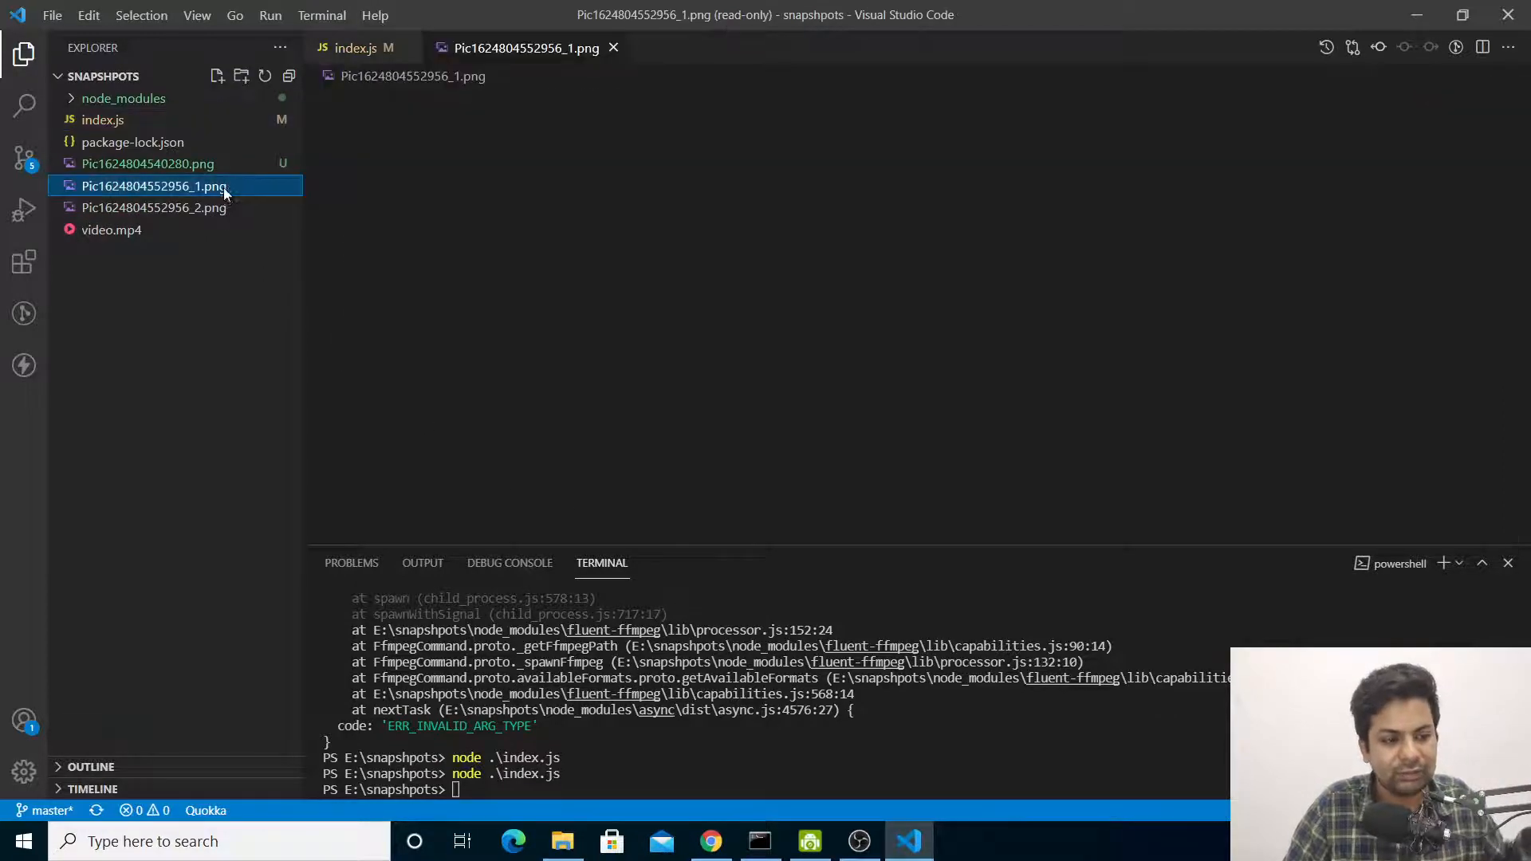
{"action": "left_click", "coordinate": [155, 208]}
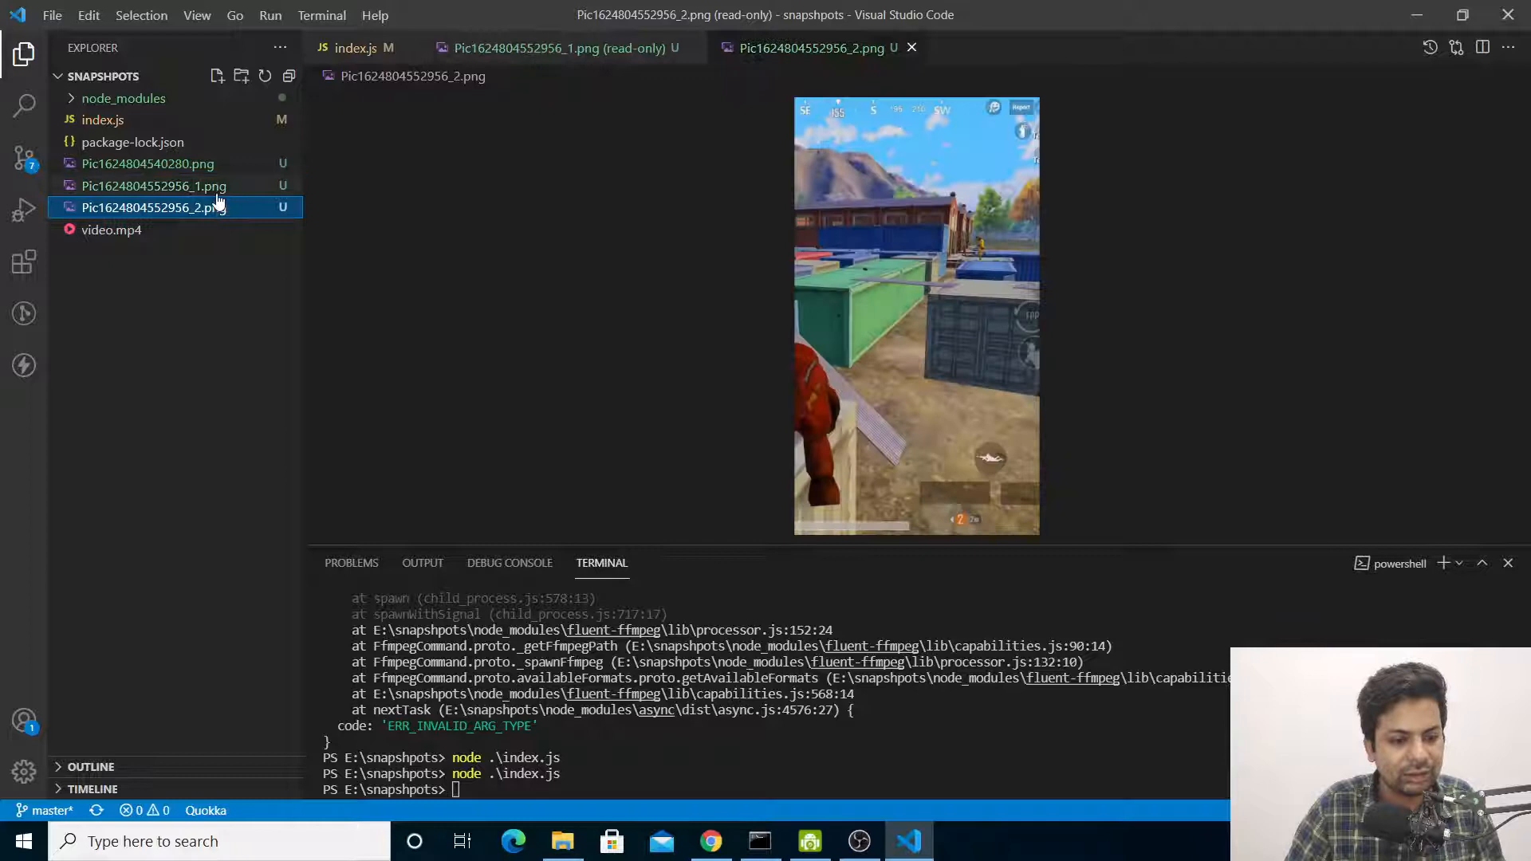
{"action": "left_click", "coordinate": [147, 162]}
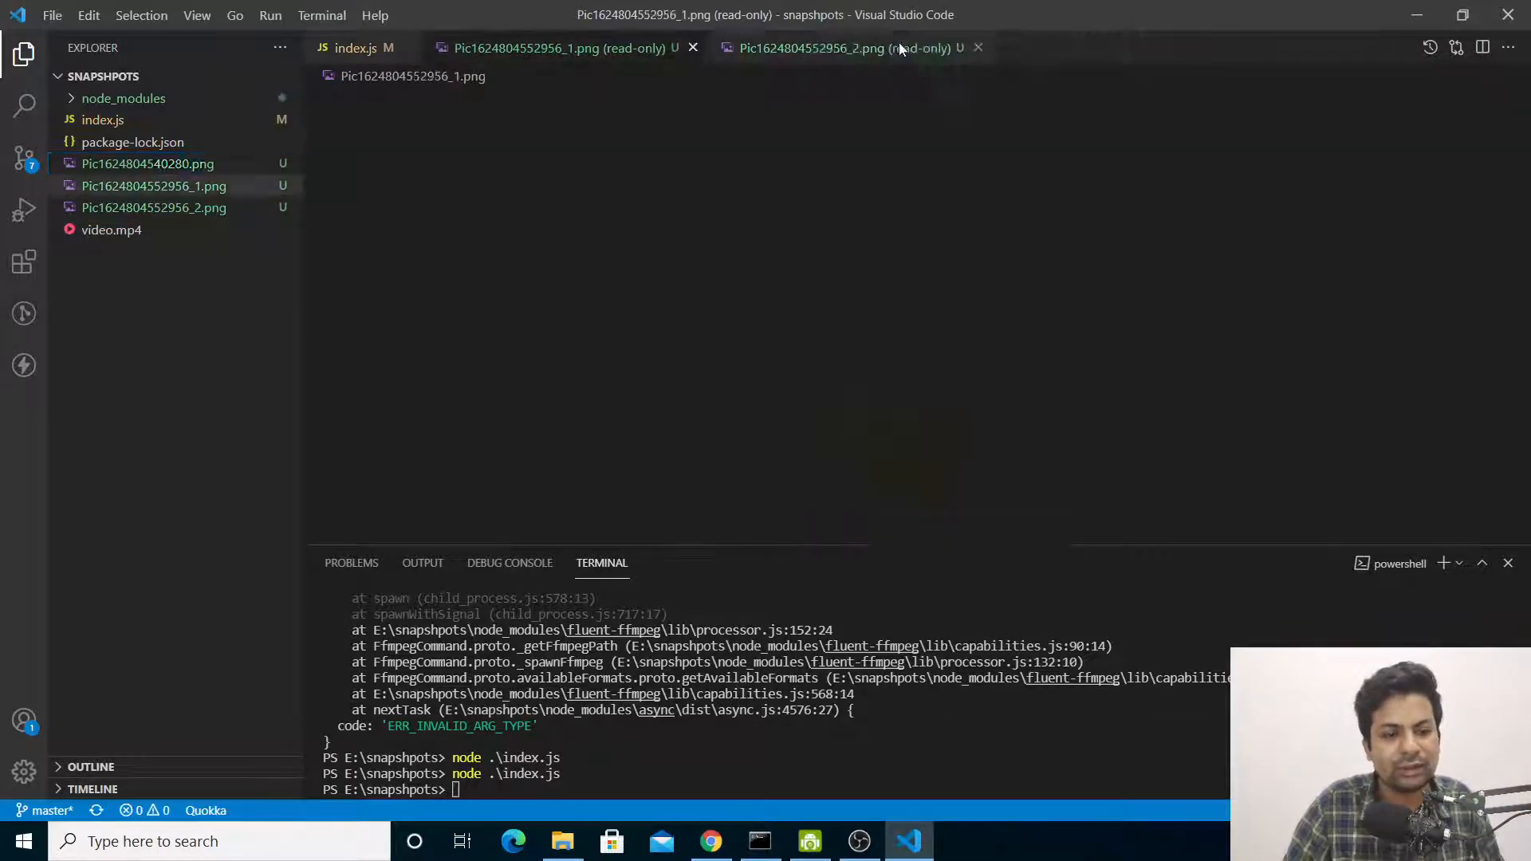
Set count to 2, rerun, and select all five Pic PNG screenshots in the project
{"action": "left_click", "coordinate": [354, 48]}
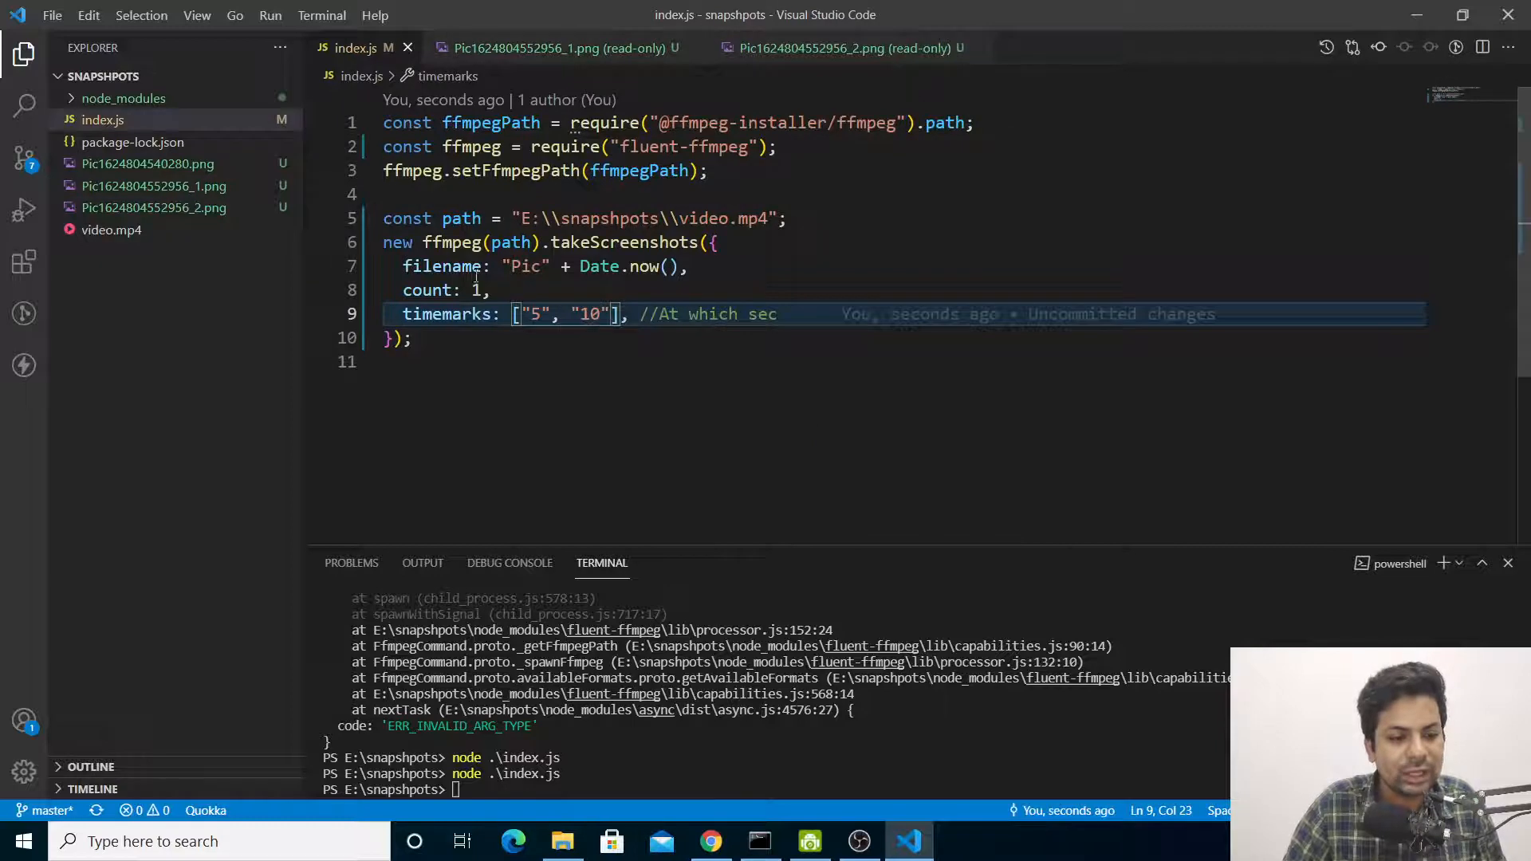
{"action": "type", "text": "2"}
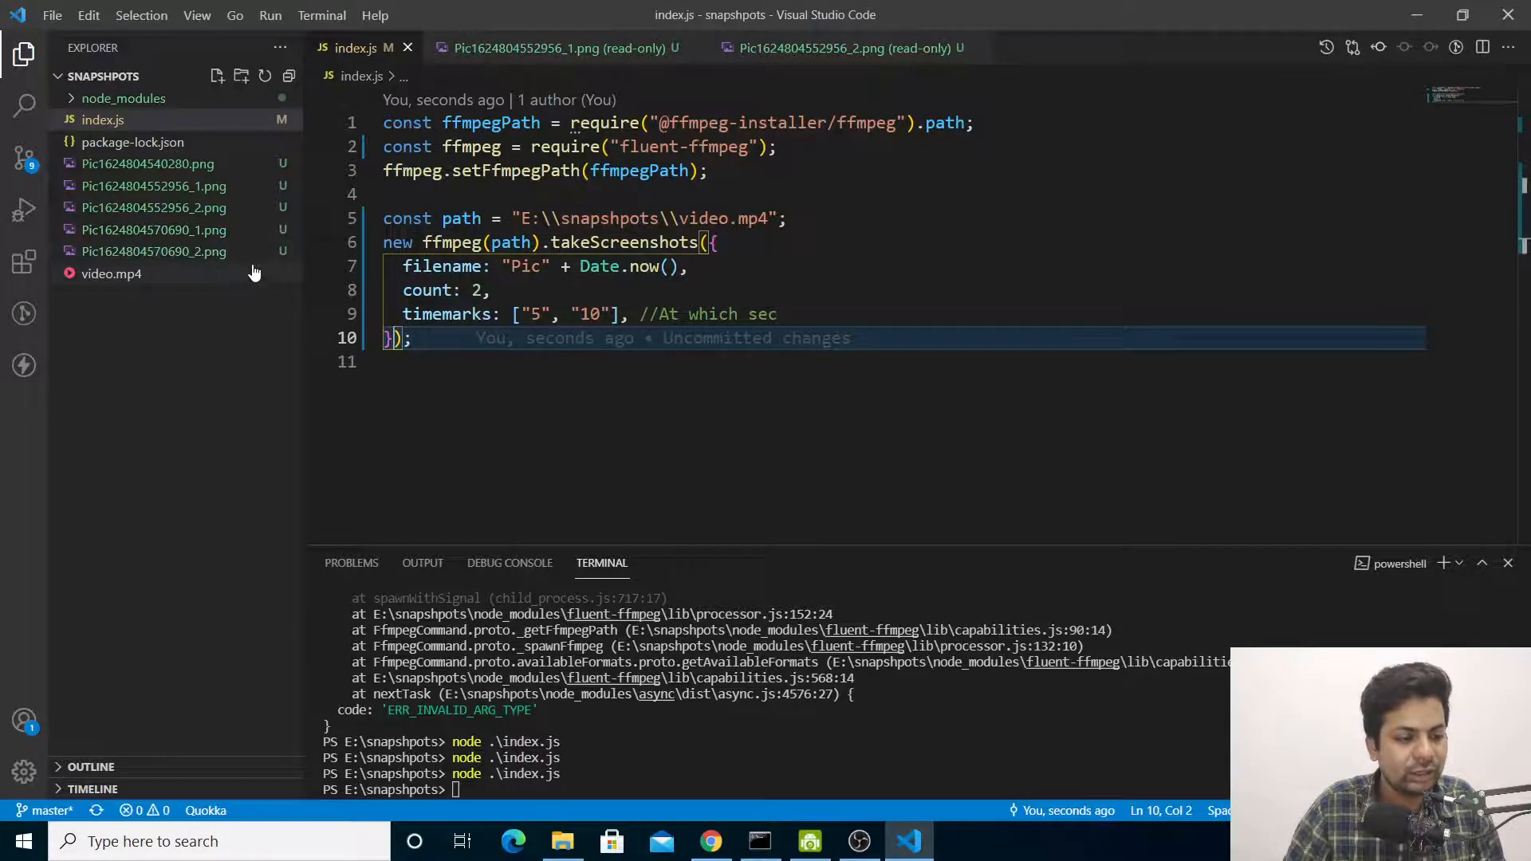
{"action": "left_click", "coordinate": [153, 250]}
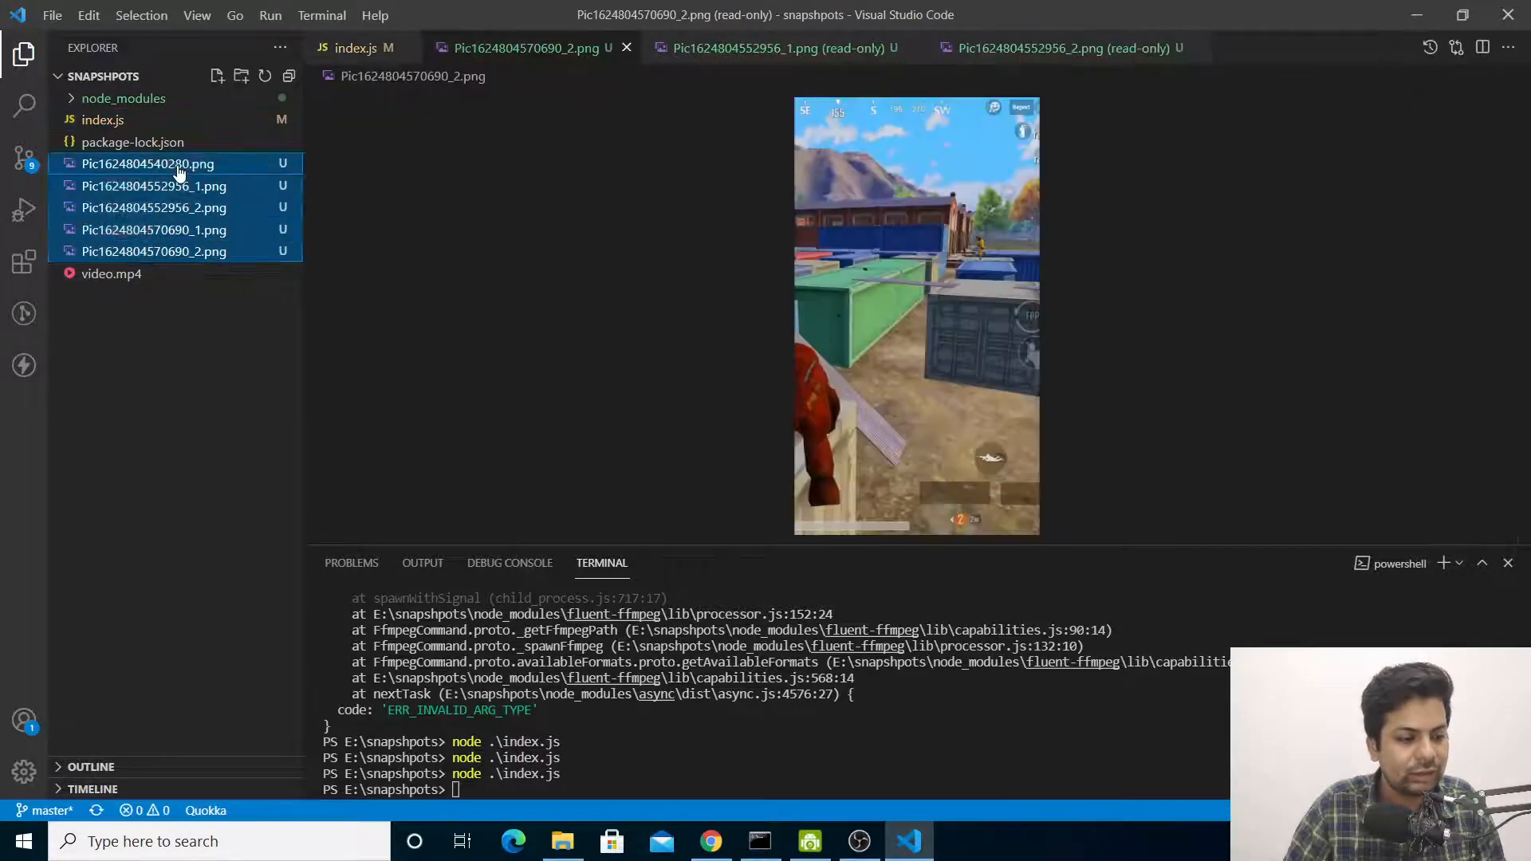
Move the five selected Pic screenshot images to the Recycle Bin
{"action": "key", "text": "Delete"}
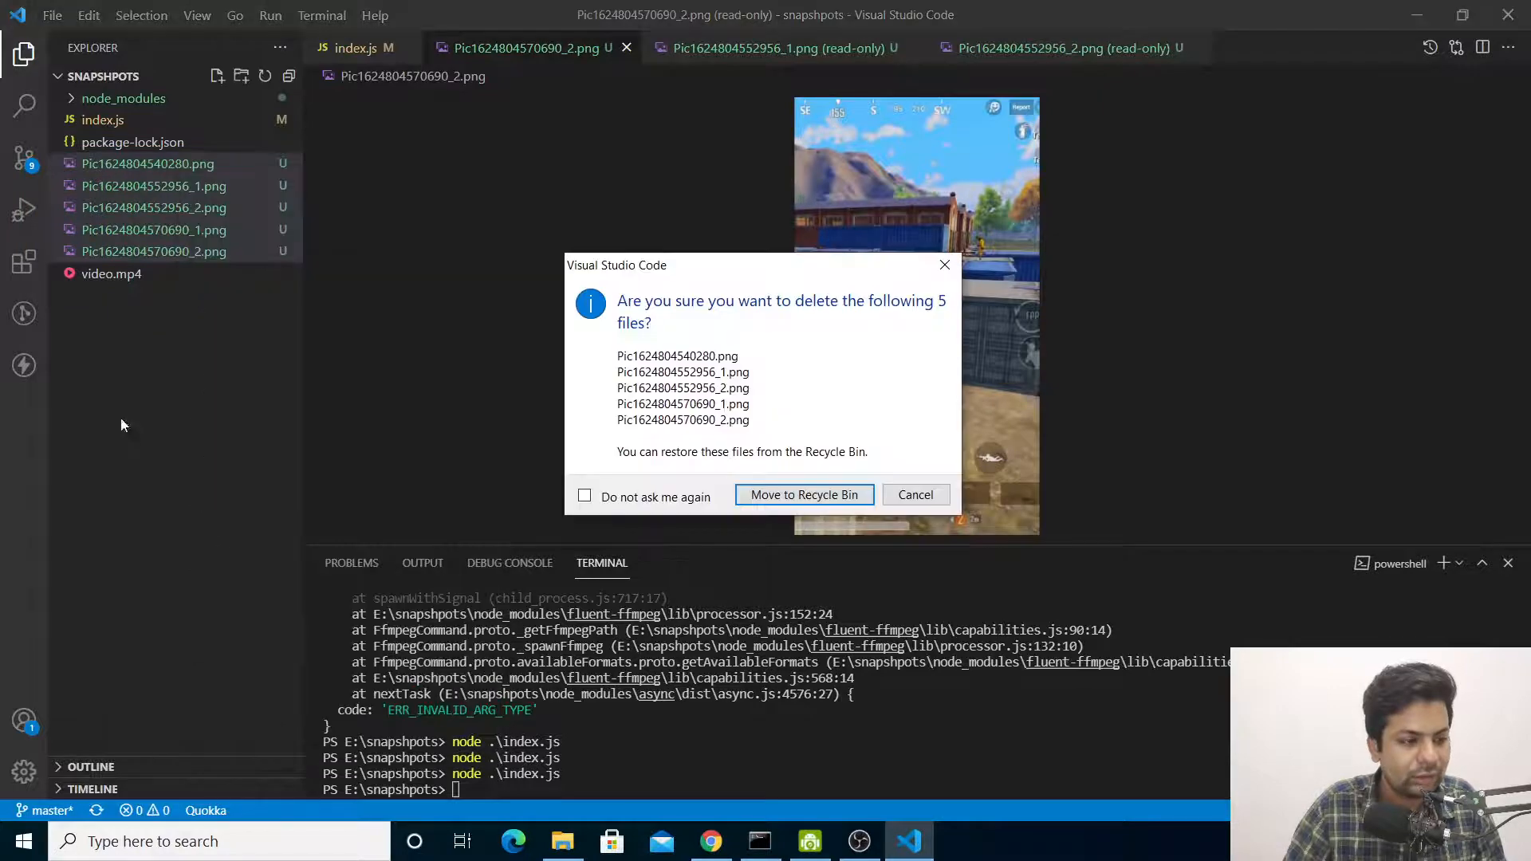
{"action": "left_click", "coordinate": [802, 495]}
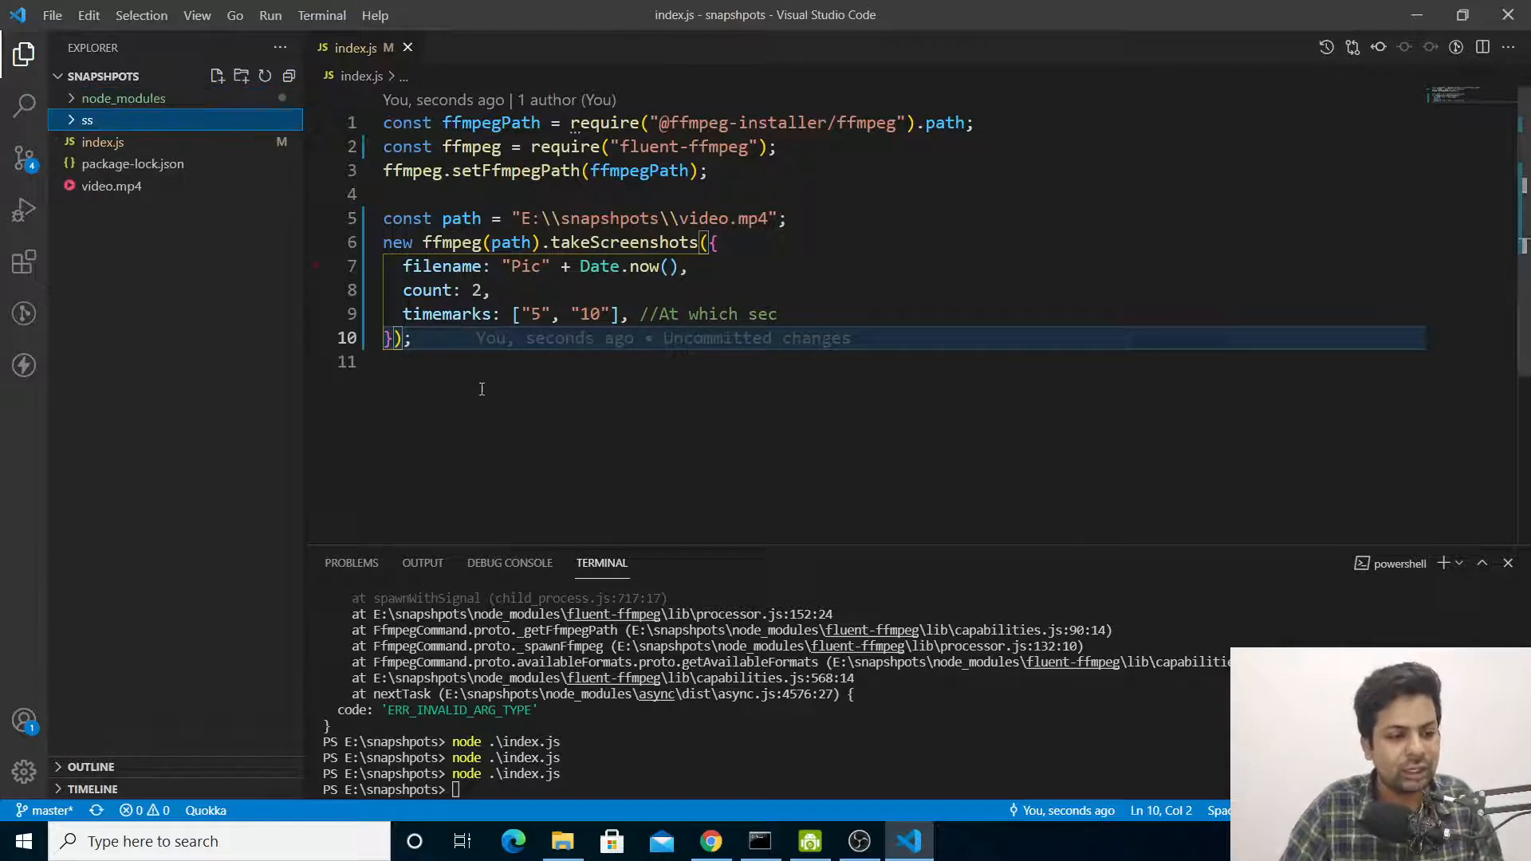
Add "E:\\snapshpots\\ss" as the second takeScreenshots argument and save index.js
{"action": "type", "text": ","}
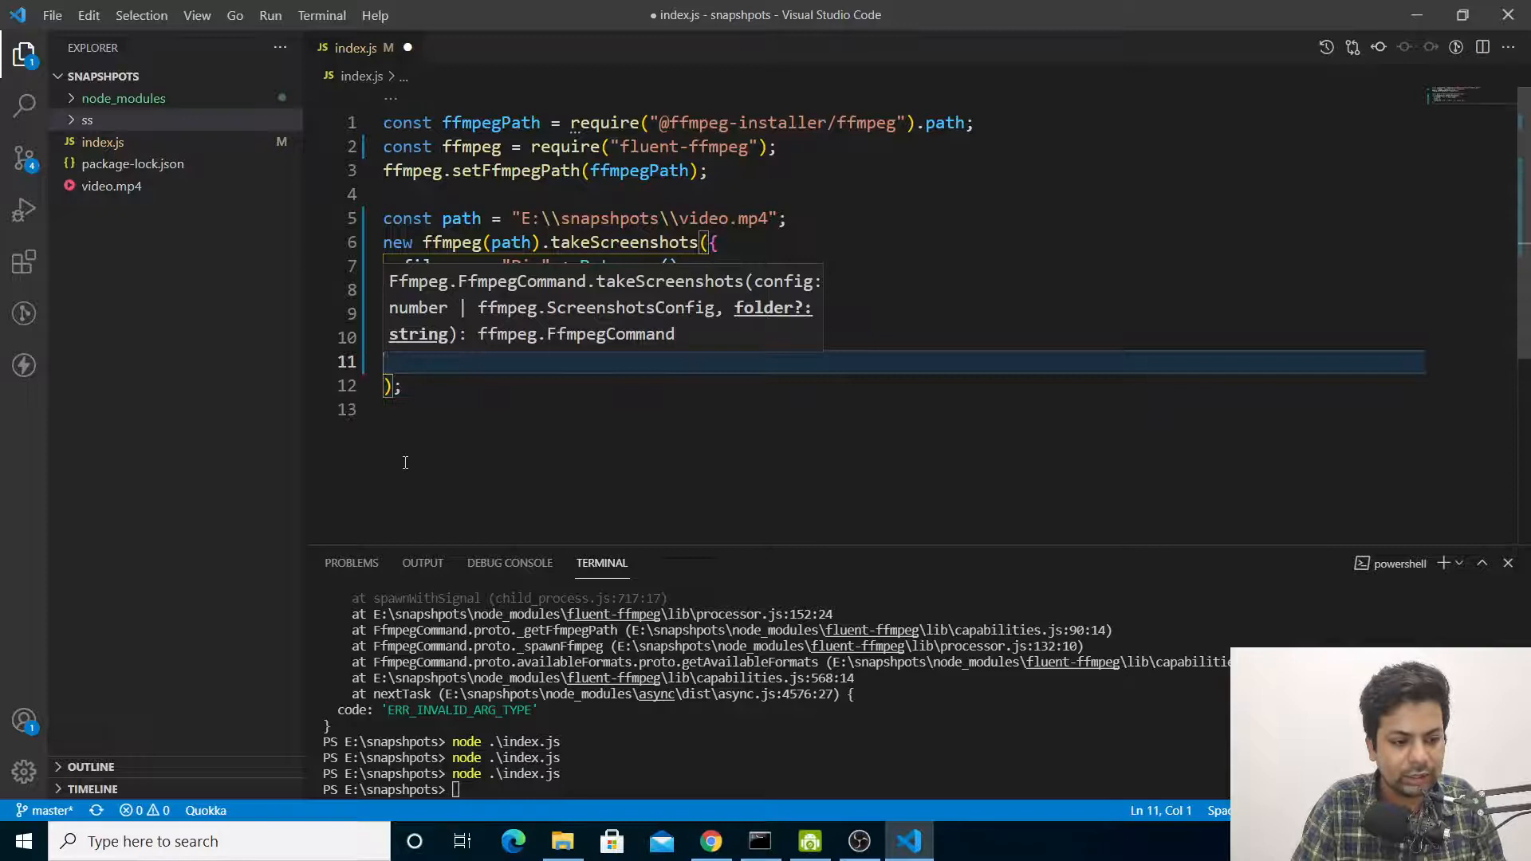
{"action": "type", "text": "\"E:\\\\snapshpots\\\\video.mp4"}
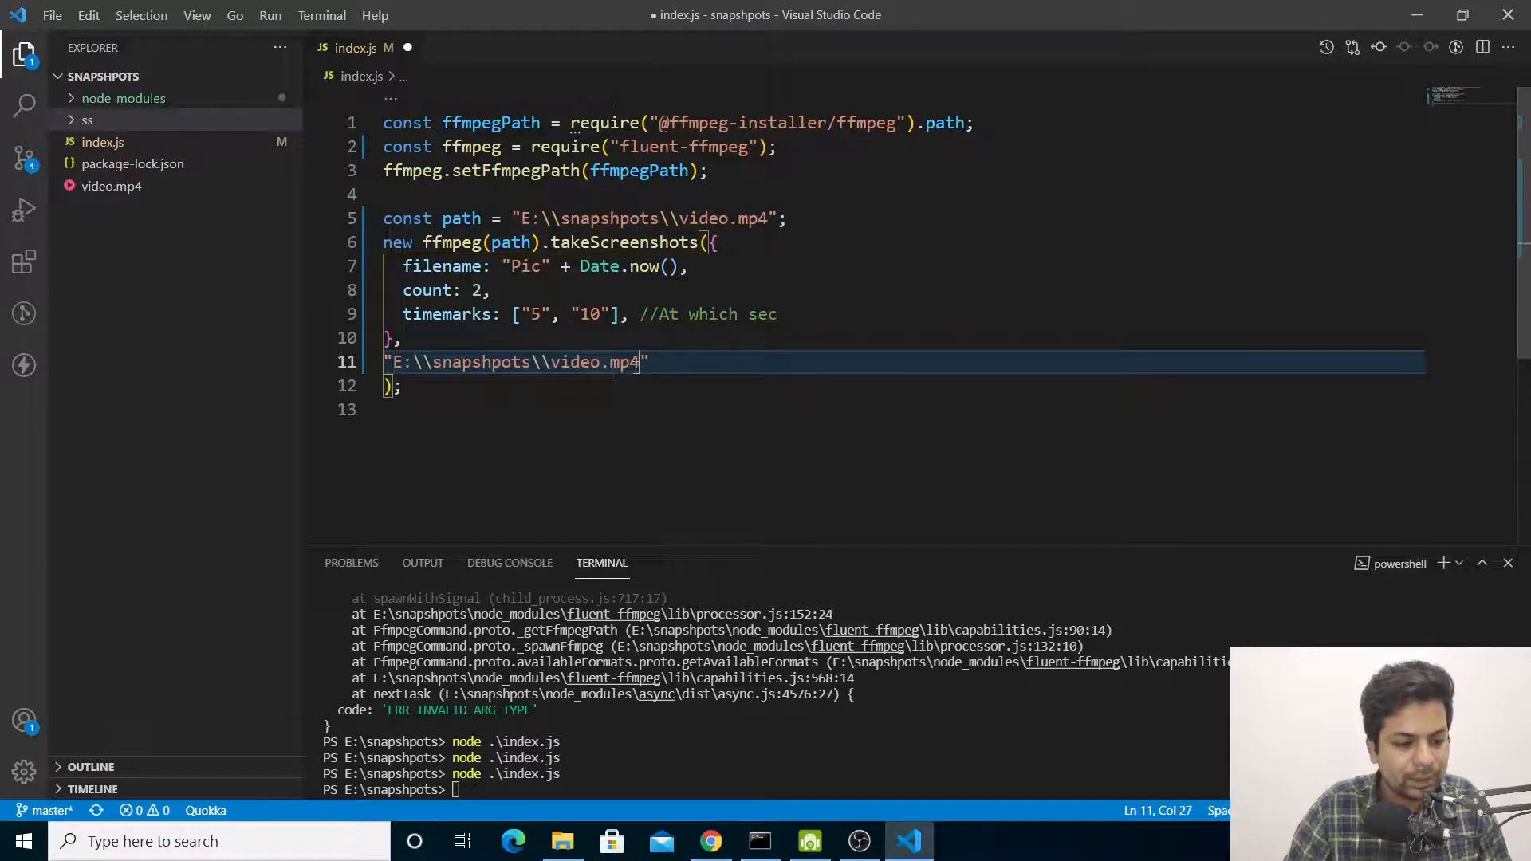
{"action": "double_click", "coordinate": [595, 362]}
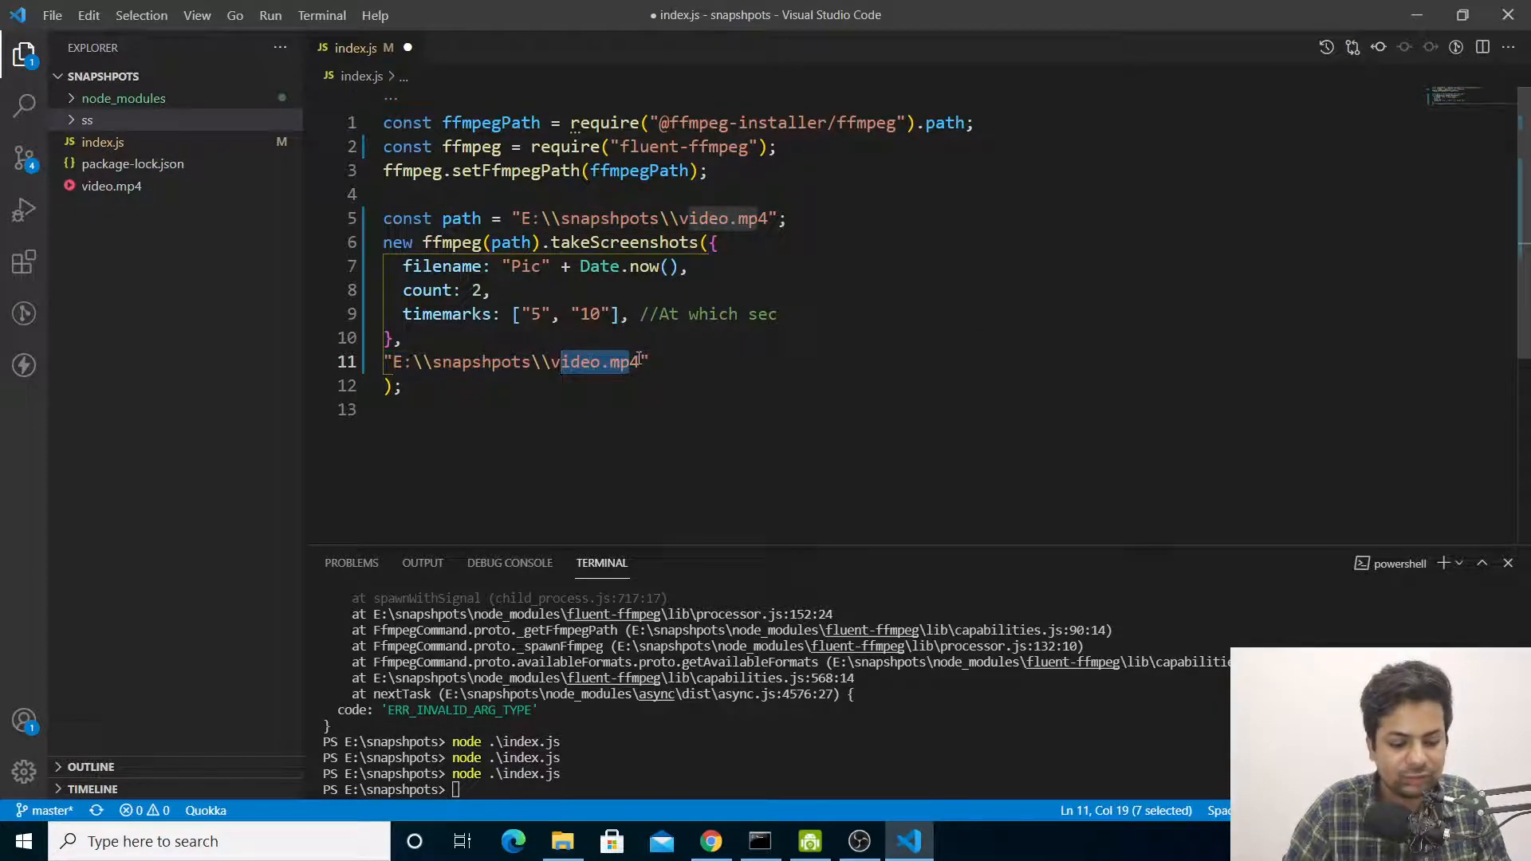
{"action": "type", "text": "ss"}
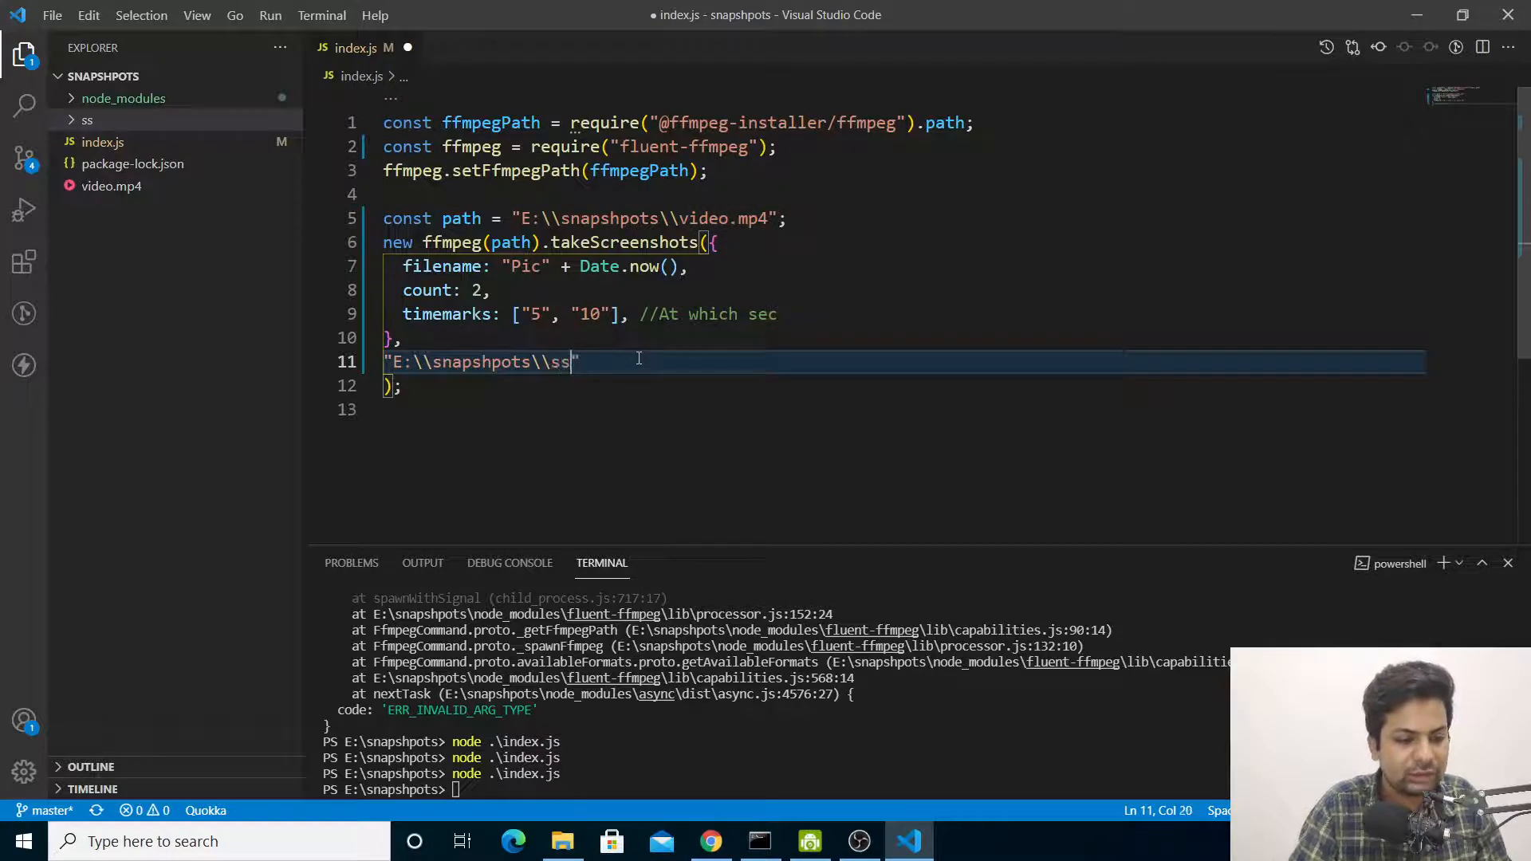
{"action": "key", "text": "ctrl+s"}
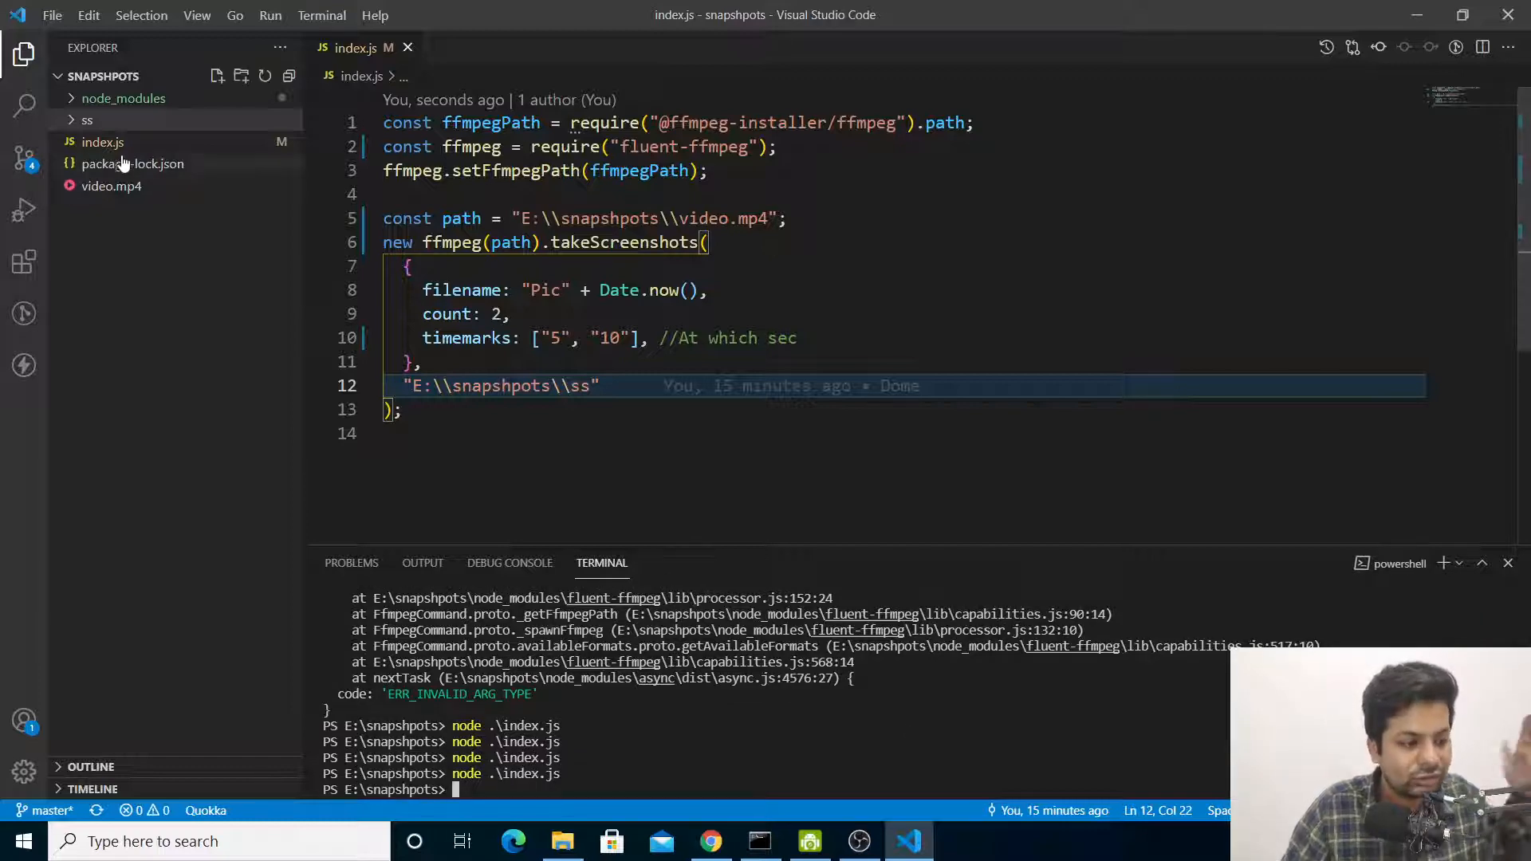
Expand the ss folder and view both newly captured Pic PNG frames
{"action": "left_click", "coordinate": [162, 142]}
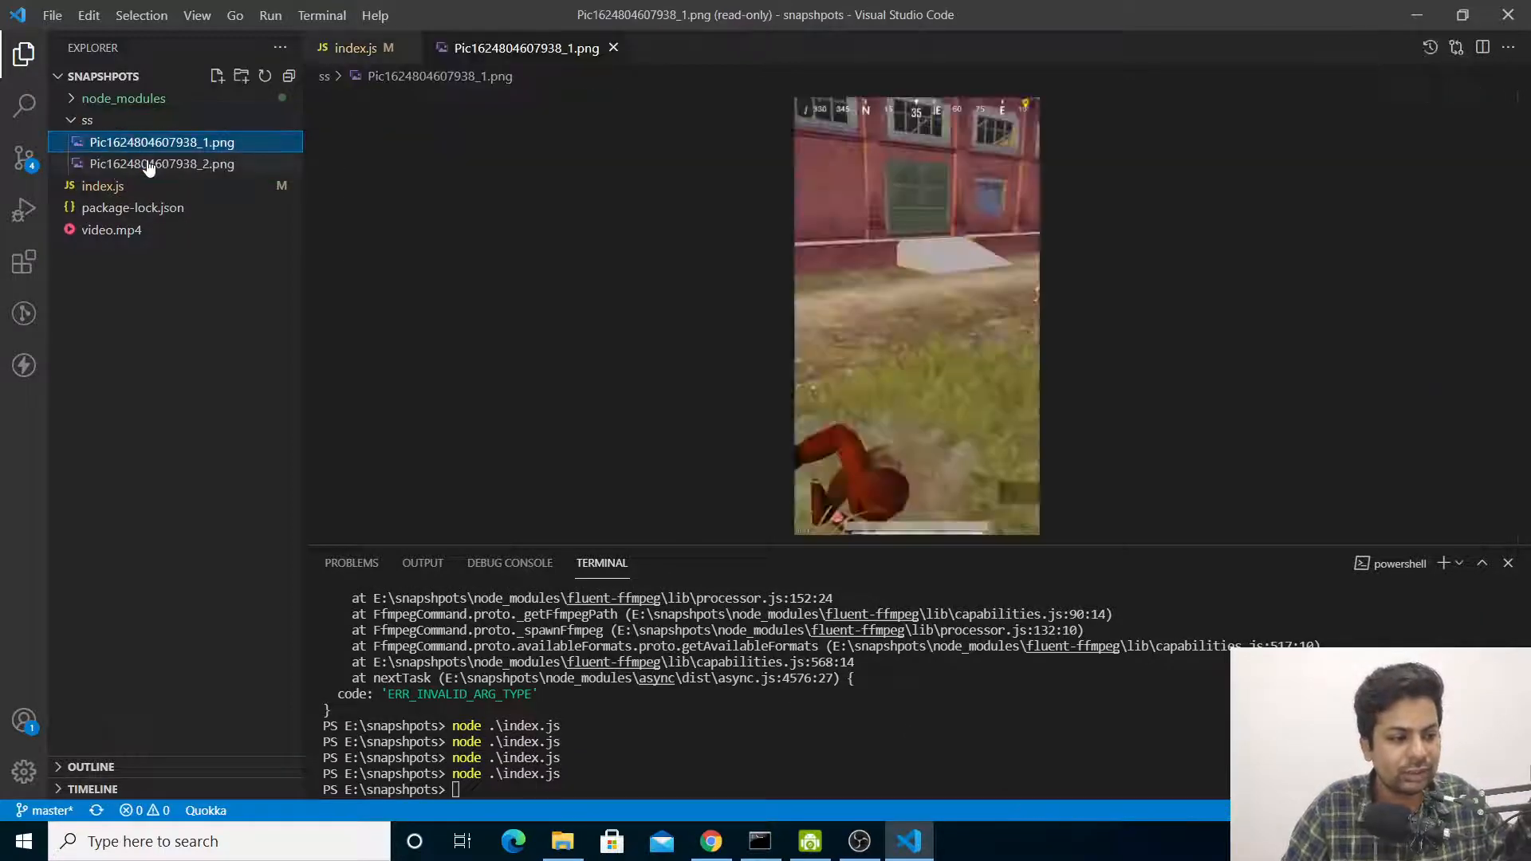
{"action": "left_click", "coordinate": [355, 46]}
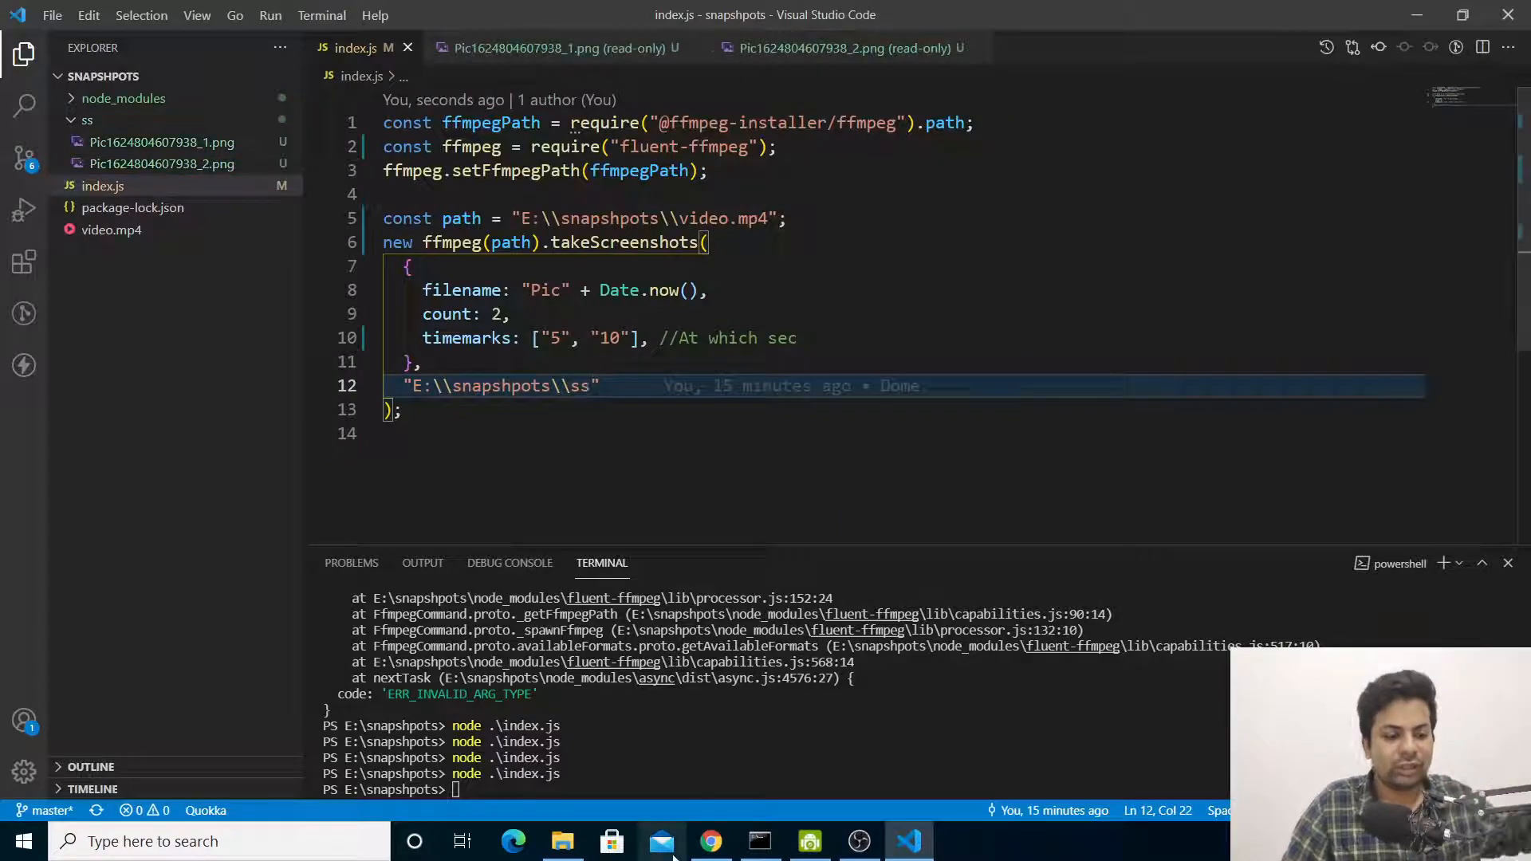
{"action": "left_click", "coordinate": [712, 840]}
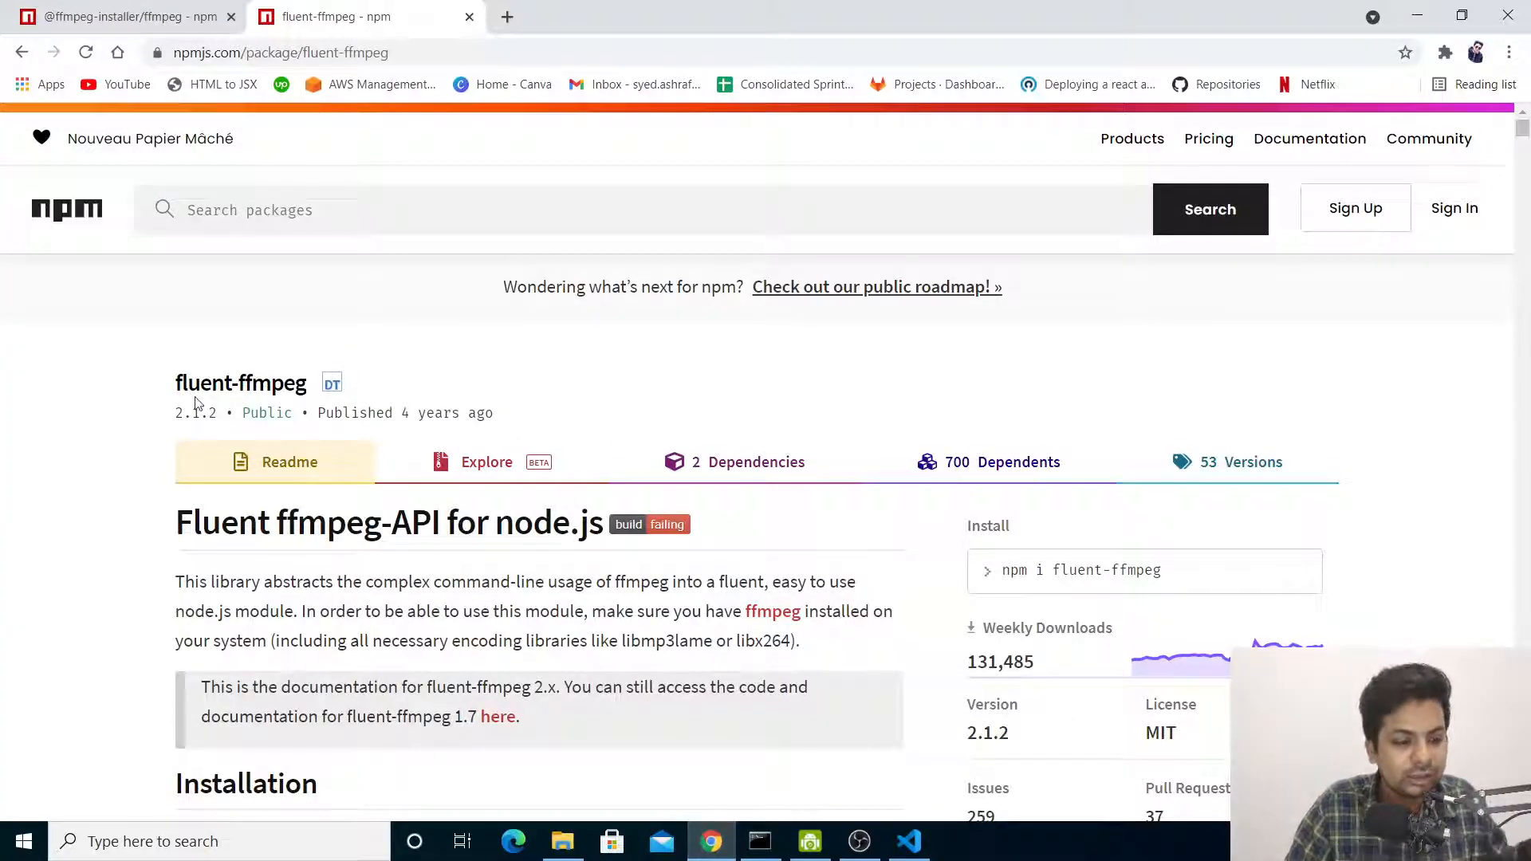
Scroll the fluent-ffmpeg readme in Chrome and search the page for 'sce'
{"action": "scroll", "scroll_direction": "down", "scroll_amount": 3}
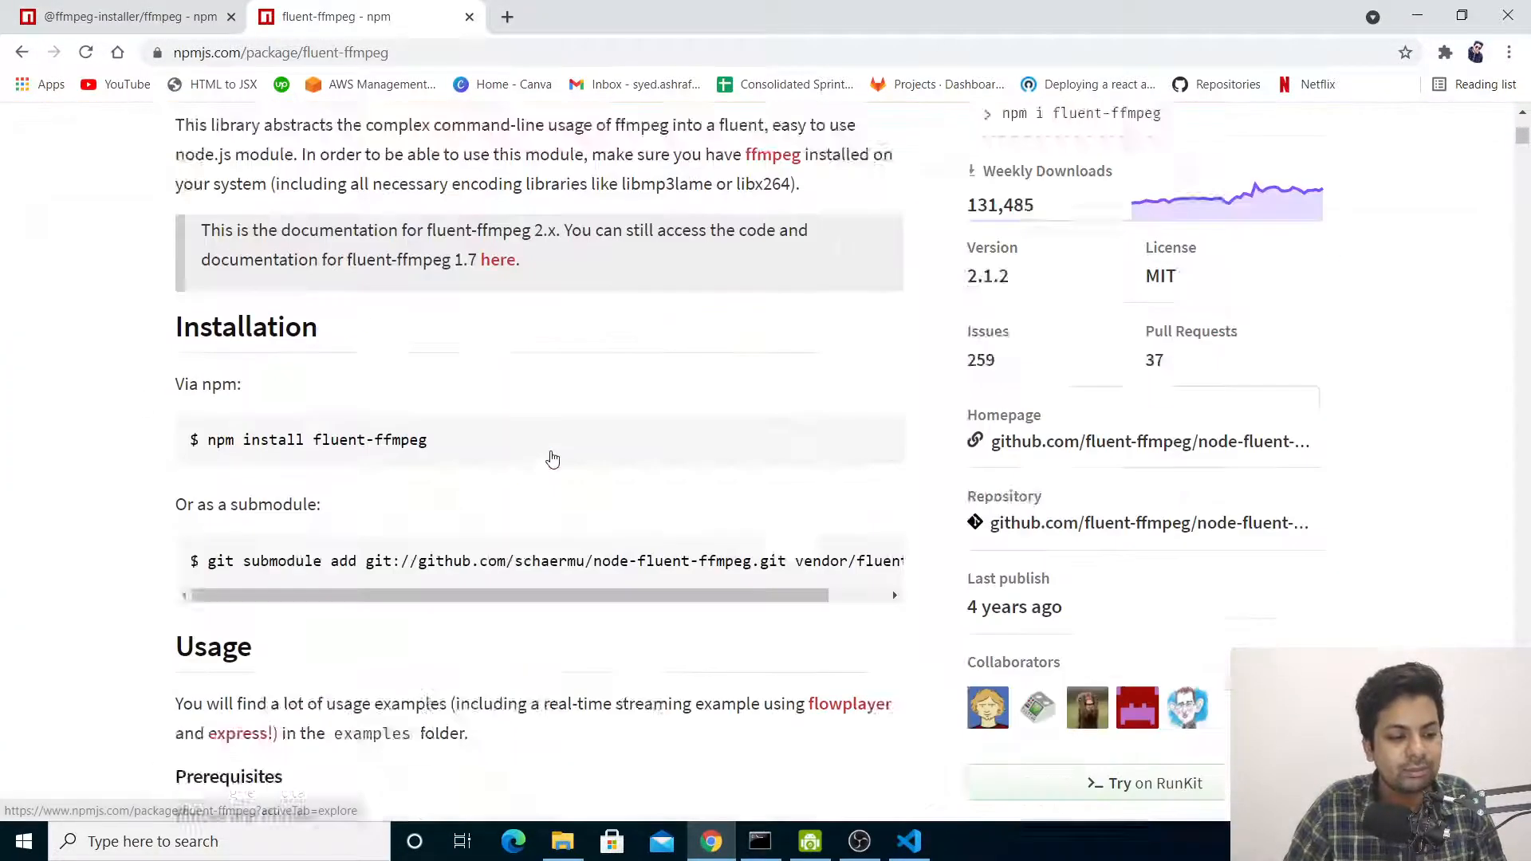
{"action": "scroll", "scroll_direction": "down", "scroll_amount": 3}
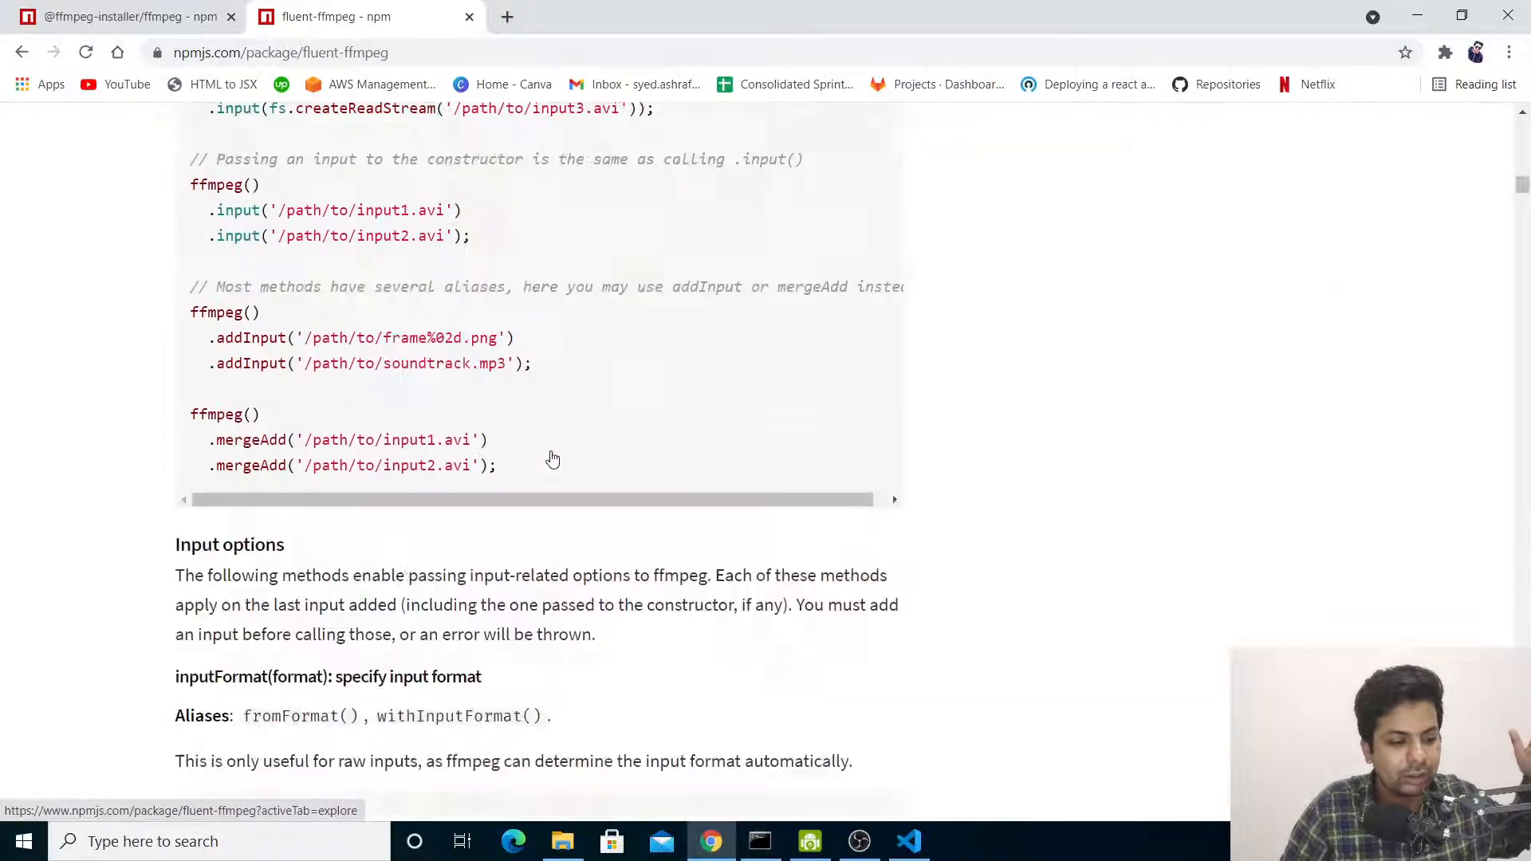
{"action": "scroll", "scroll_direction": "down", "scroll_amount": 3}
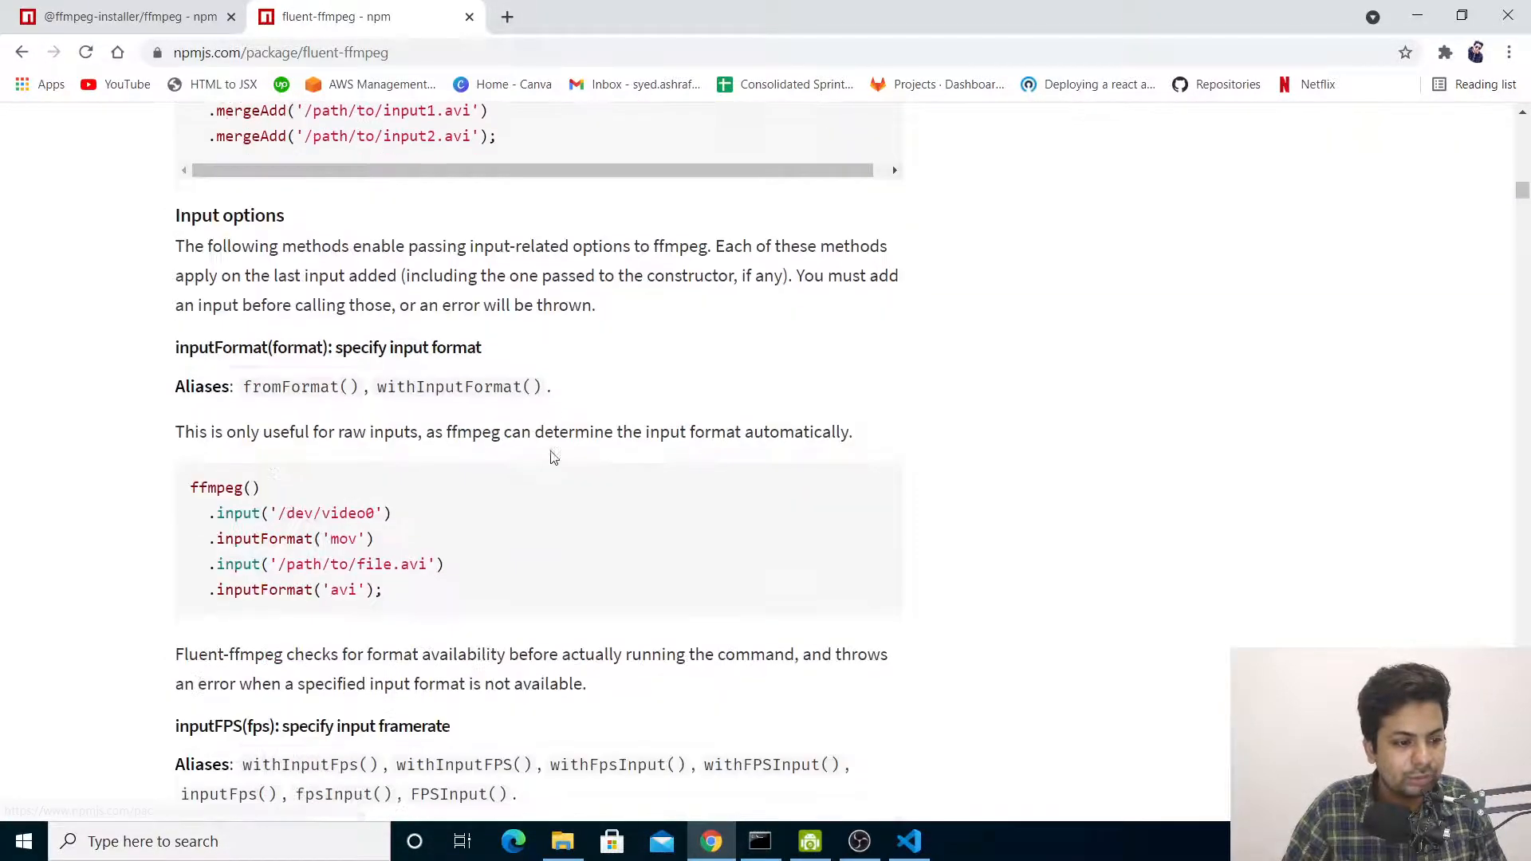
{"action": "scroll", "scroll_direction": "down", "scroll_amount": 3}
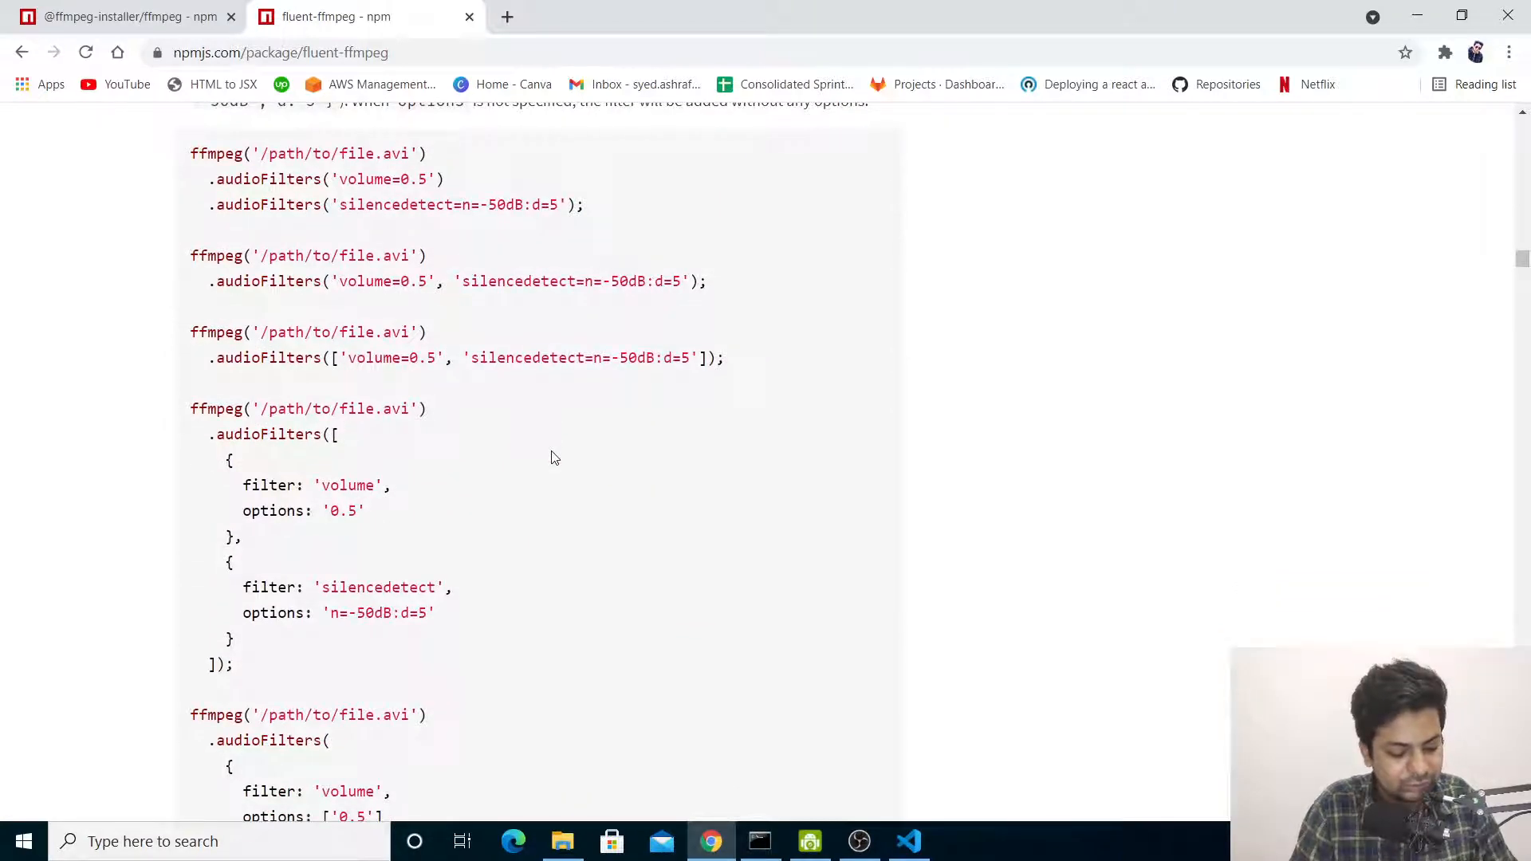
{"action": "left_click", "coordinate": [959, 840]}
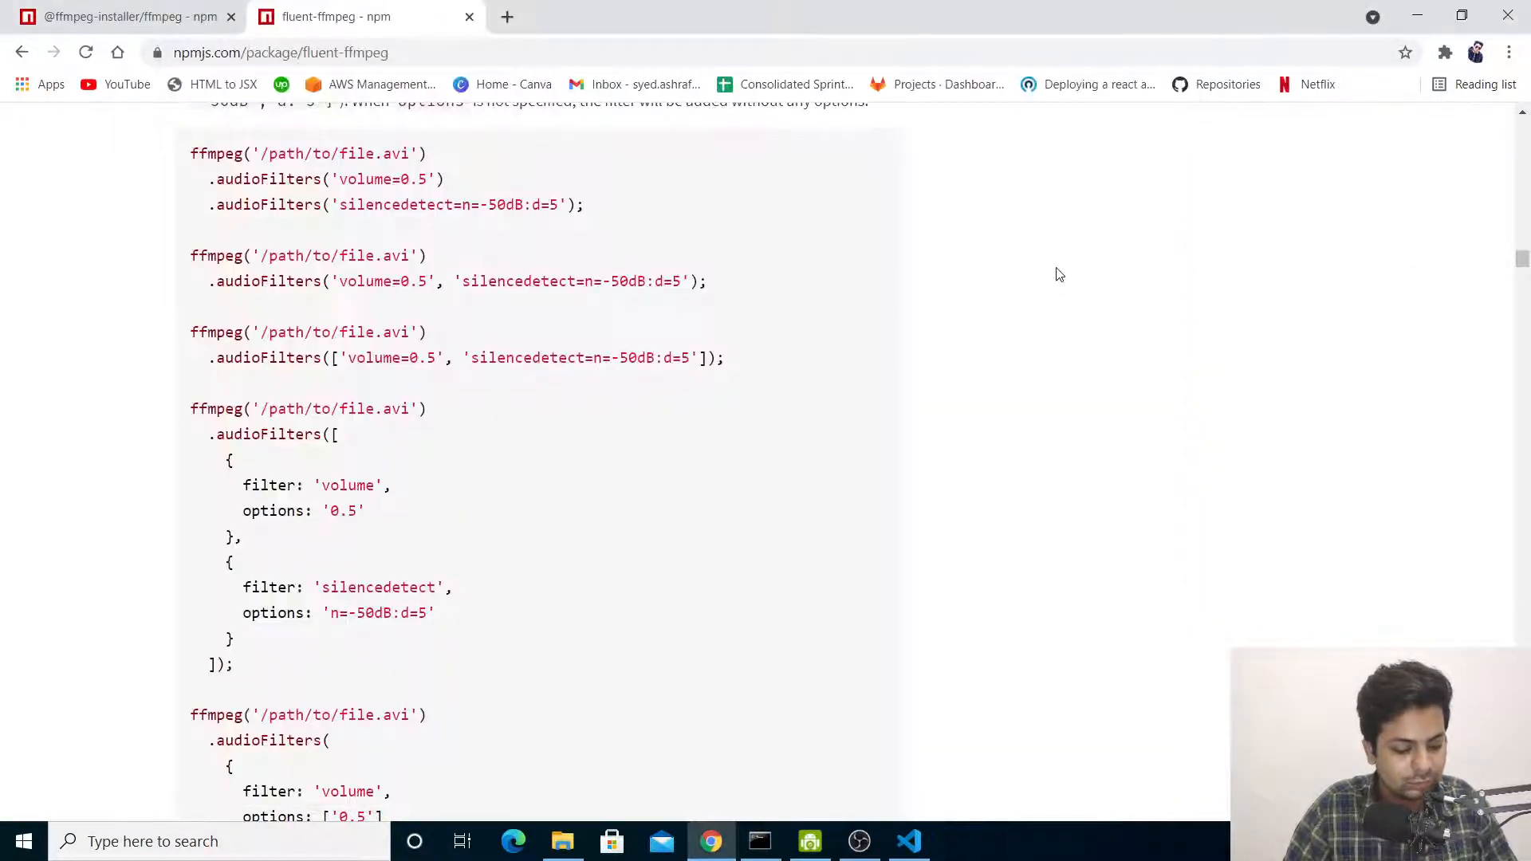
{"action": "key", "text": "ctrl+f"}
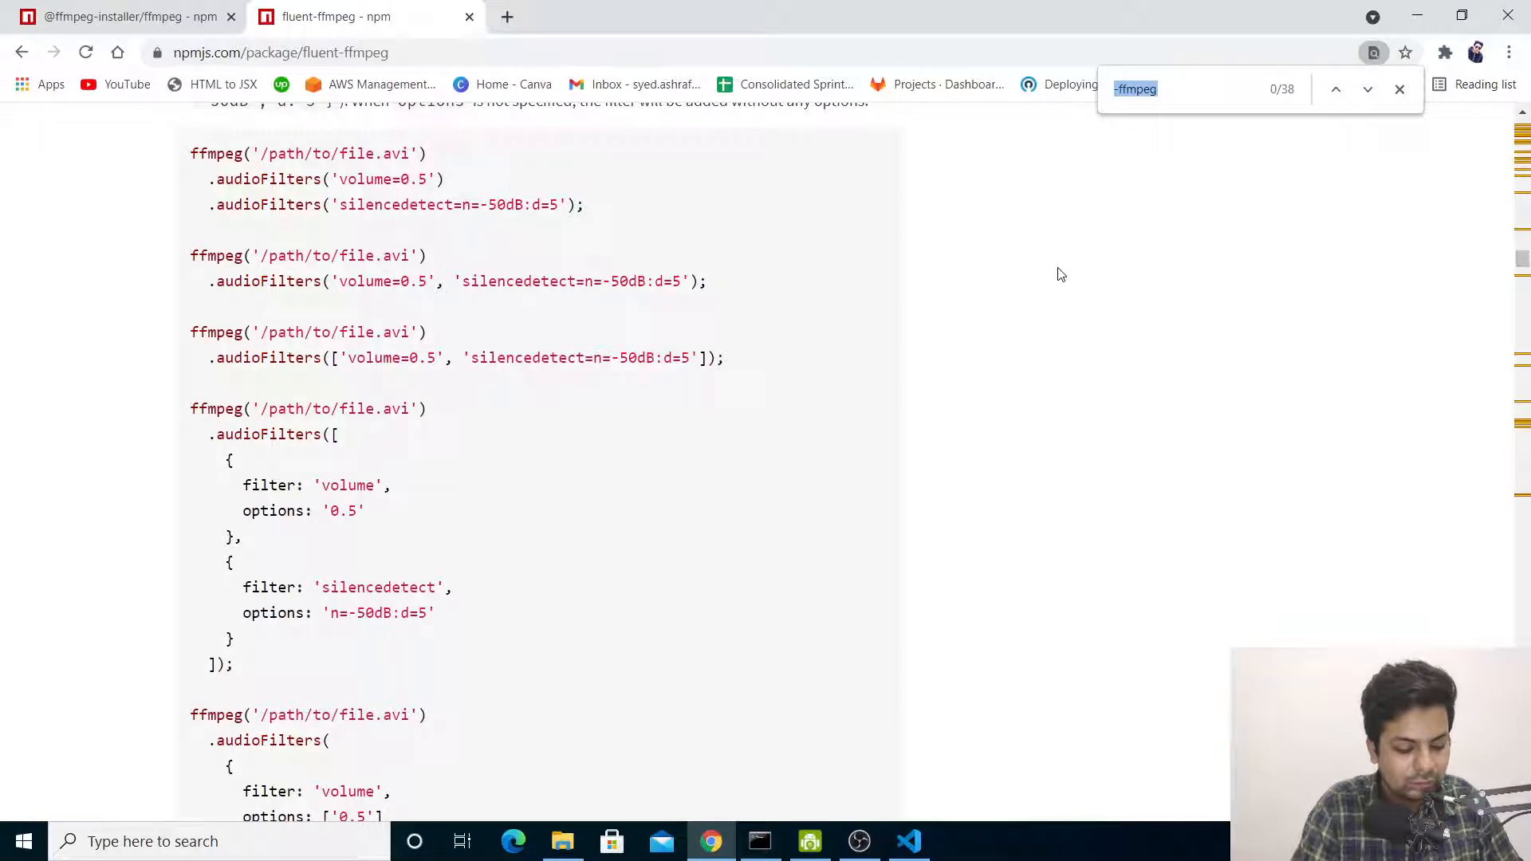
{"action": "type", "text": "sce"}
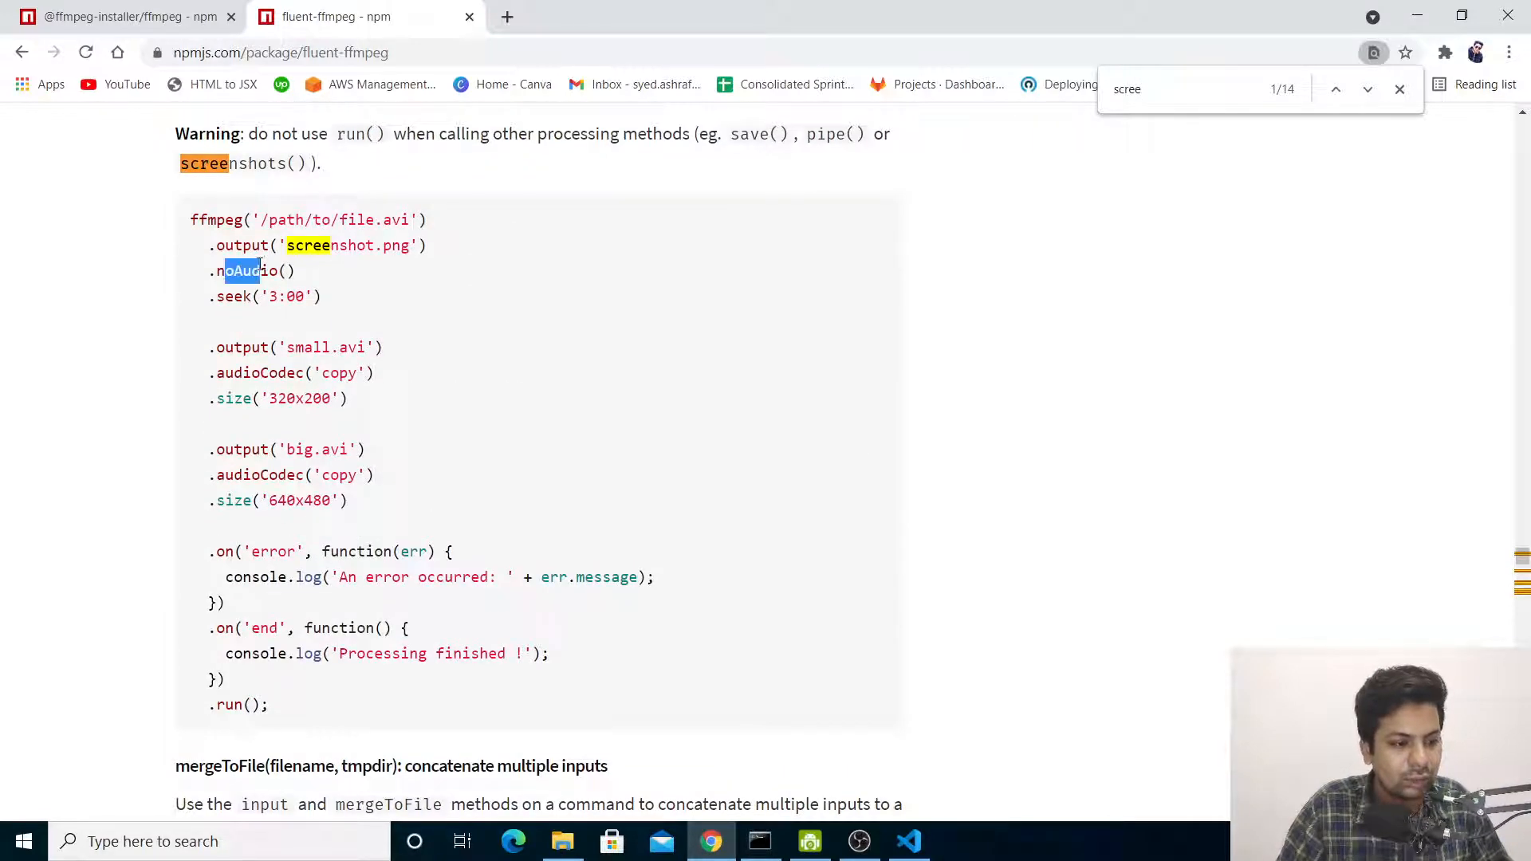
Review and select the screenshots example lines with timestamps and filename options, then return to VS Code
{"action": "scroll", "scroll_direction": "down", "scroll_amount": 3}
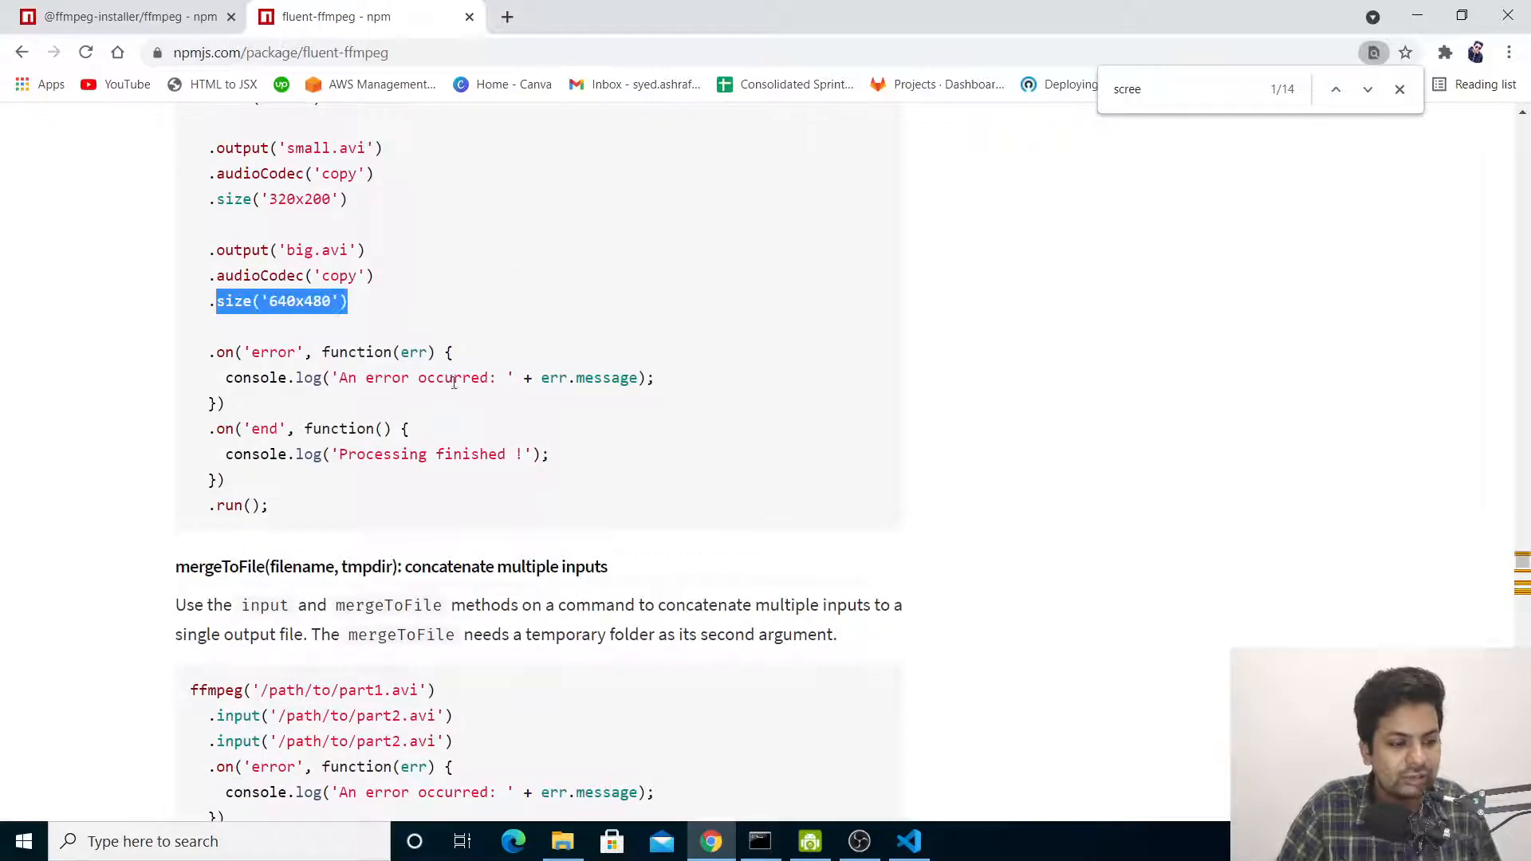
{"action": "scroll", "scroll_direction": "up", "scroll_amount": 3}
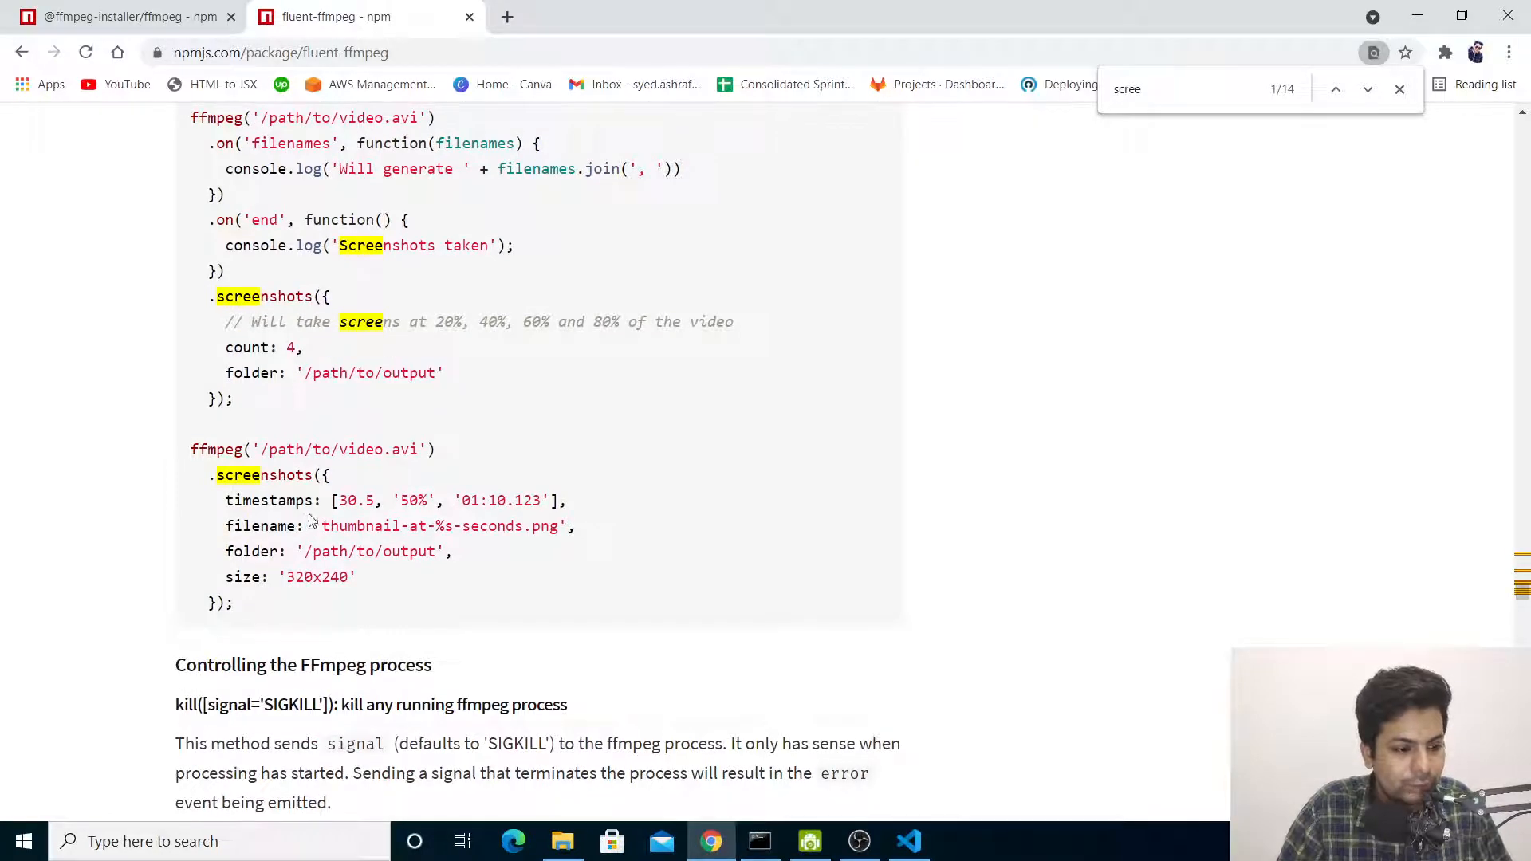
{"action": "left_click_drag", "start_coordinate": [355, 499], "coordinate": [303, 525]}
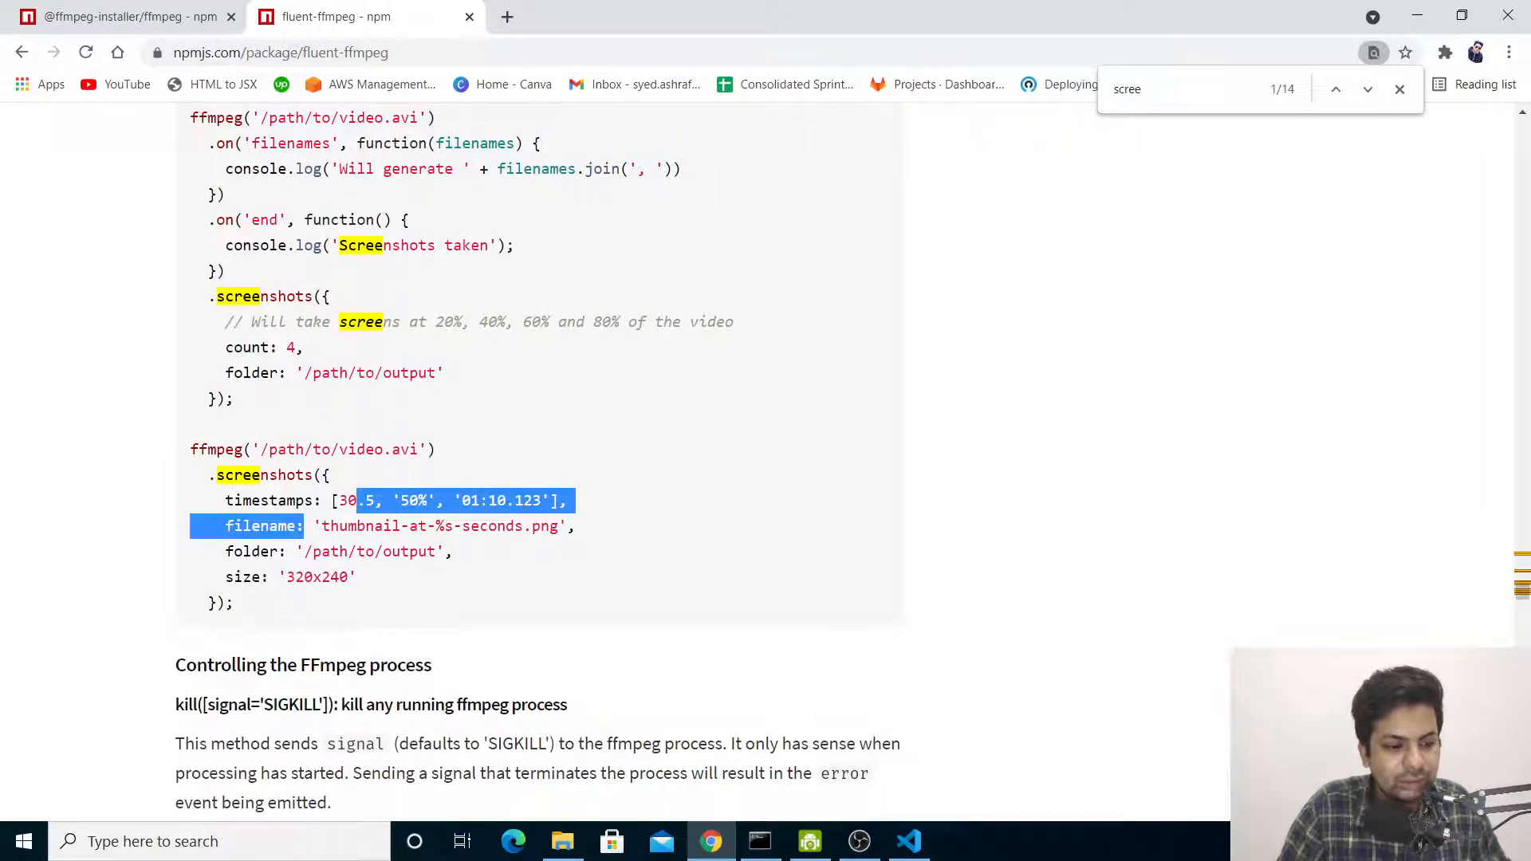
{"action": "left_click", "coordinate": [907, 840]}
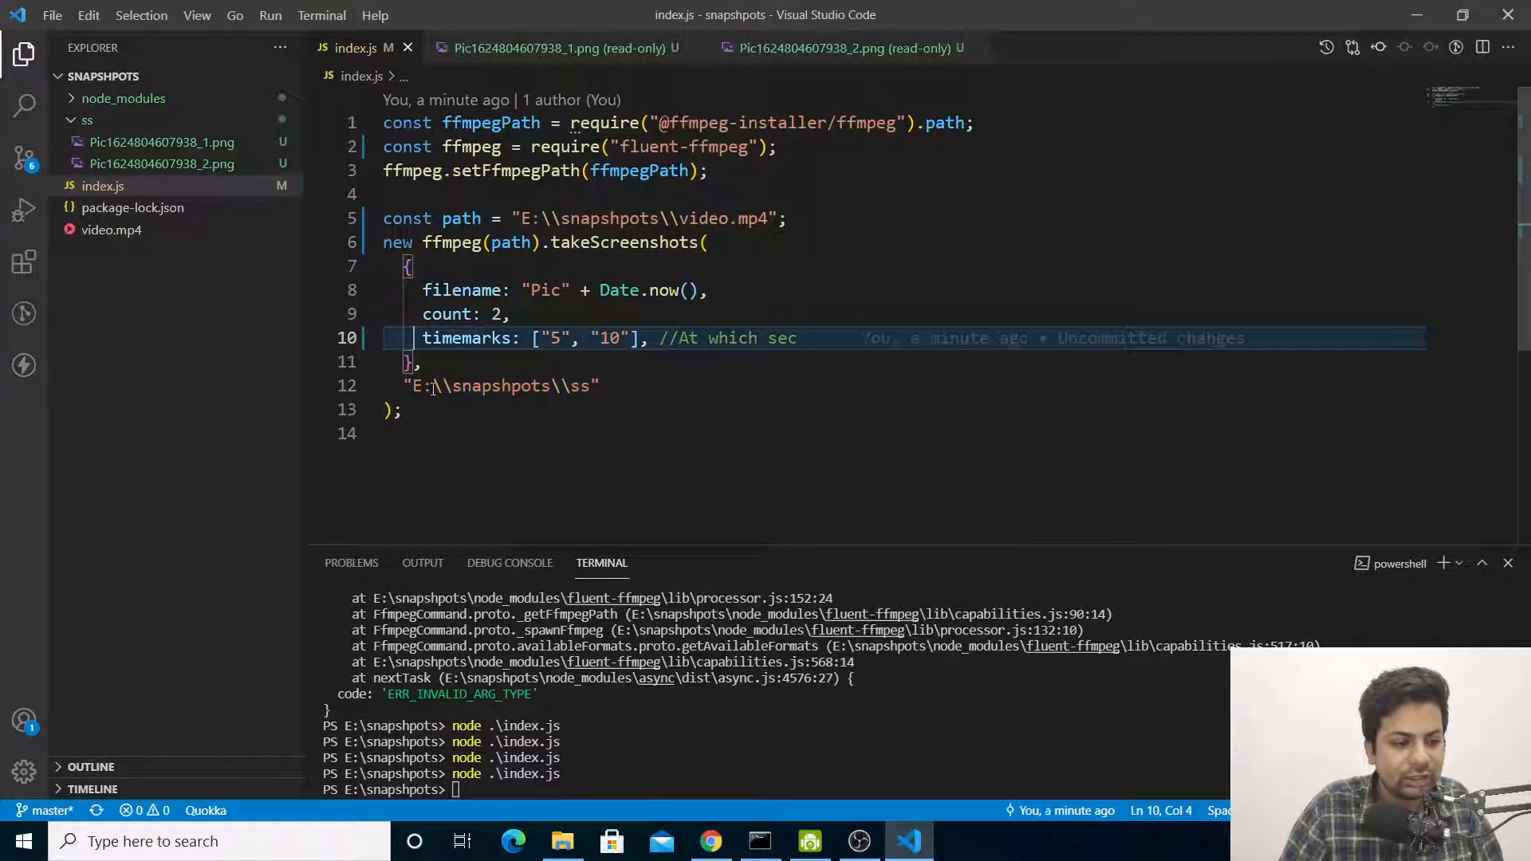
Comment out the timemarks line in index.js and view the ss screenshot images
{"action": "key", "text": "ctrl+/"}
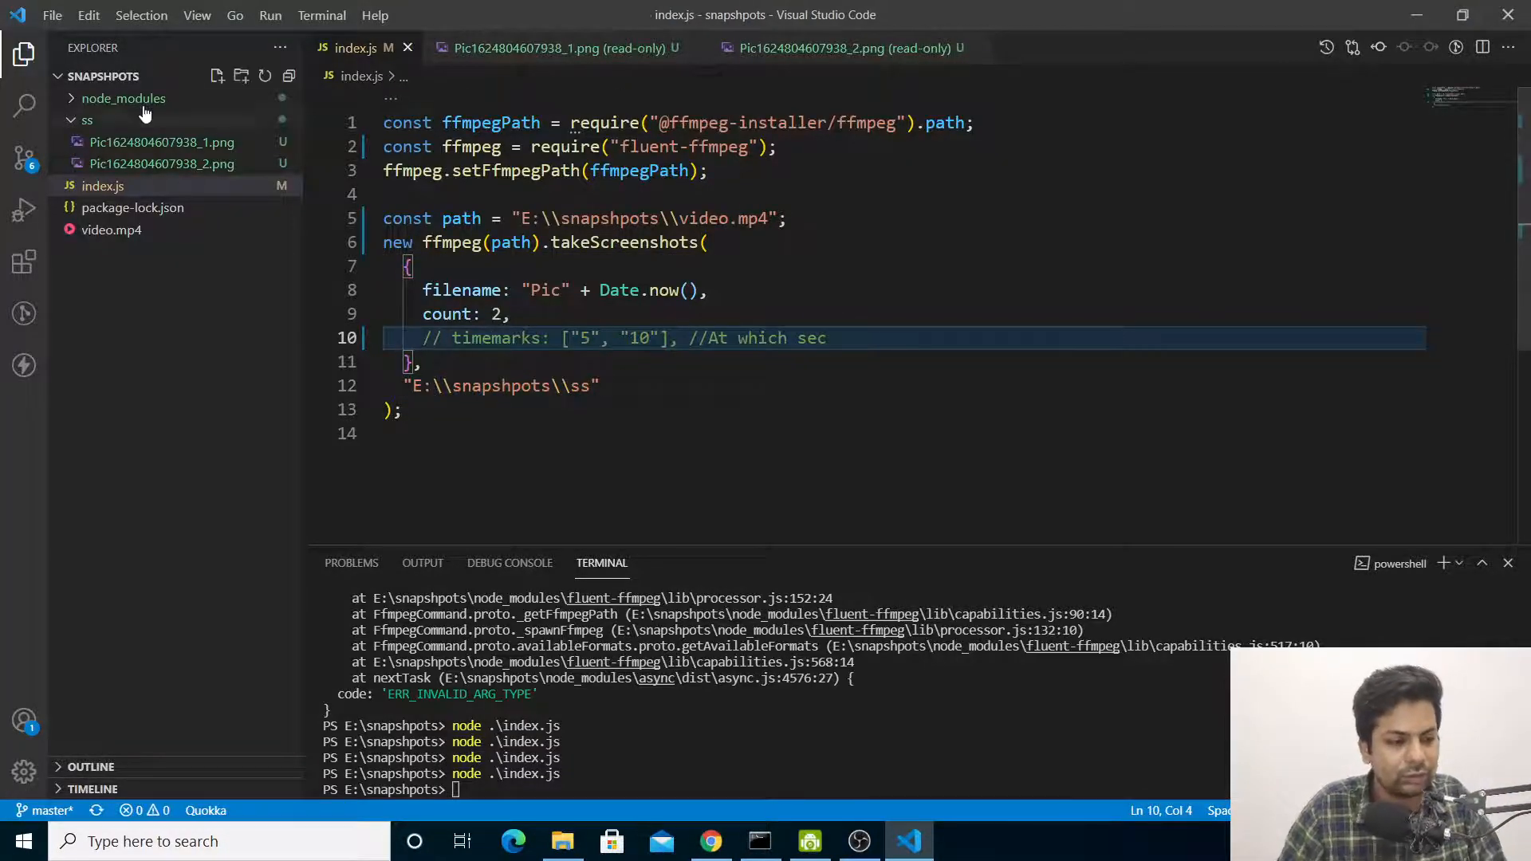
{"action": "left_click", "coordinate": [161, 142]}
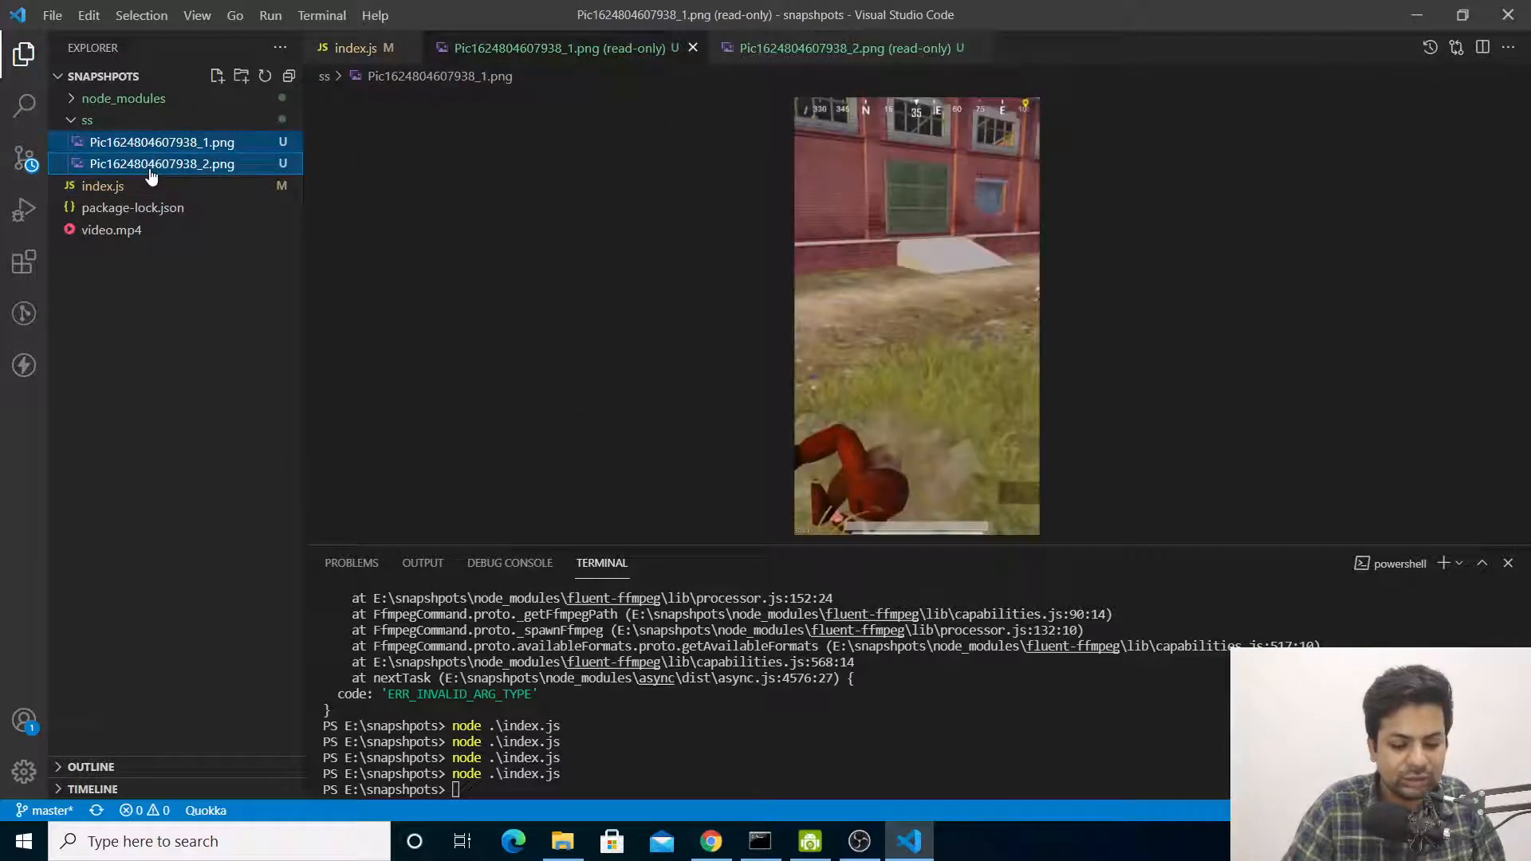